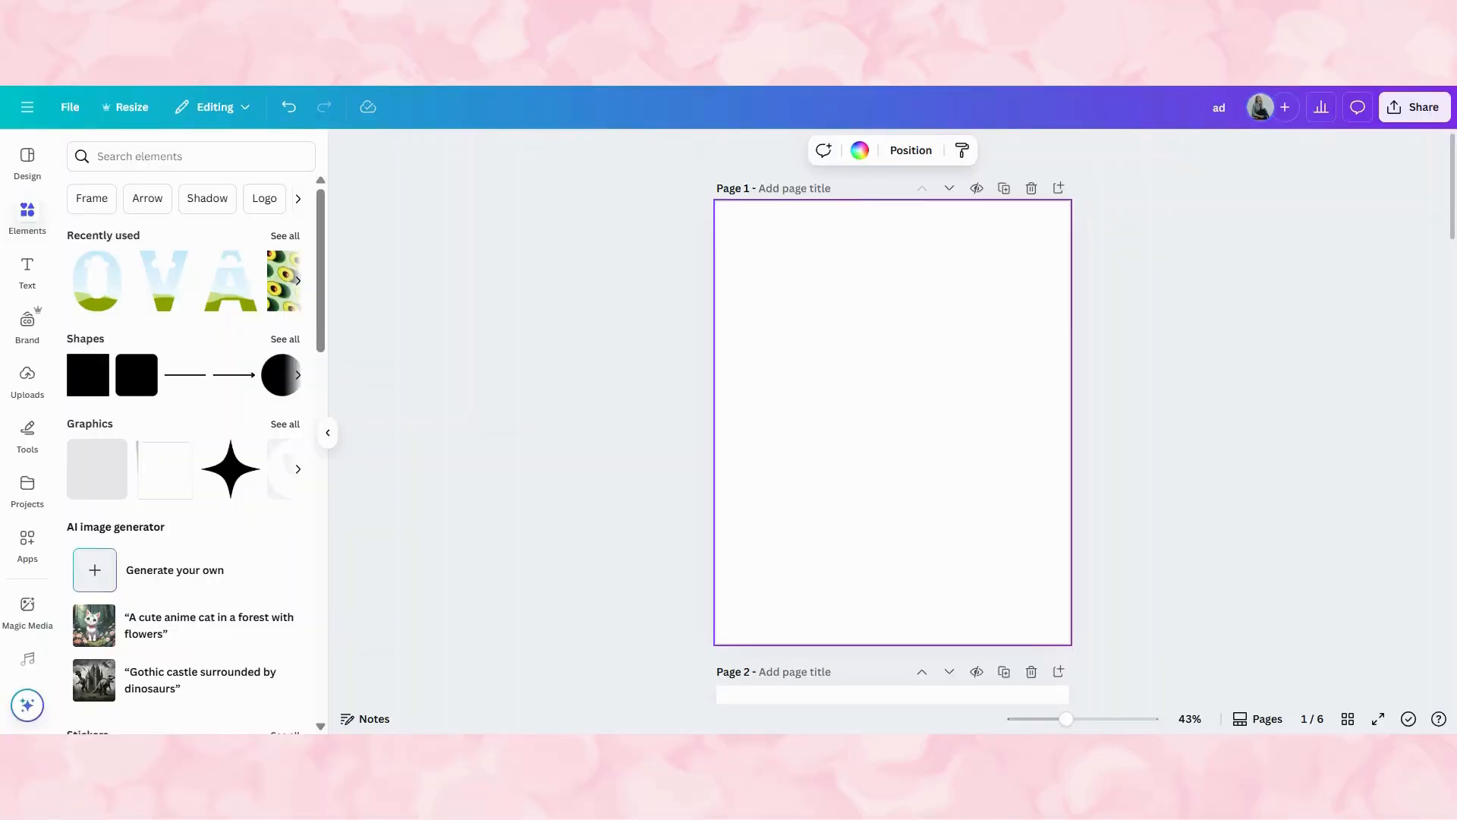
pyautogui.moveTo(132, 268)
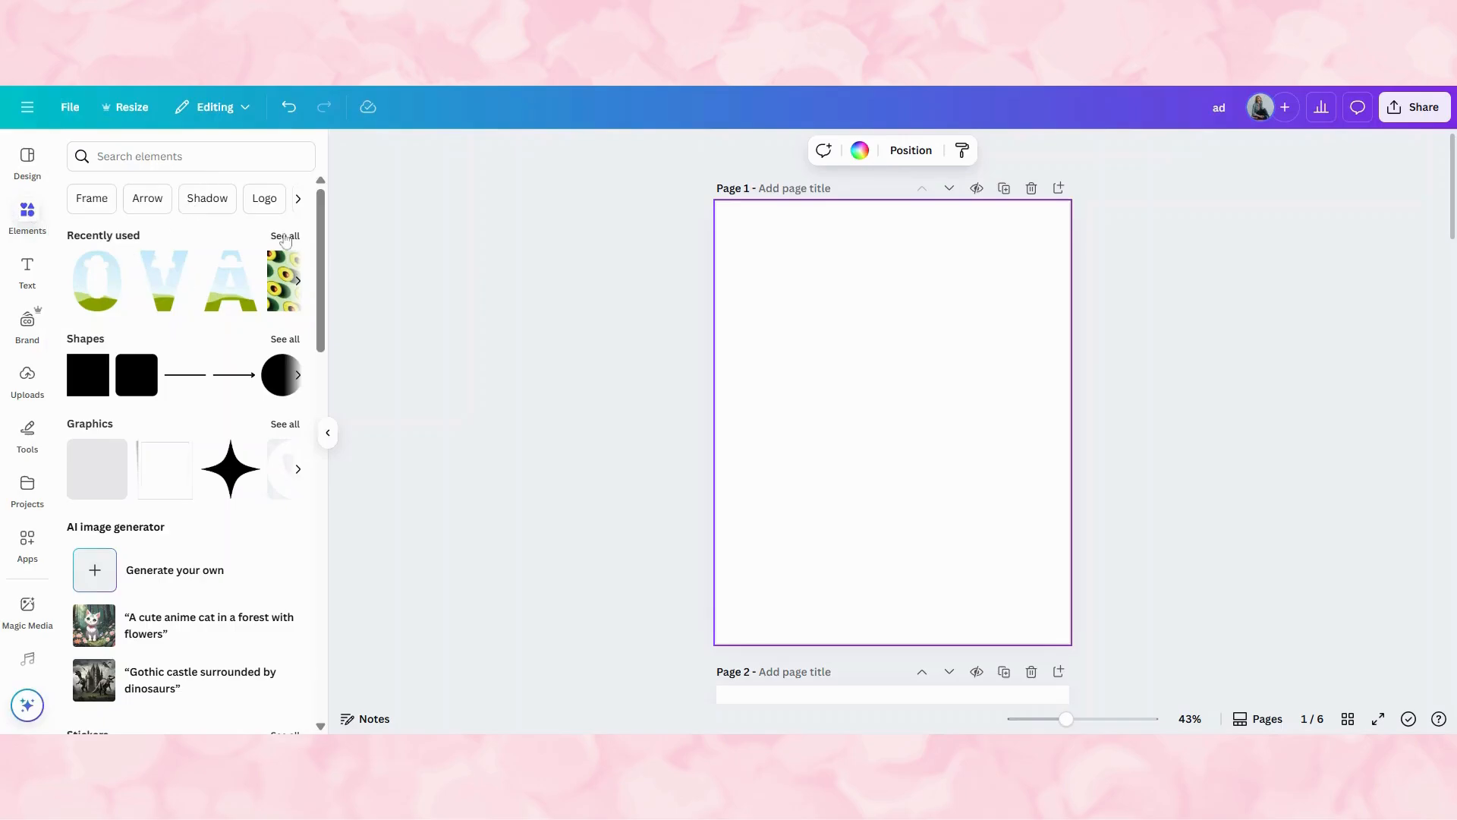
# Step: Add the avocado pattern photo from Recently used and stretch it across the page
pyautogui.click(284, 236)
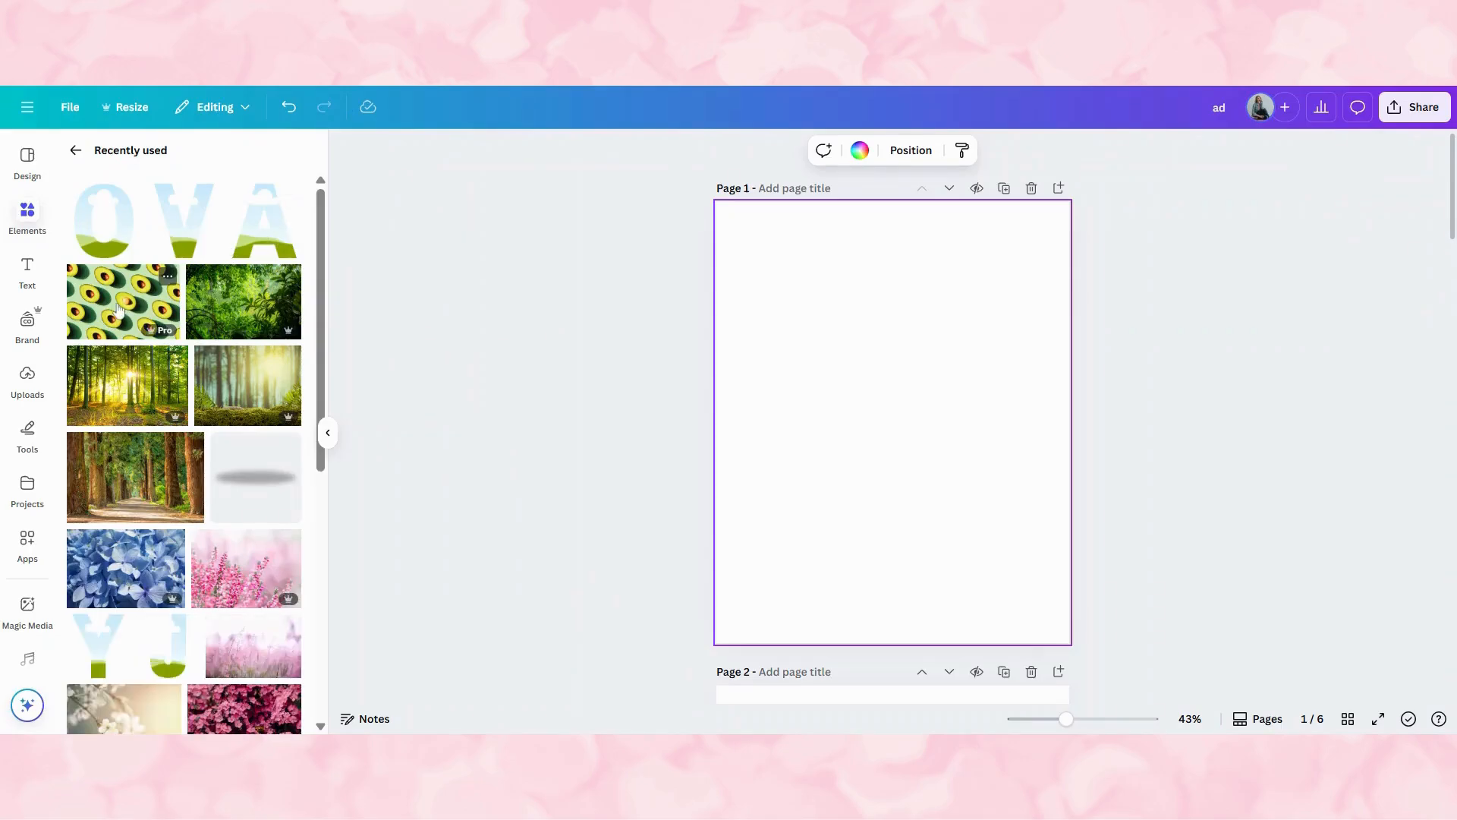
pyautogui.click(121, 301)
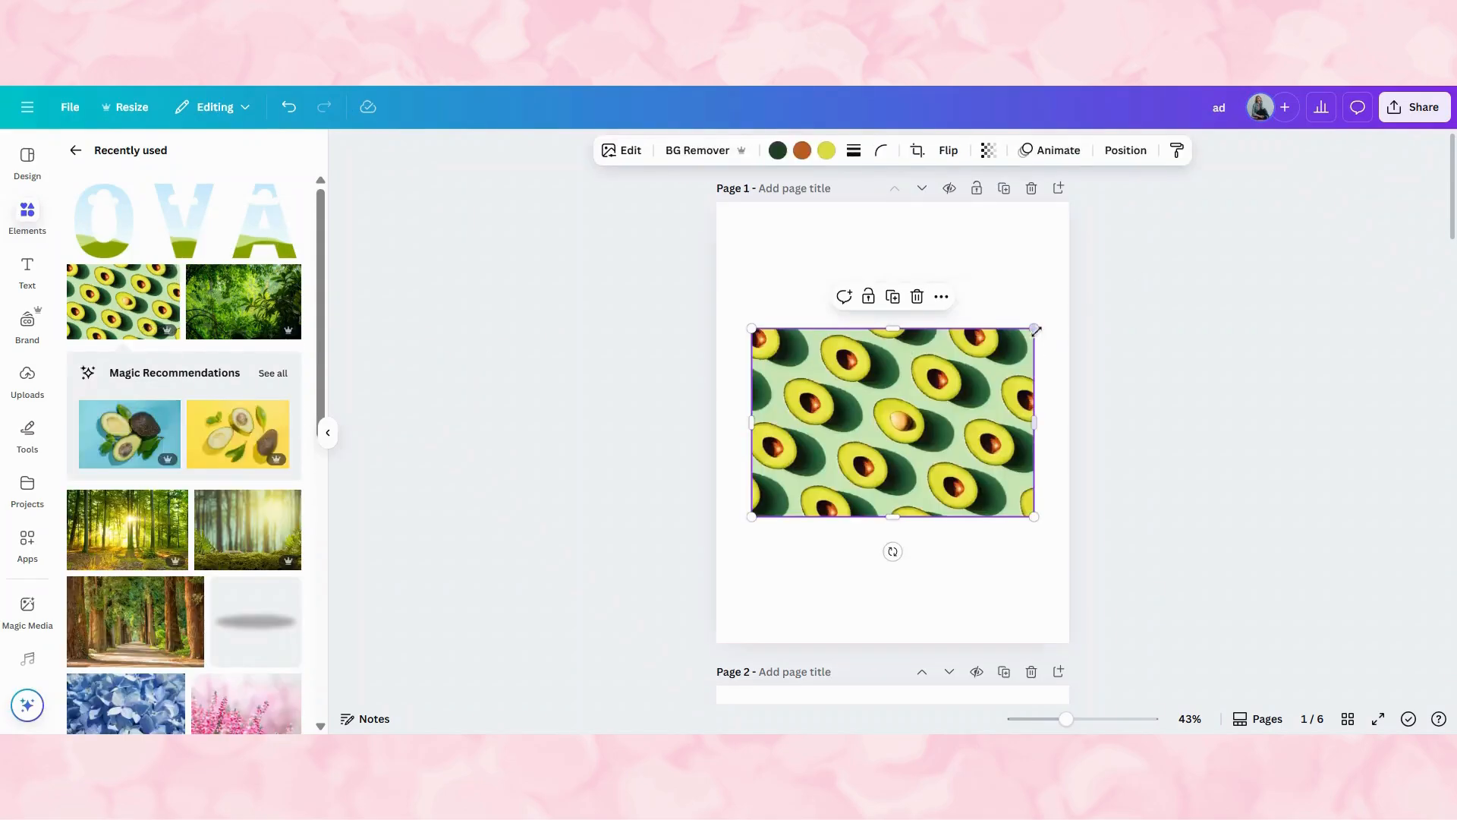
pyautogui.click(877, 251)
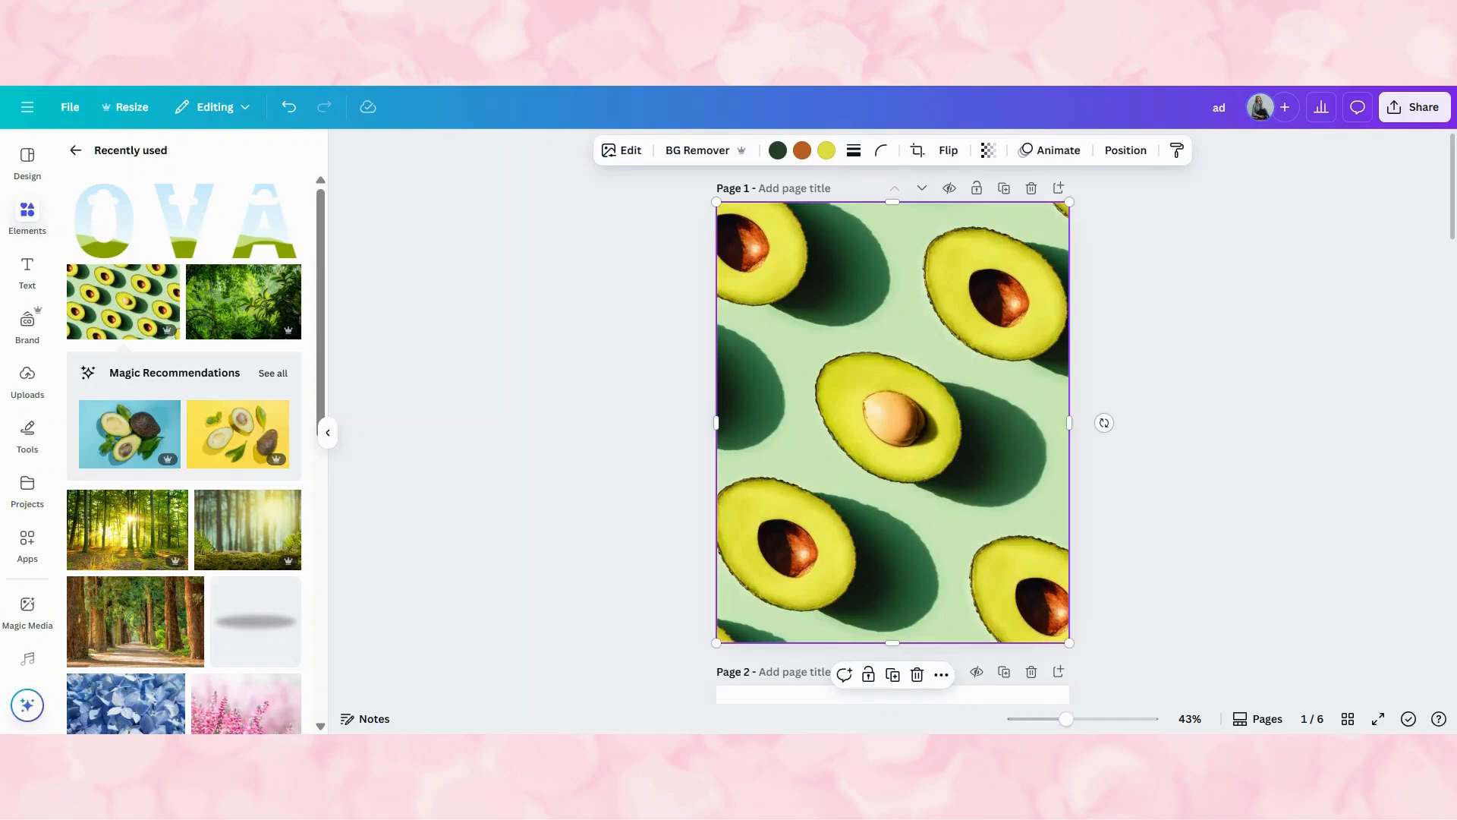
# Step: Search Elements for frames and browse the full list of frame options
pyautogui.click(327, 432)
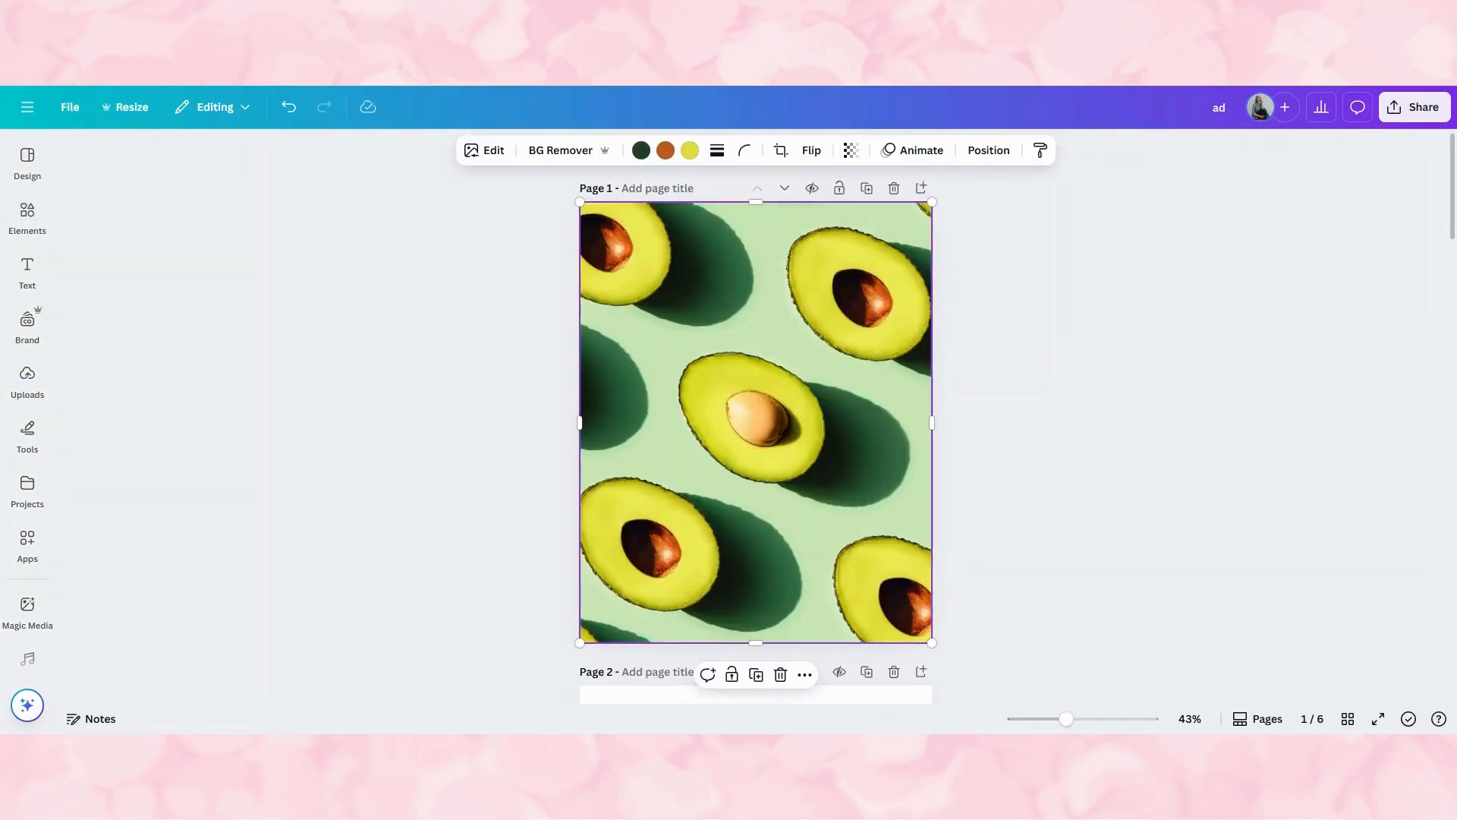
pyautogui.click(28, 216)
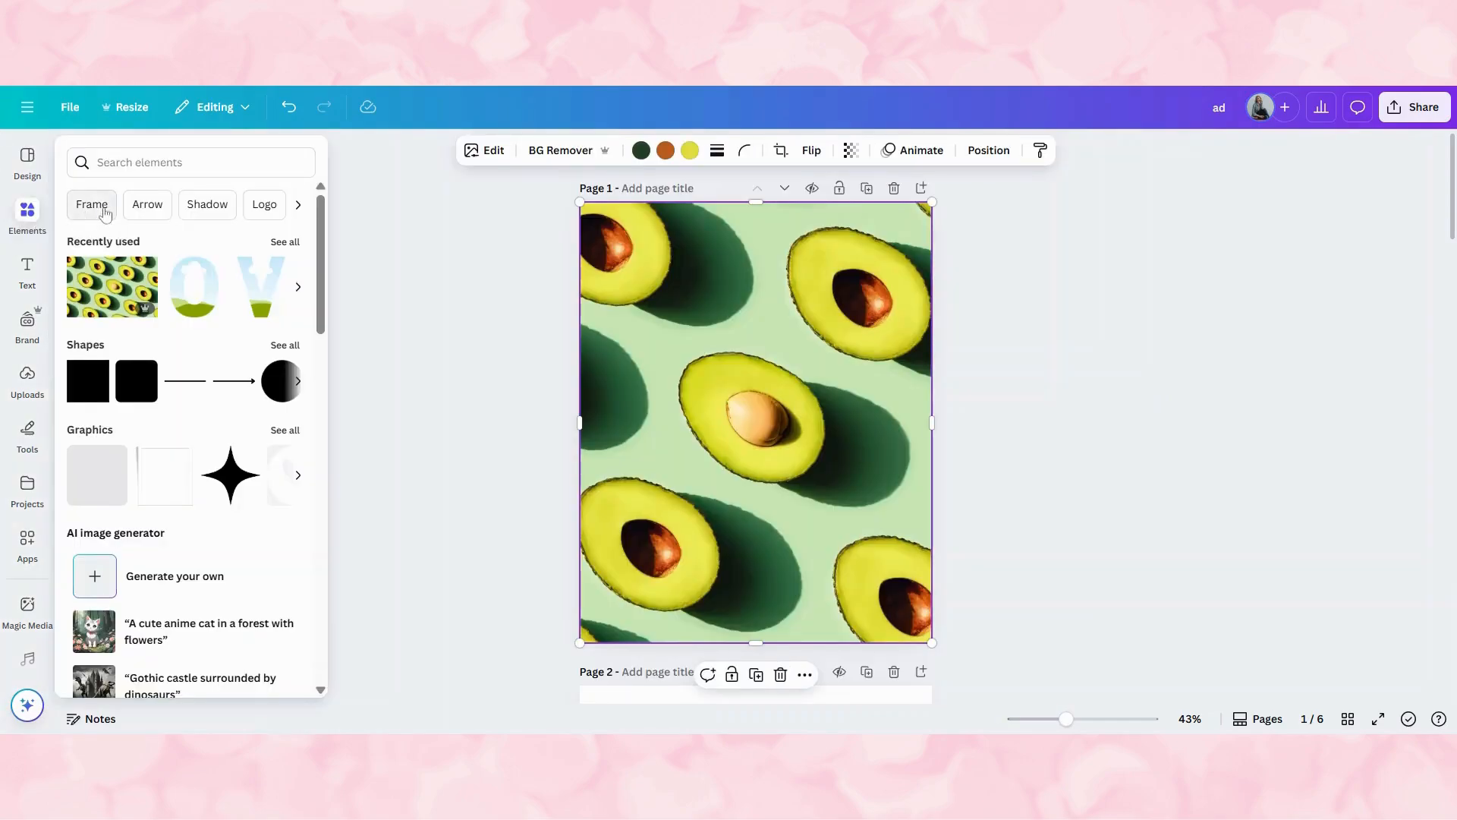
pyautogui.click(91, 204)
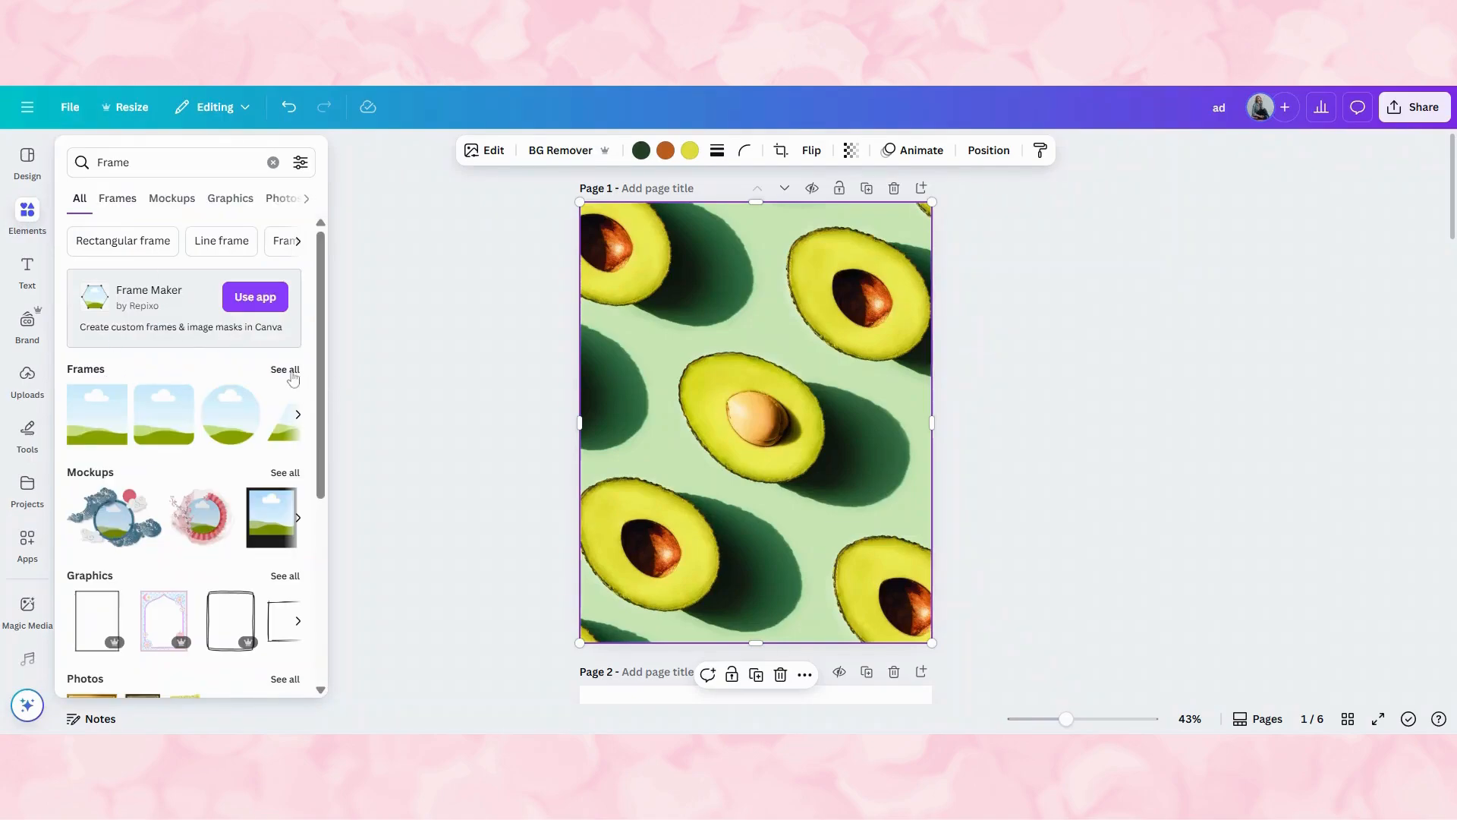
pyautogui.click(285, 369)
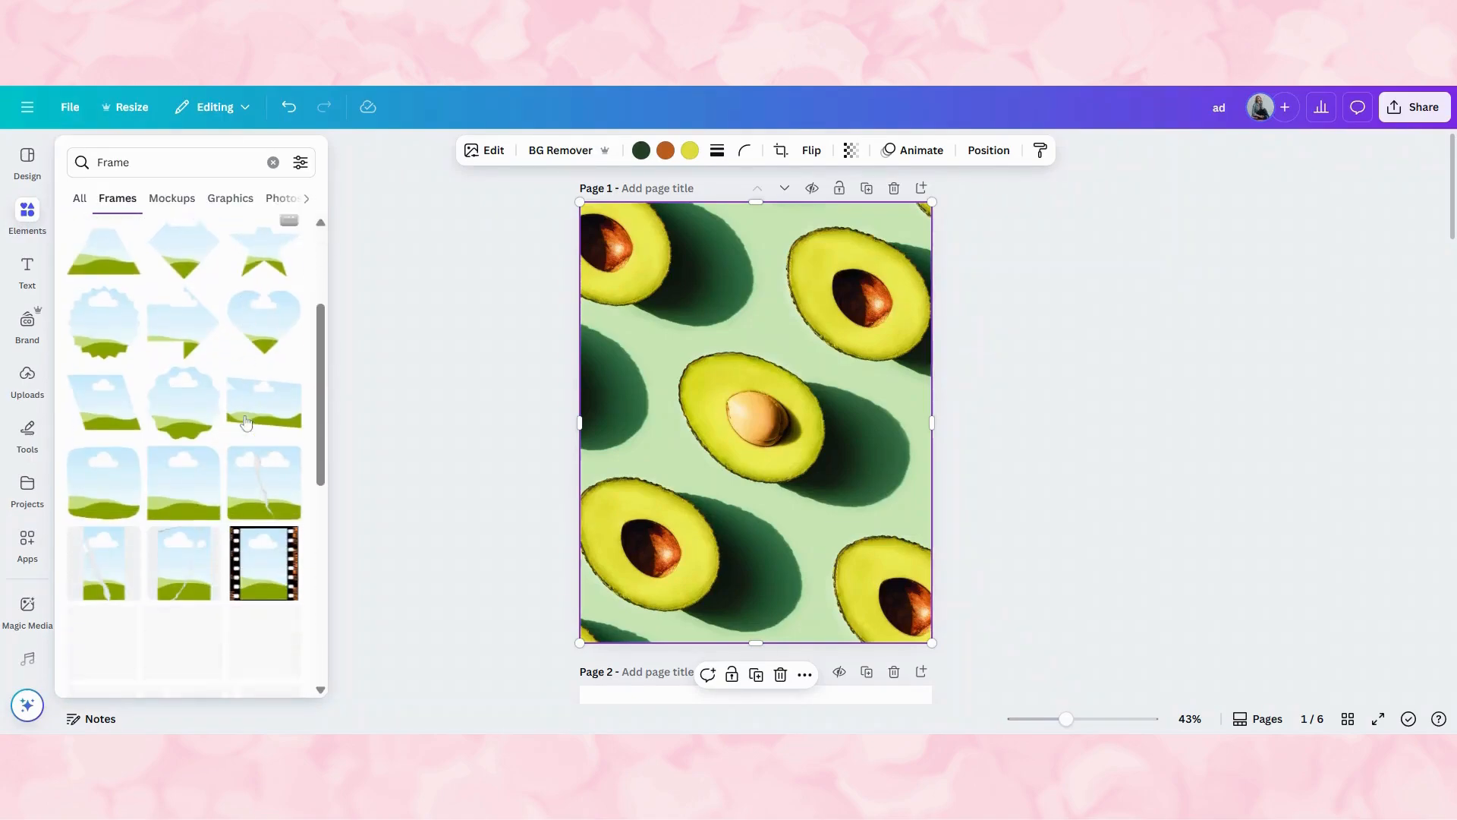
pyautogui.scroll(-3)
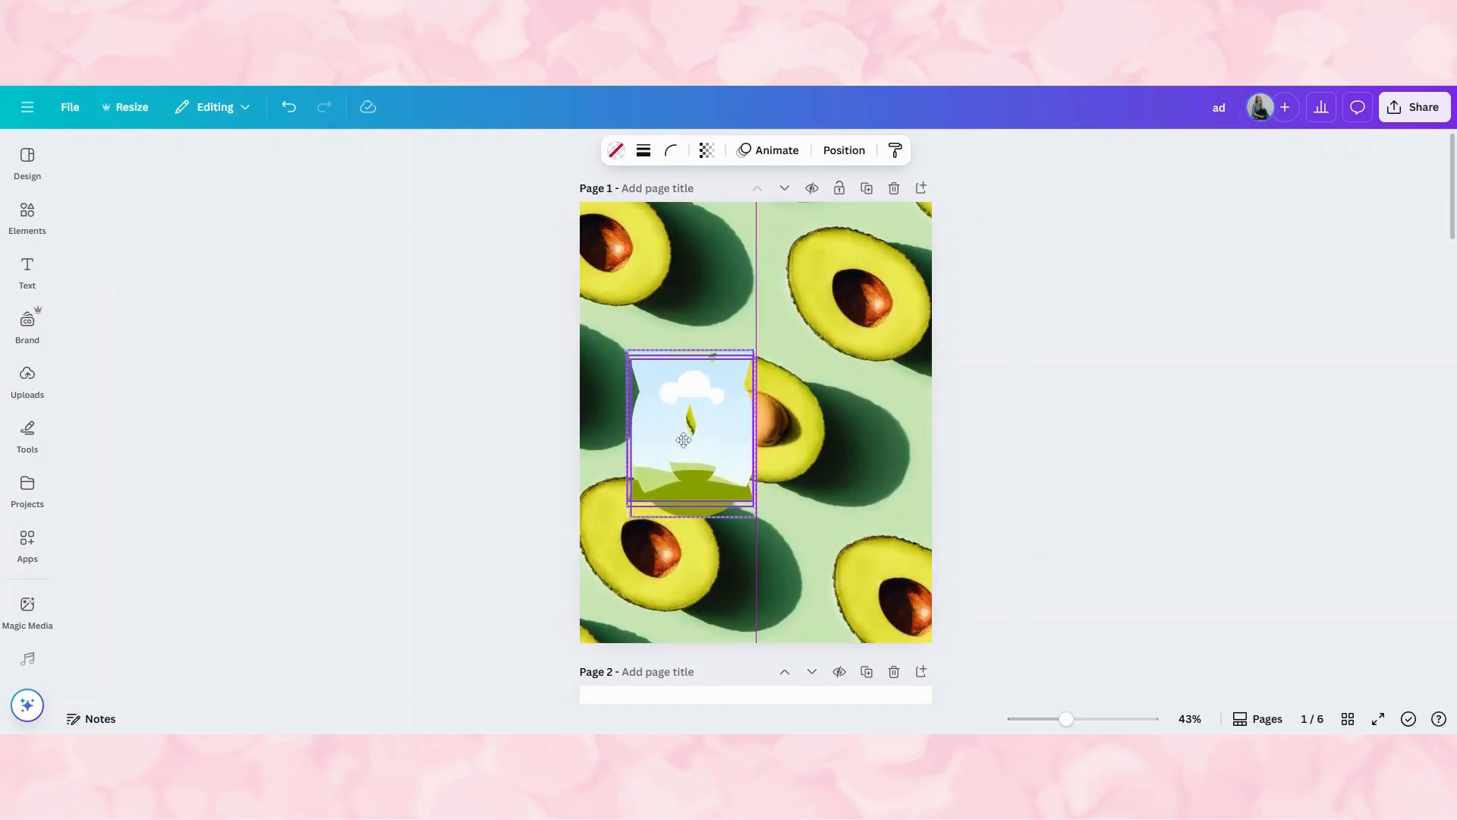
# Step: Arrange the A, V and O letter frames in a row and select all three
pyautogui.click(687, 438)
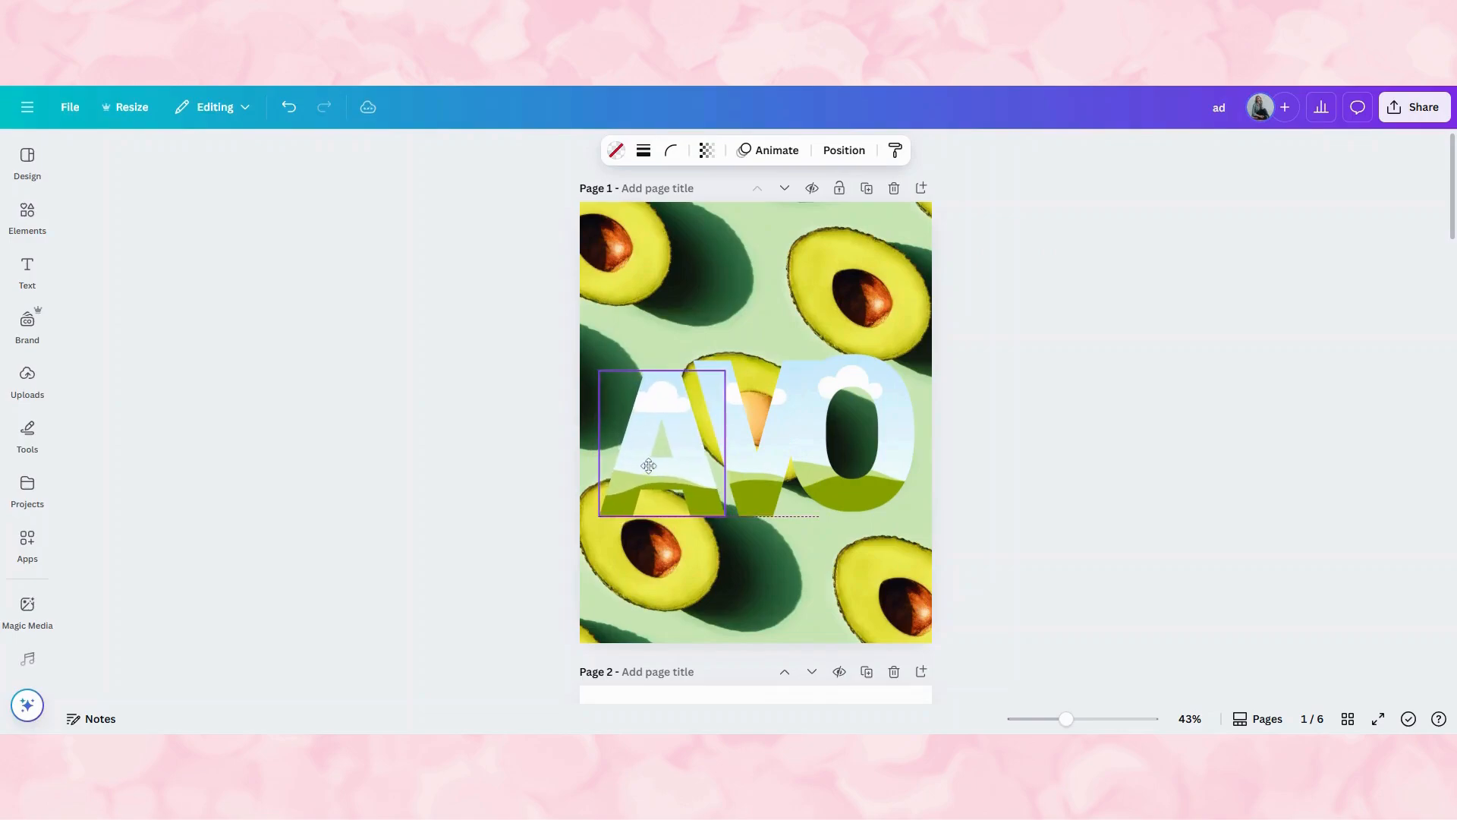
pyautogui.click(755, 437)
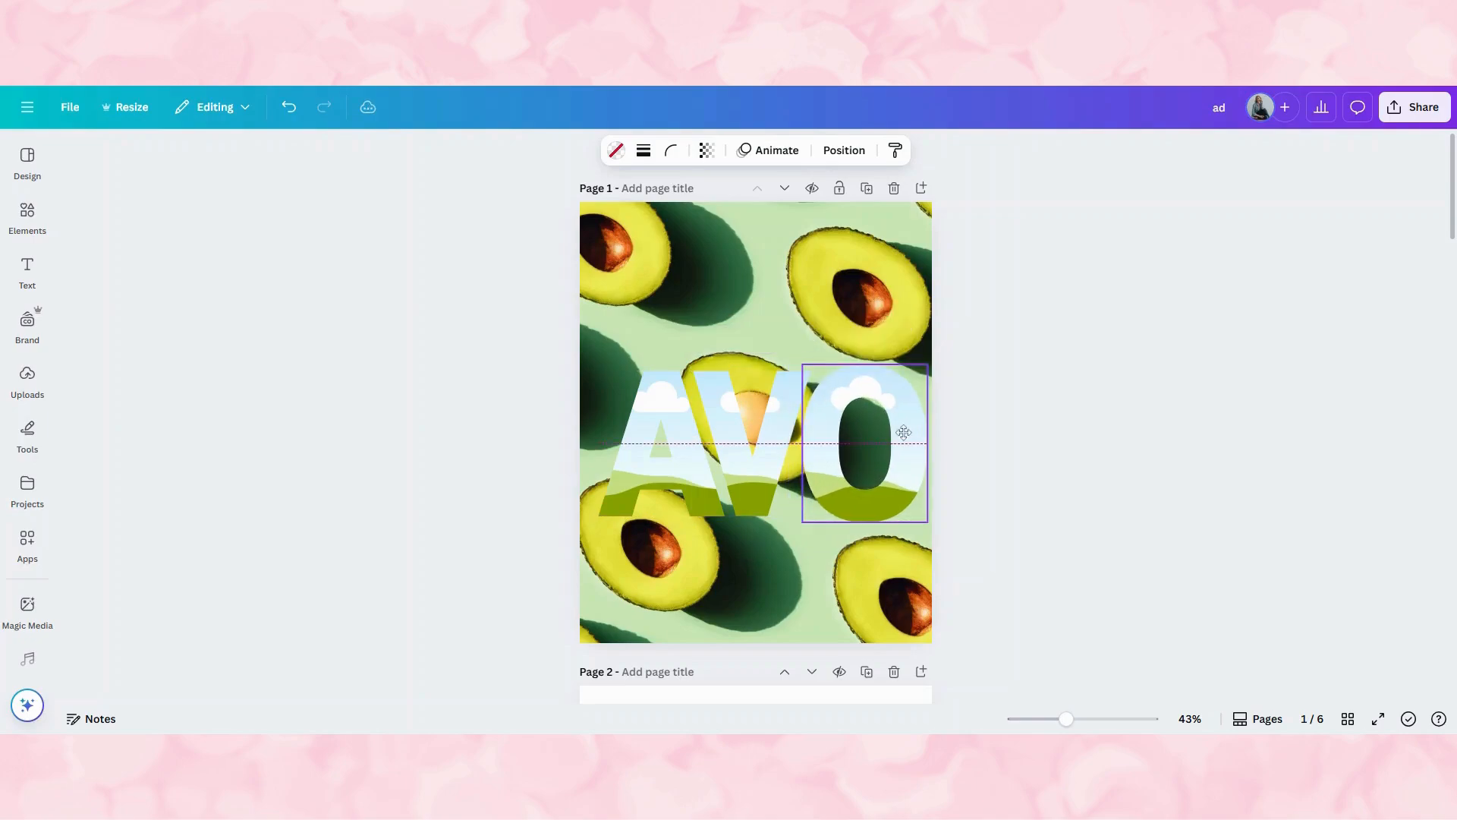
pyautogui.click(862, 442)
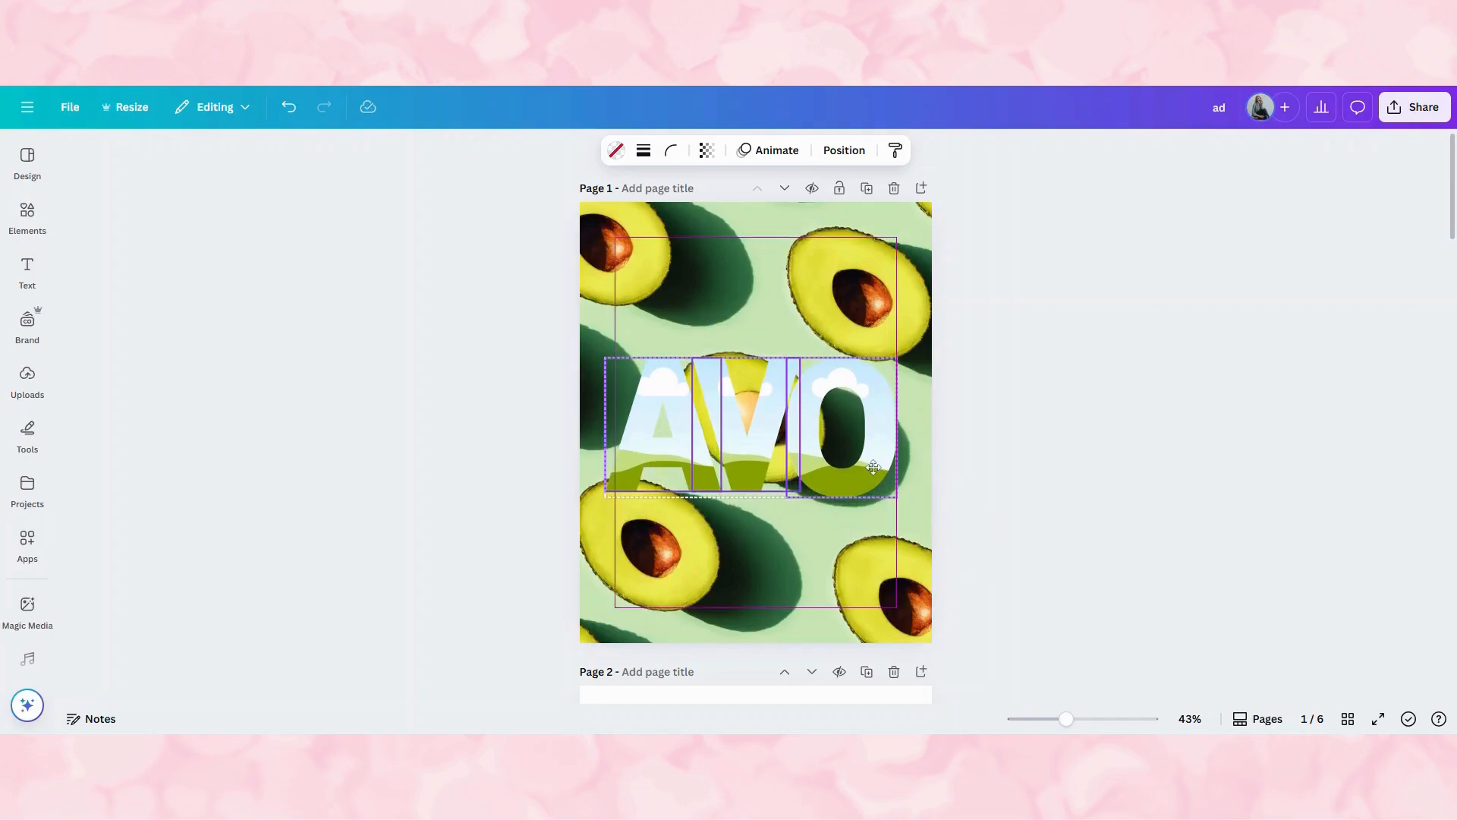
pyautogui.rightClick(872, 464)
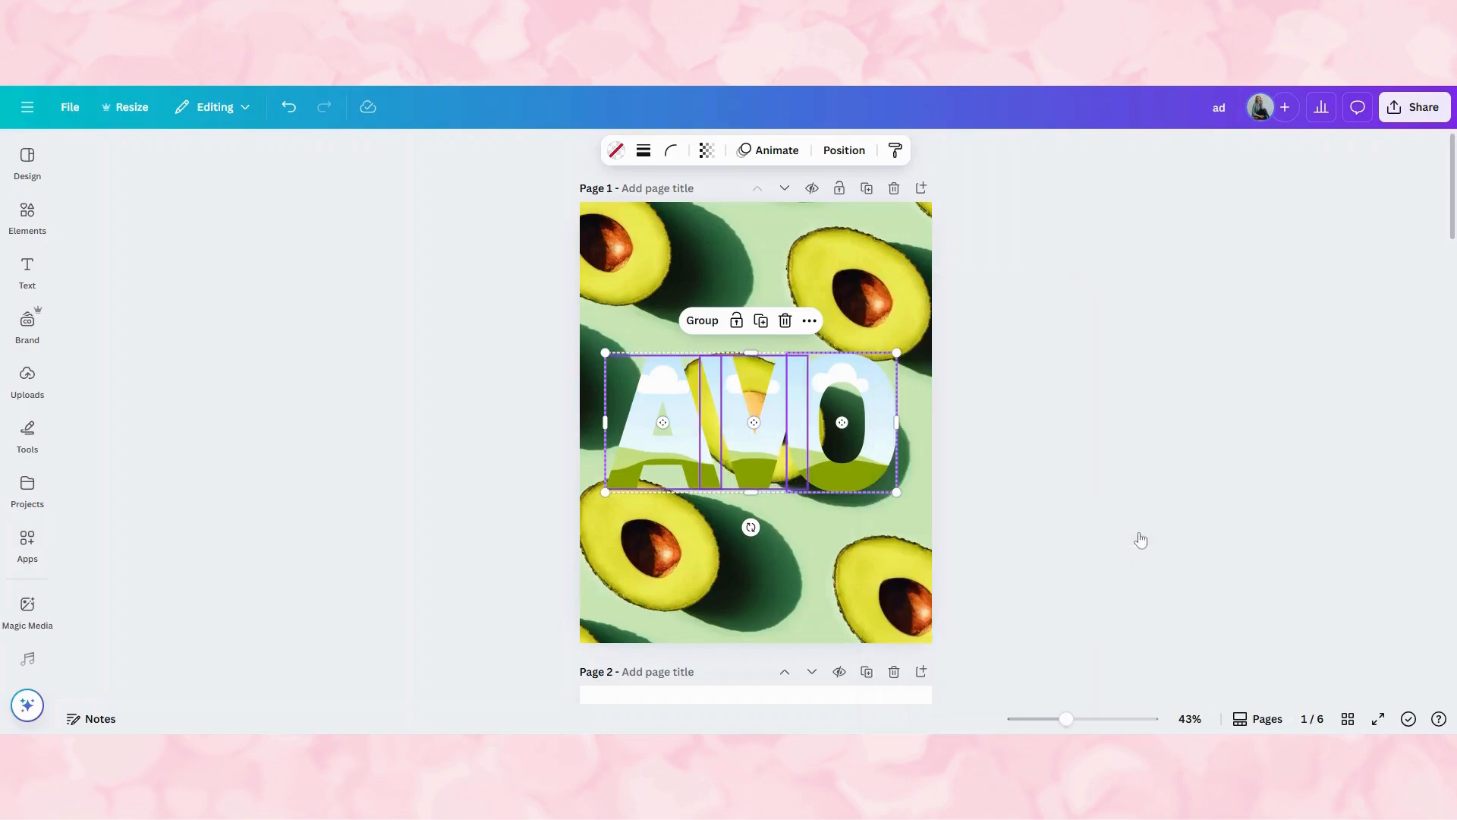
pyautogui.click(1140, 539)
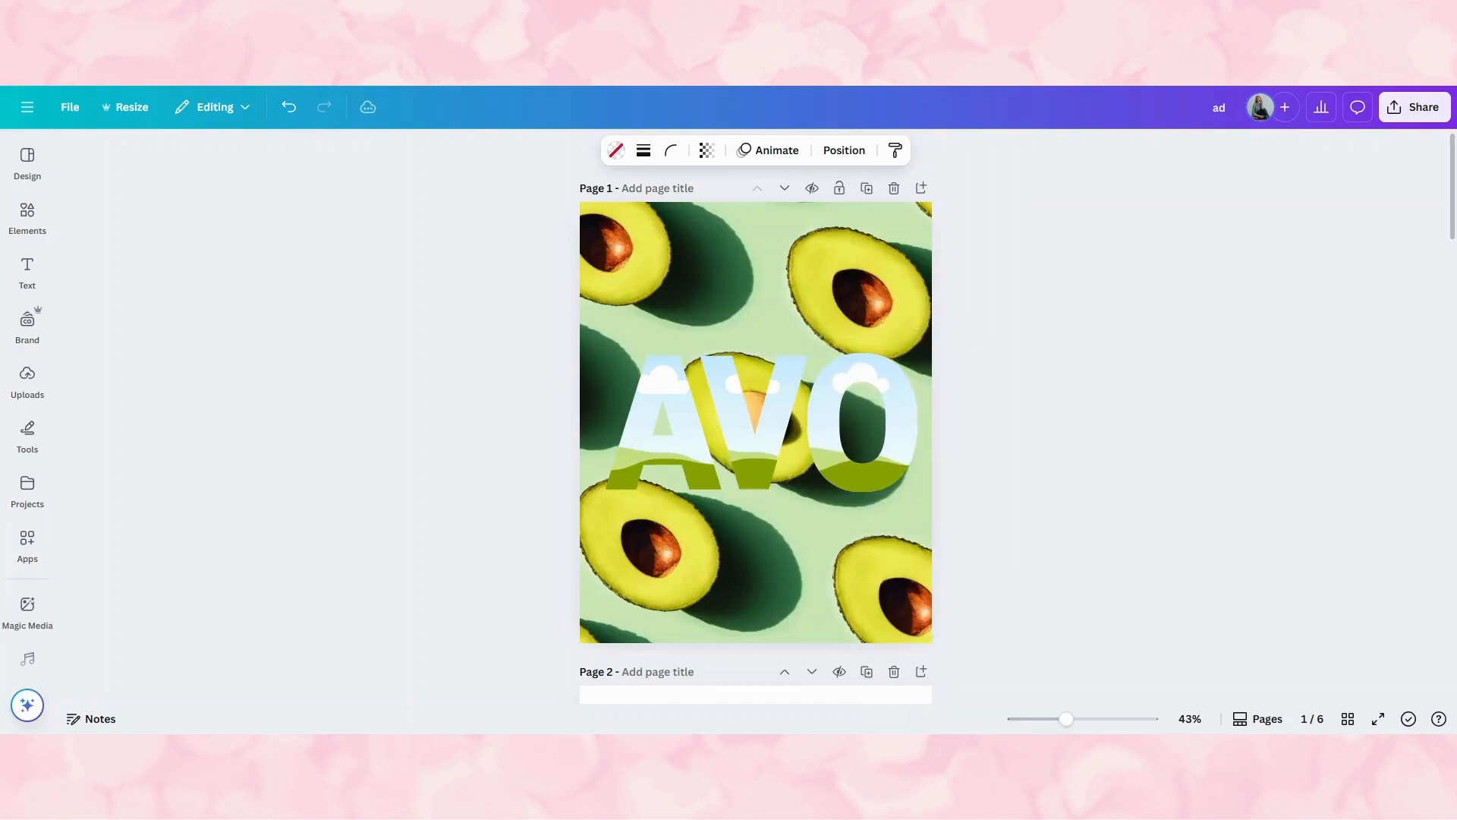
pyautogui.click(860, 423)
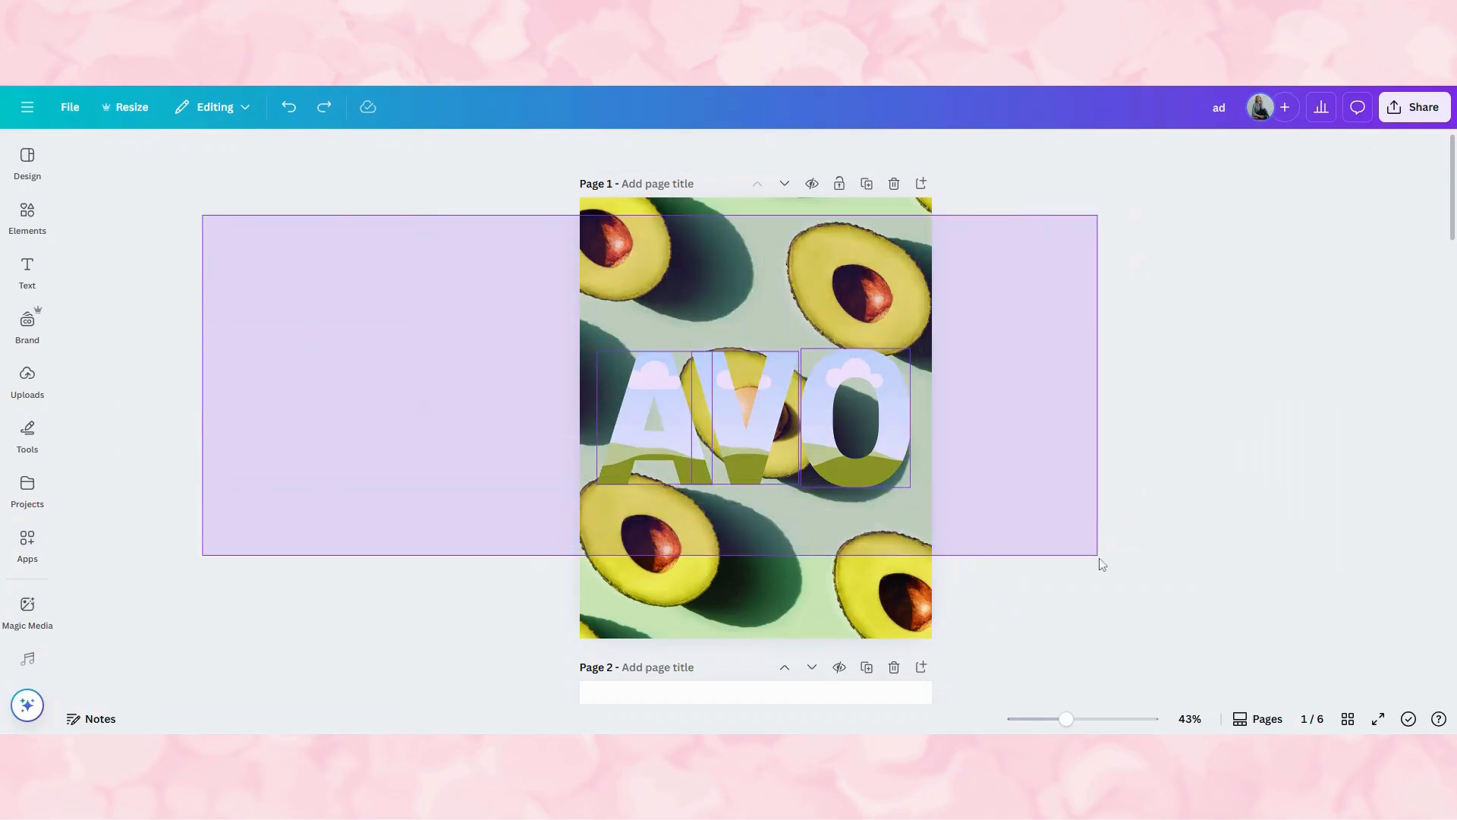
# Step: Group the three AVO letter frames into one set
pyautogui.click(753, 417)
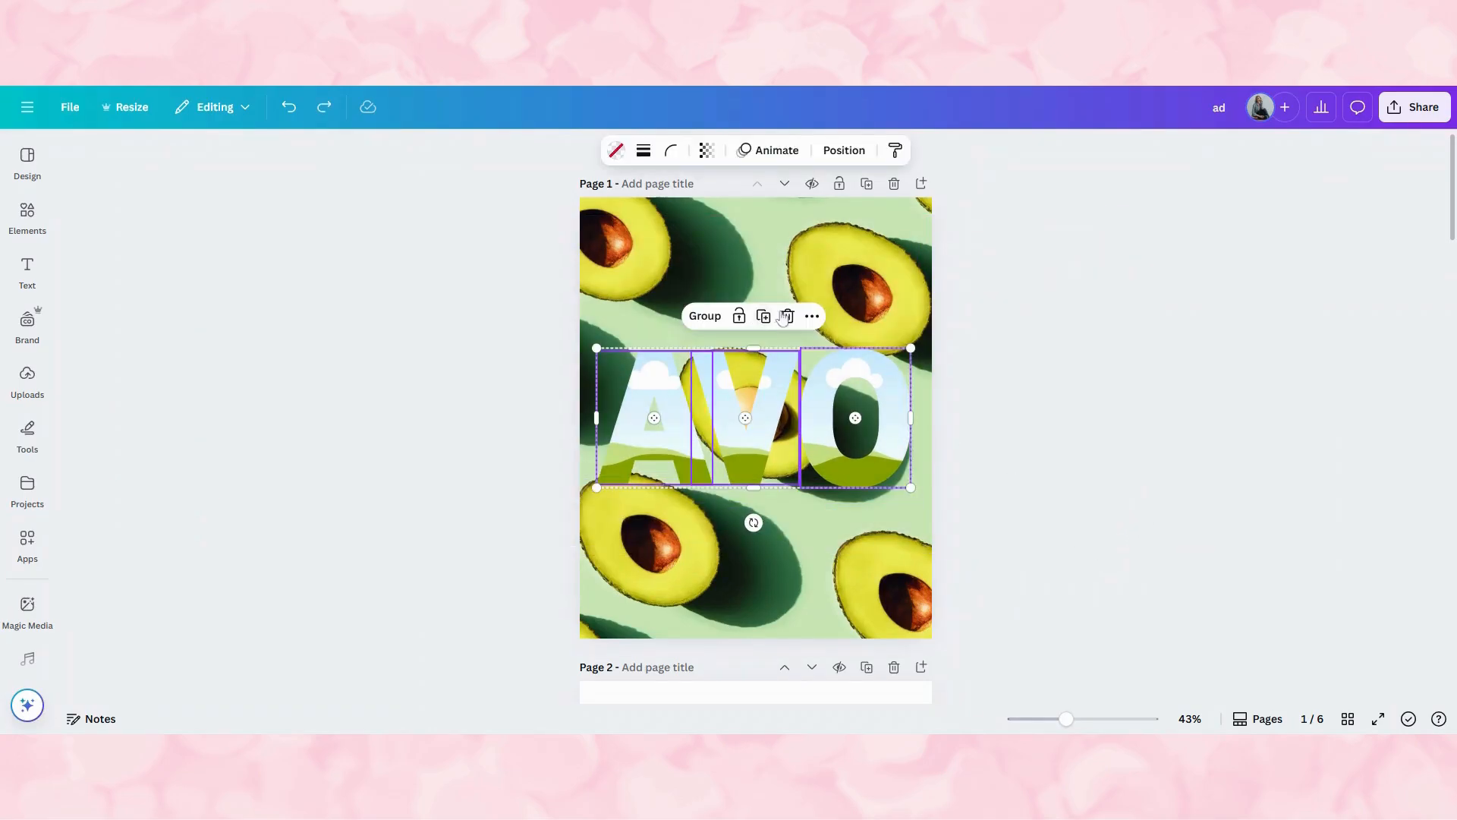
pyautogui.moveTo(762, 316)
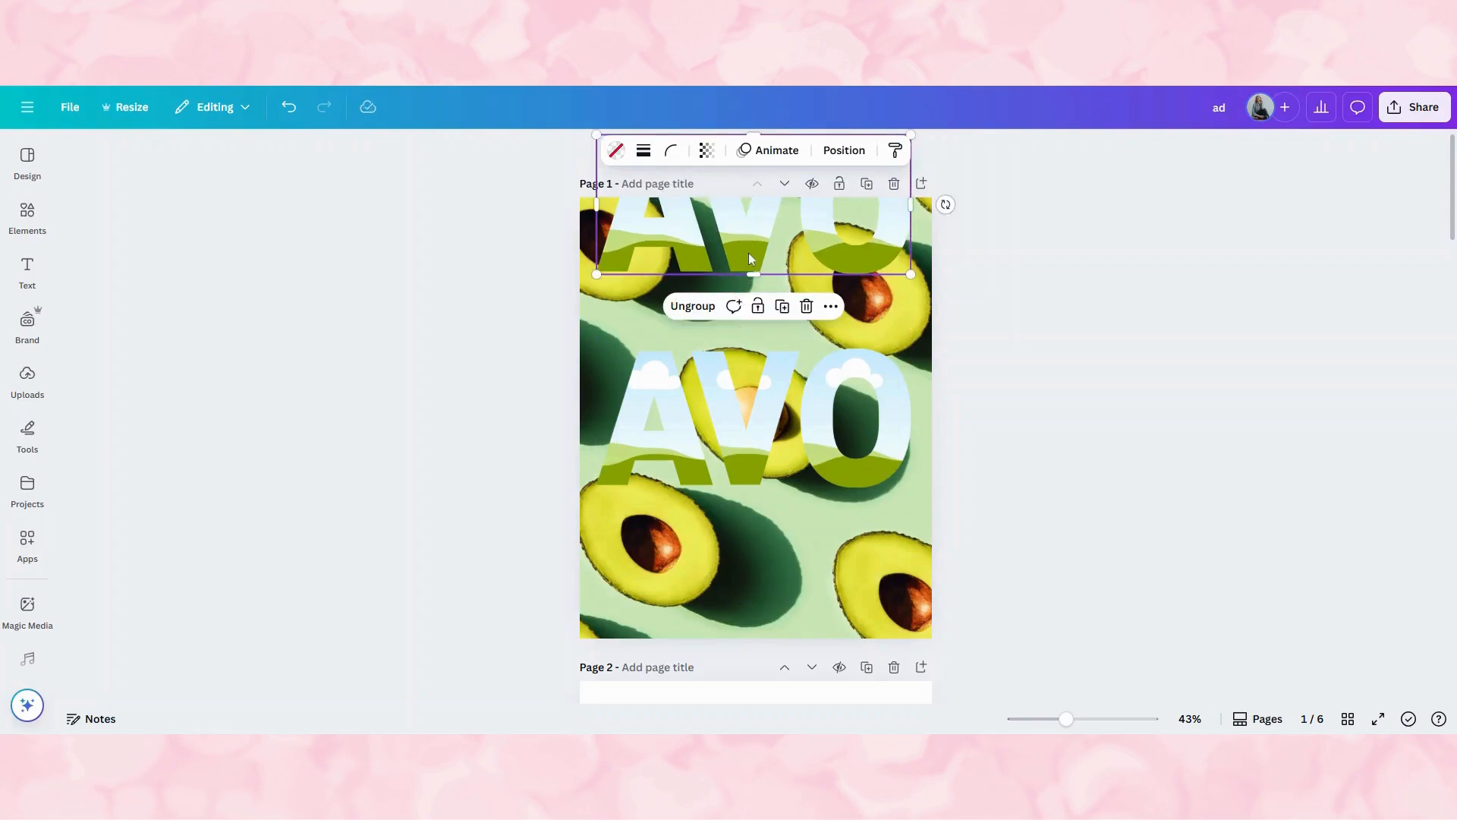
pyautogui.moveTo(734, 260)
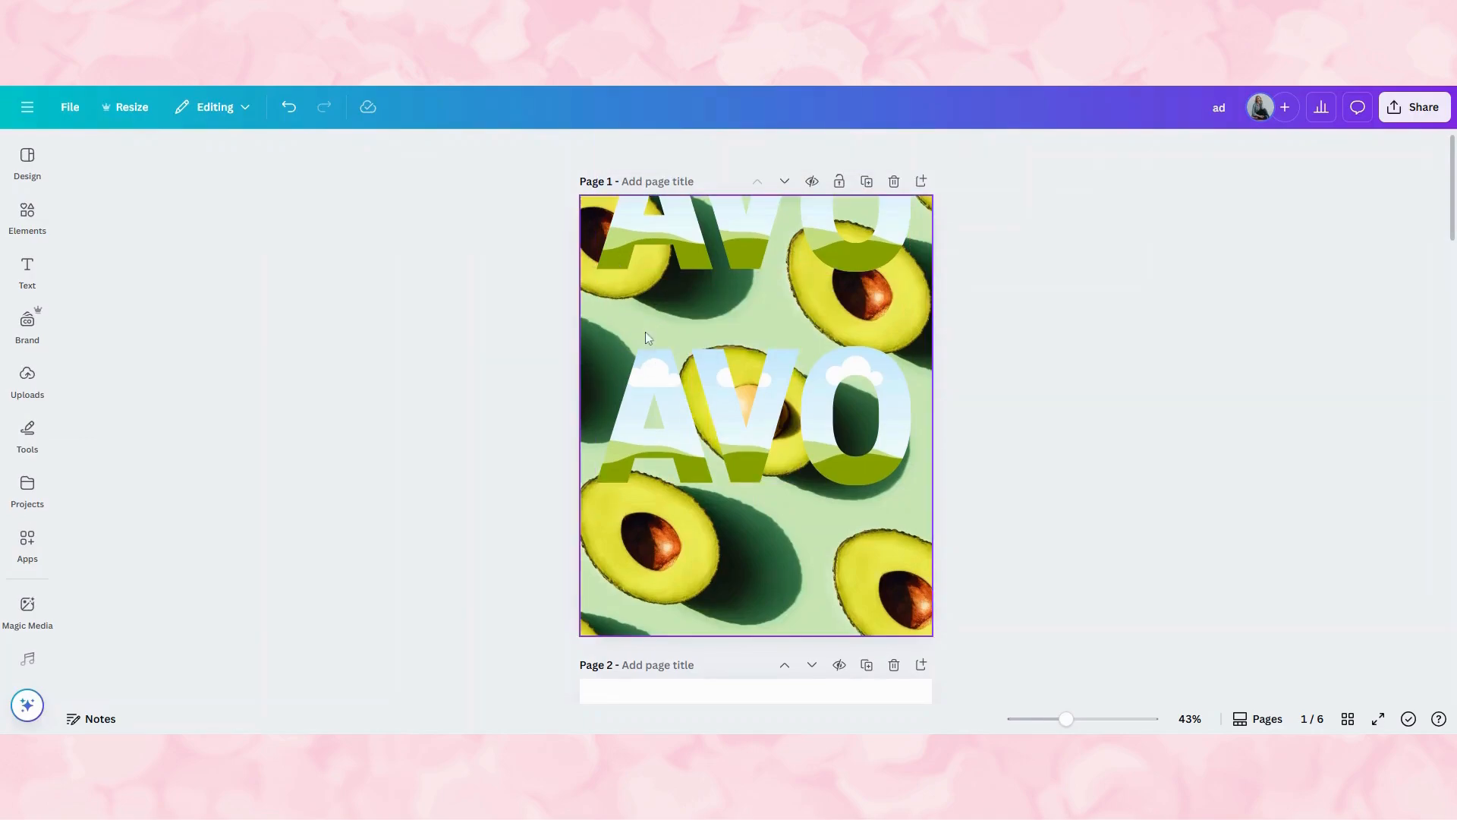
pyautogui.moveTo(642, 332)
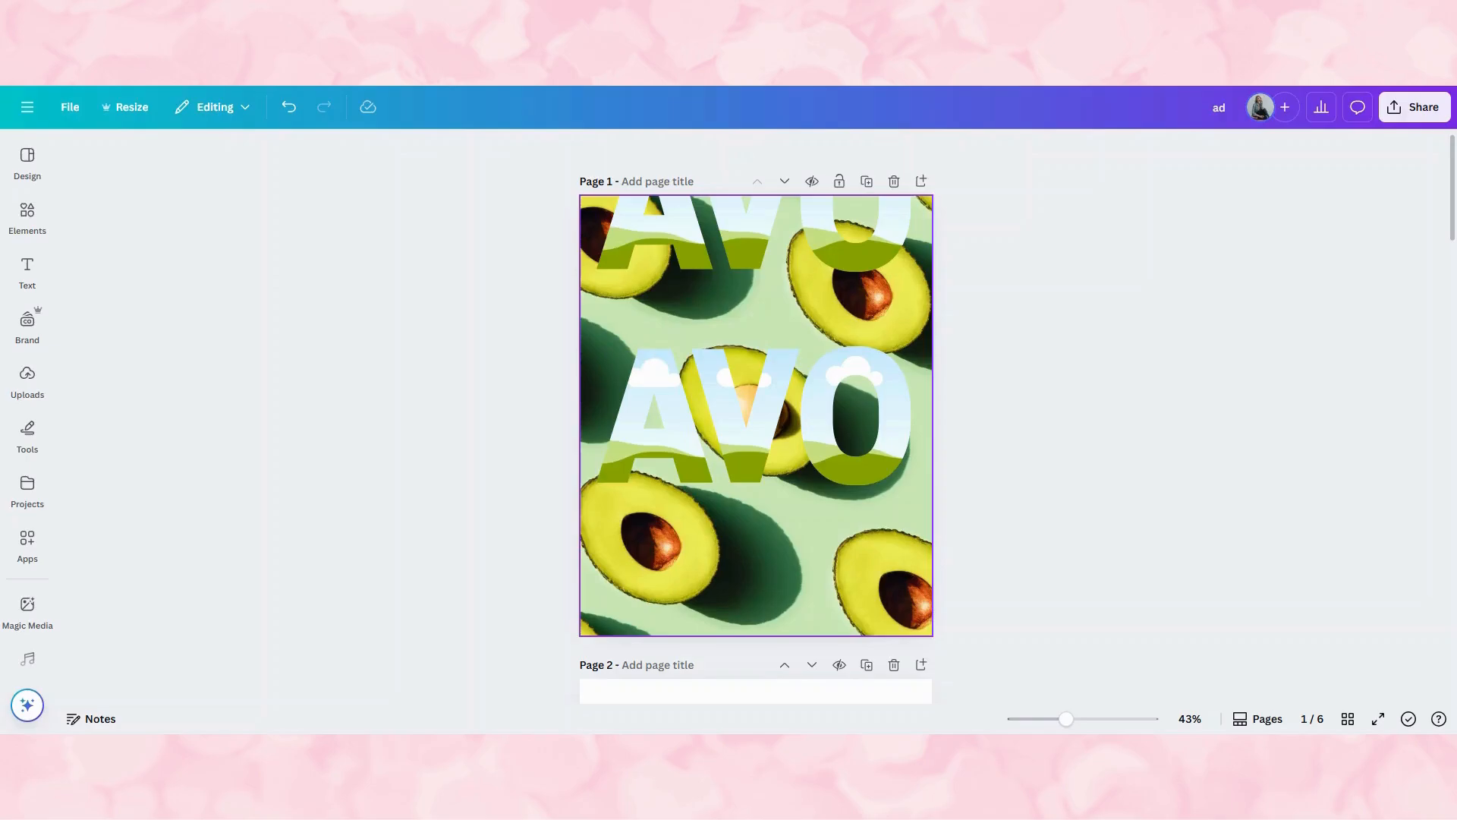
# Step: Put a copy of the avocado photo into the A frame, layered beneath the letters
pyautogui.click(639, 330)
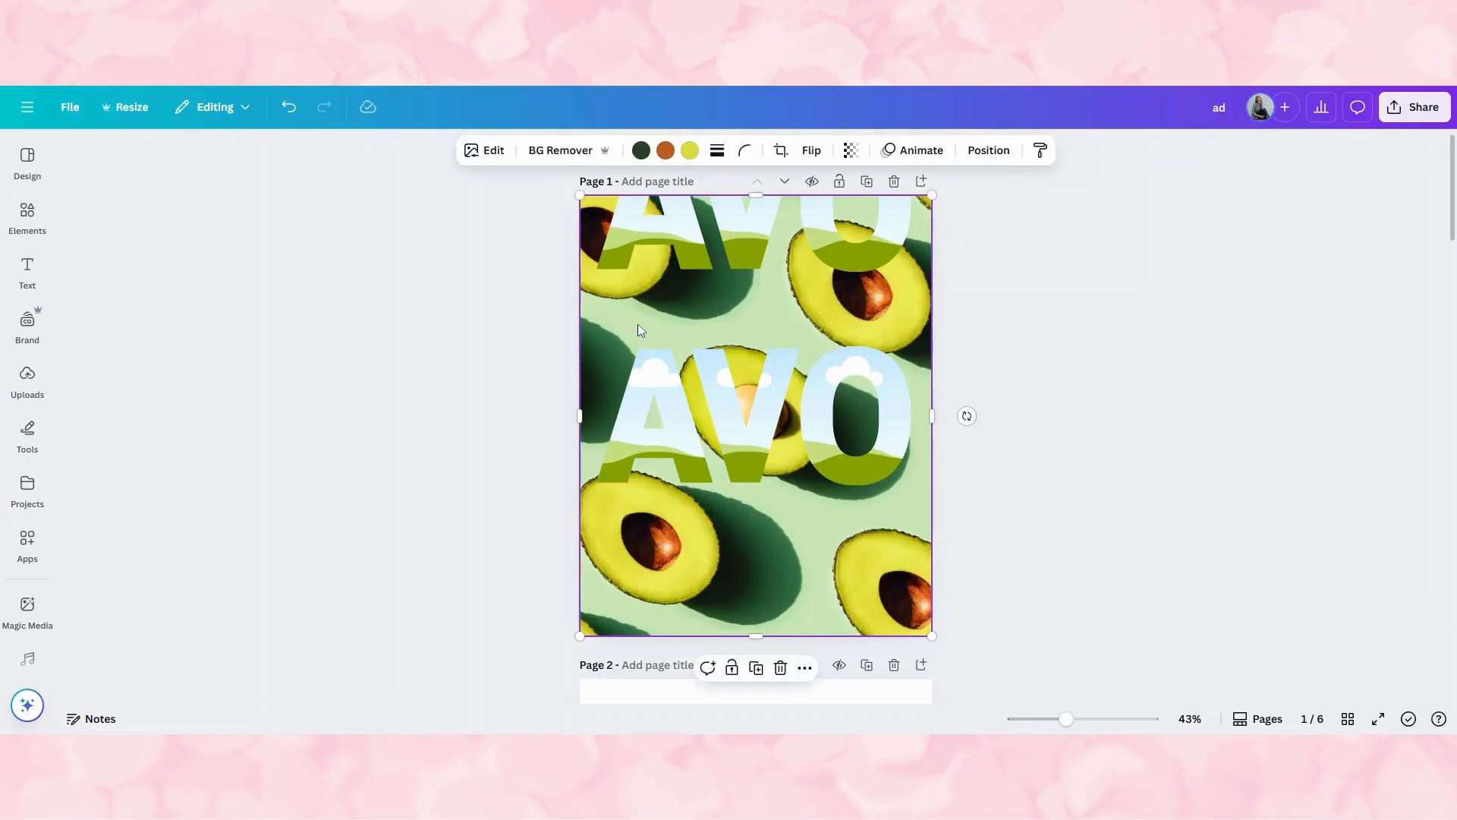
pyautogui.rightClick(638, 330)
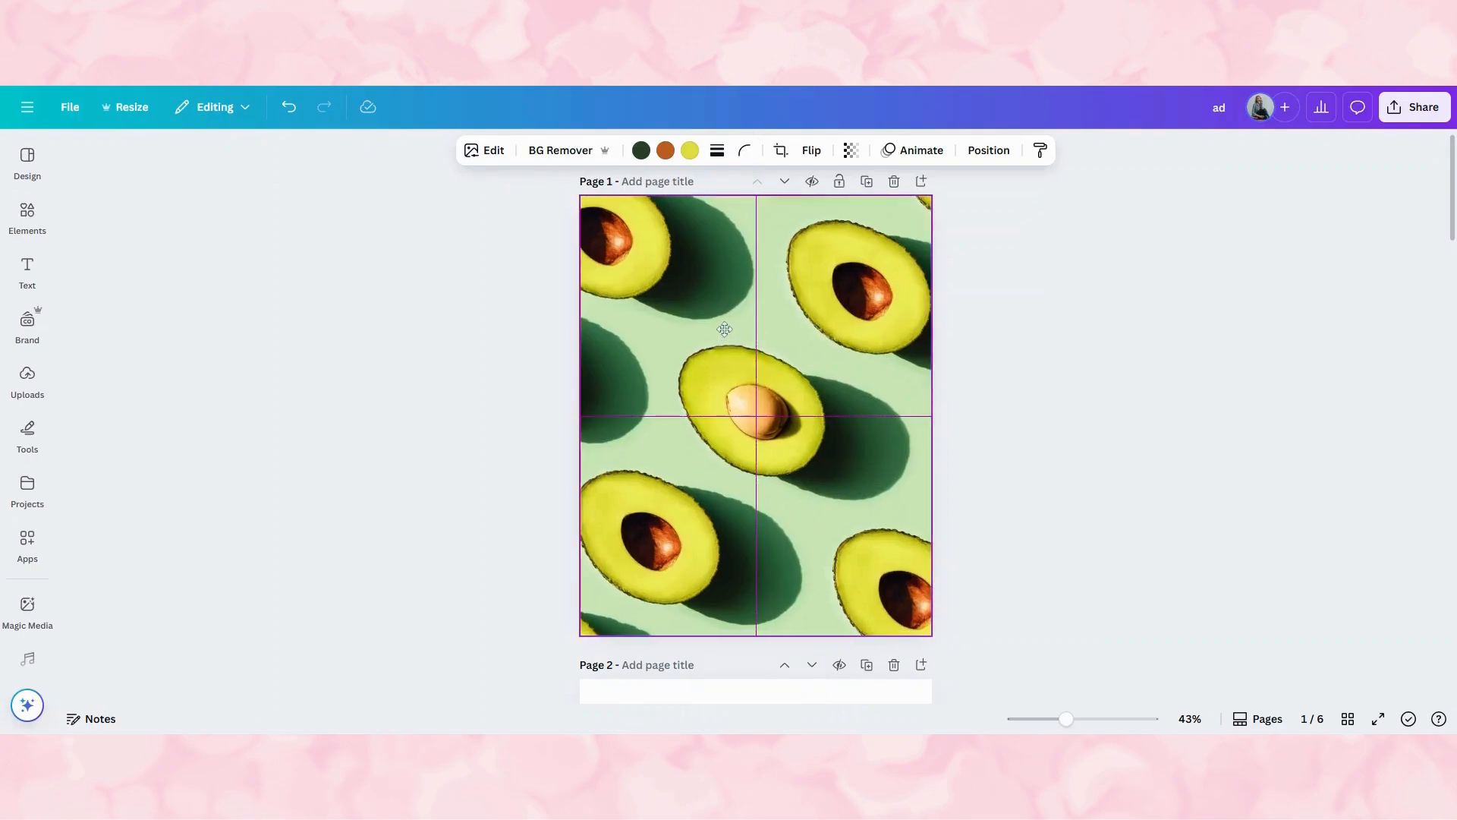
pyautogui.click(725, 326)
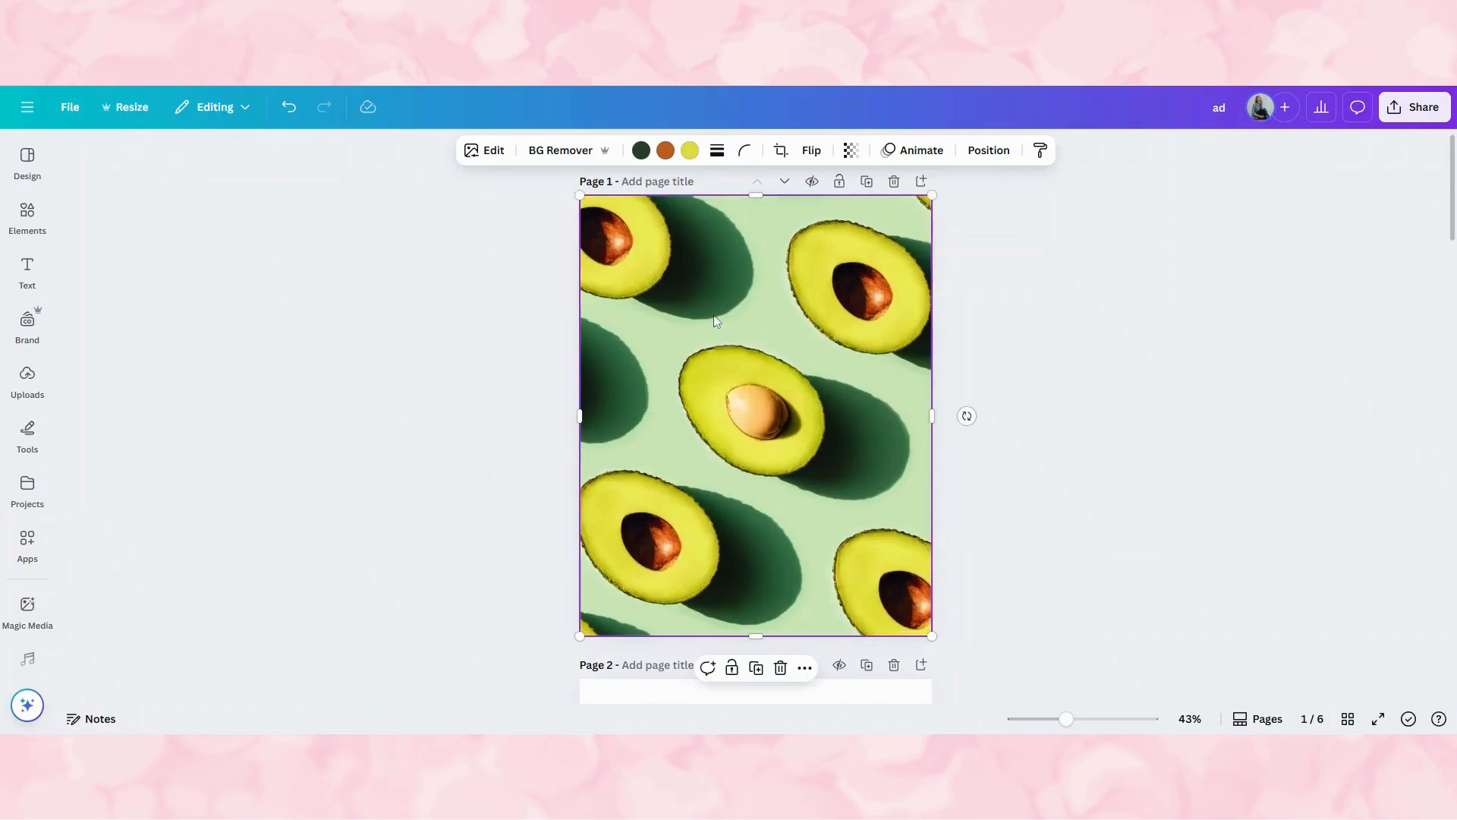
pyautogui.rightClick(716, 321)
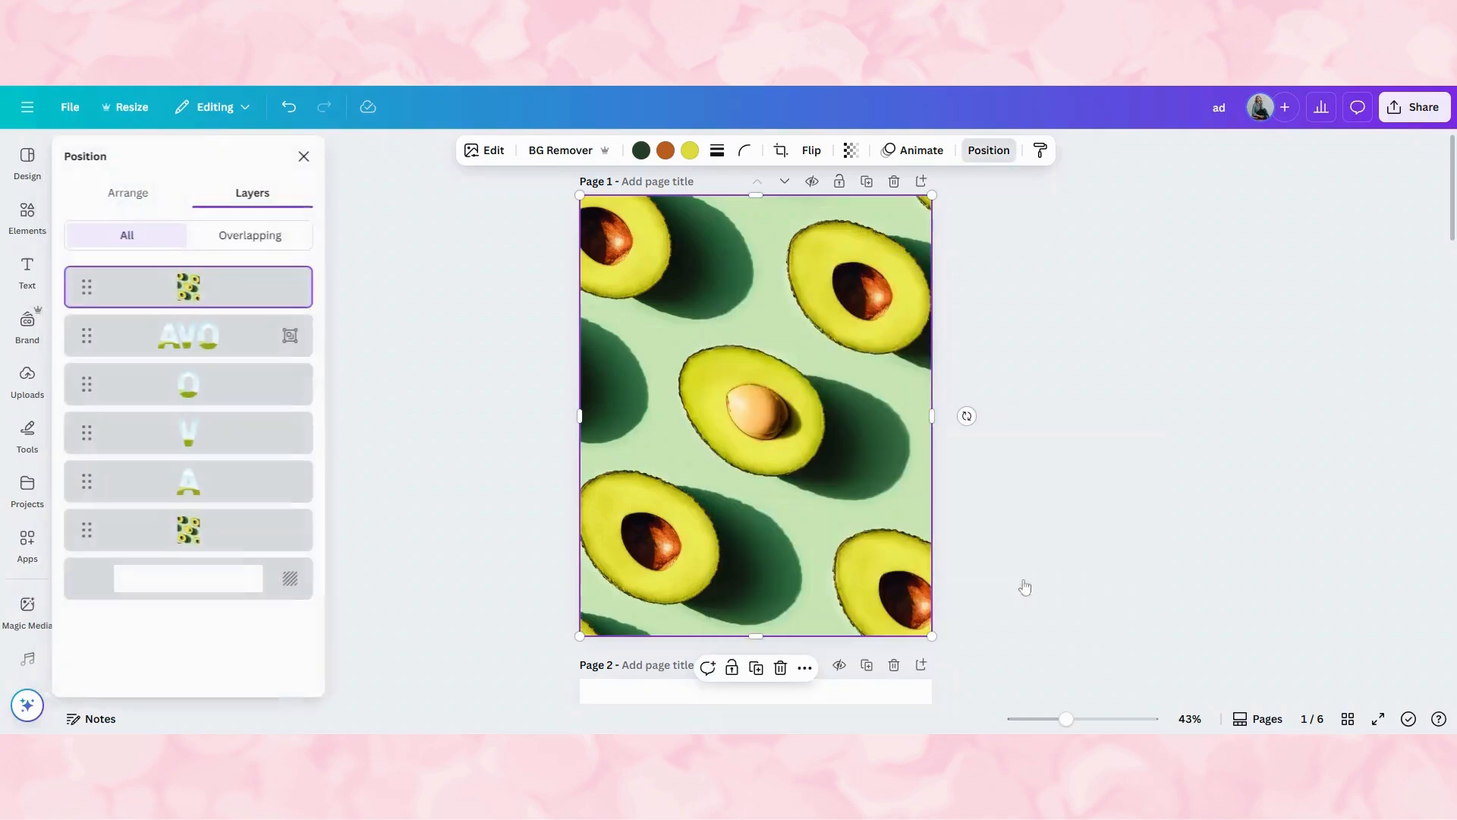
pyautogui.click(190, 432)
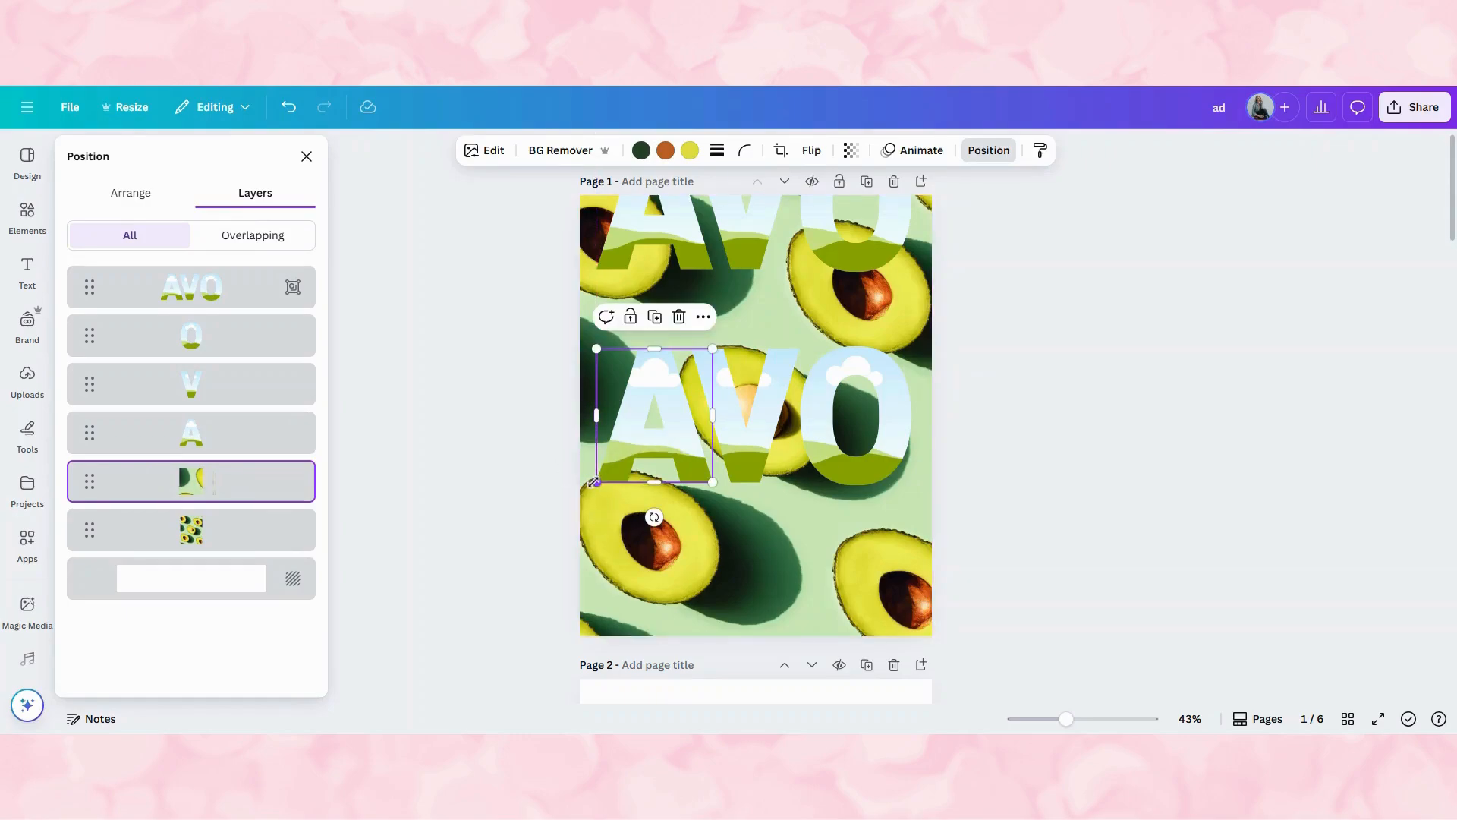
pyautogui.moveTo(224, 488)
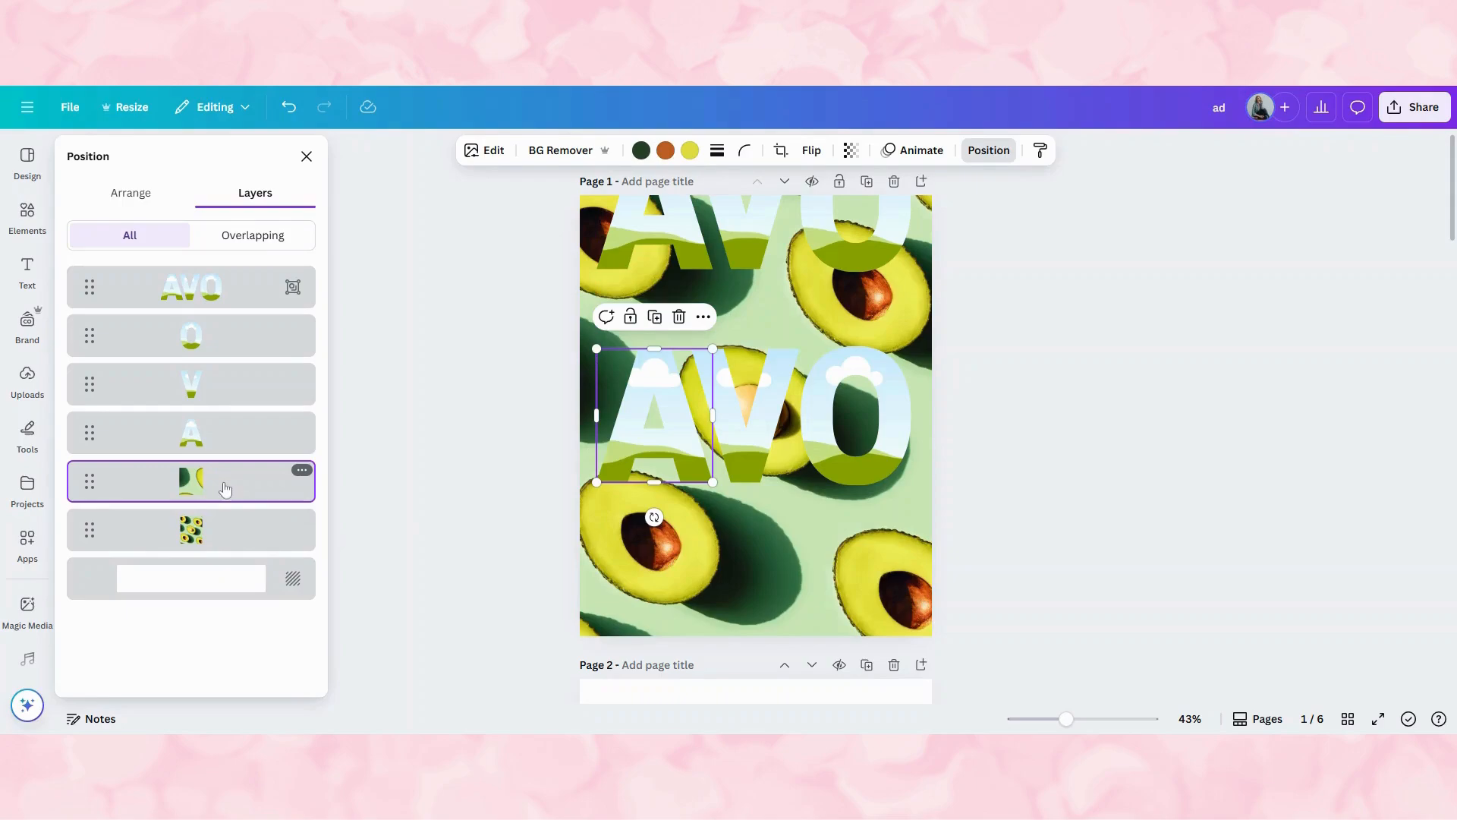
pyautogui.moveTo(224, 490)
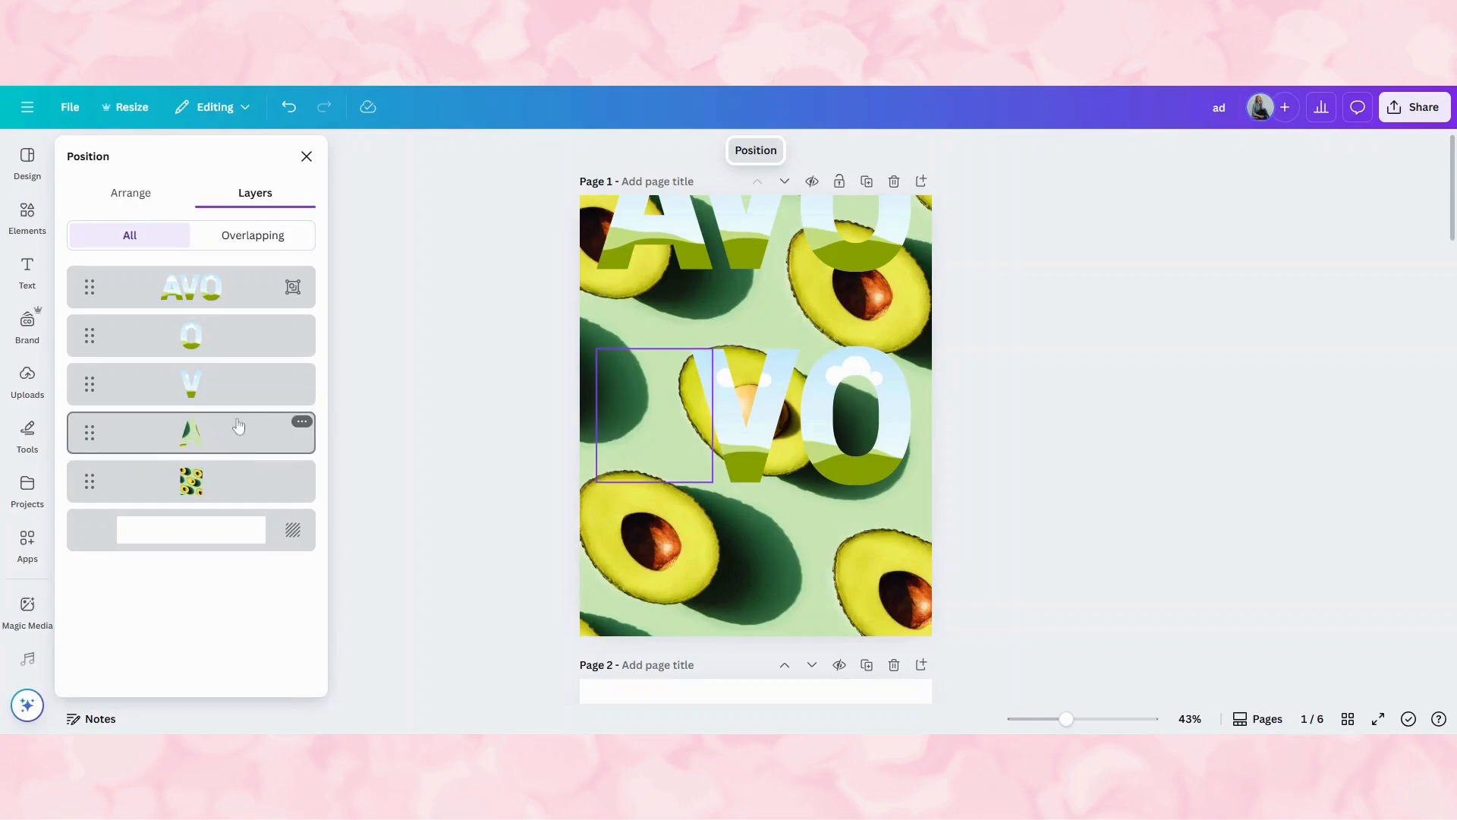
pyautogui.moveTo(245, 440)
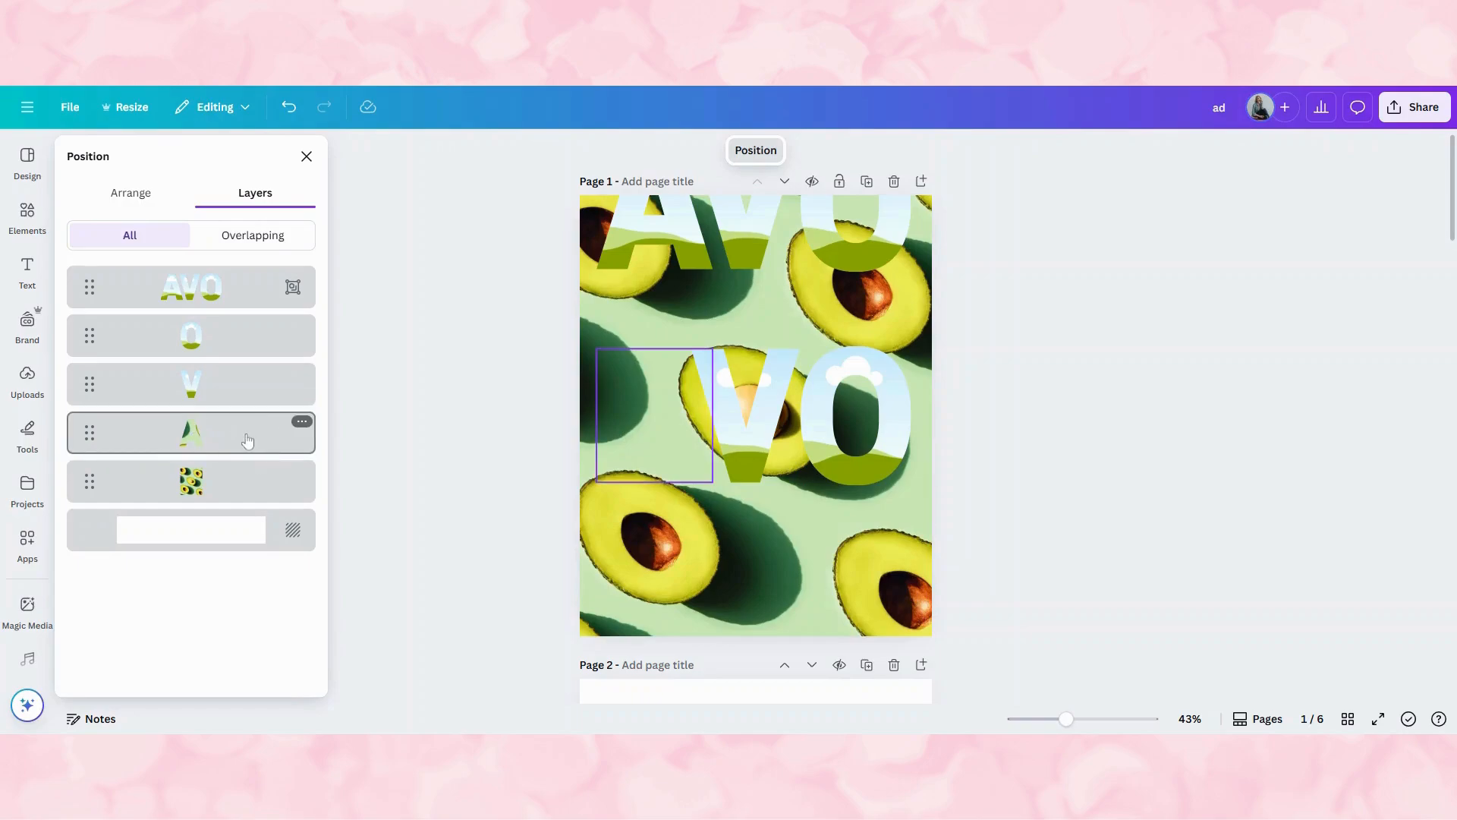
pyautogui.moveTo(199, 437)
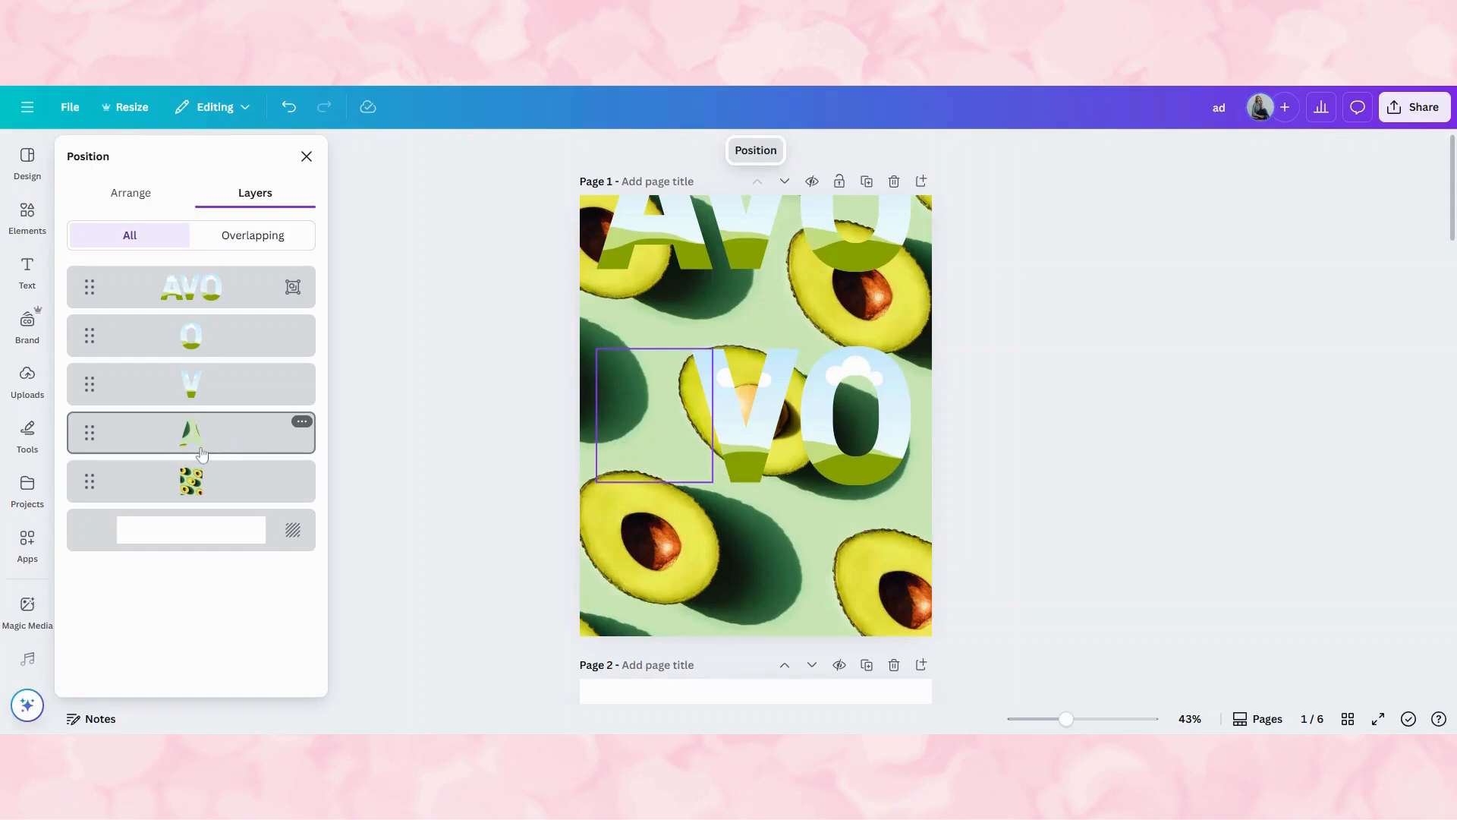
# Step: Select the avocado photo layer for filling the V frame
pyautogui.click(191, 480)
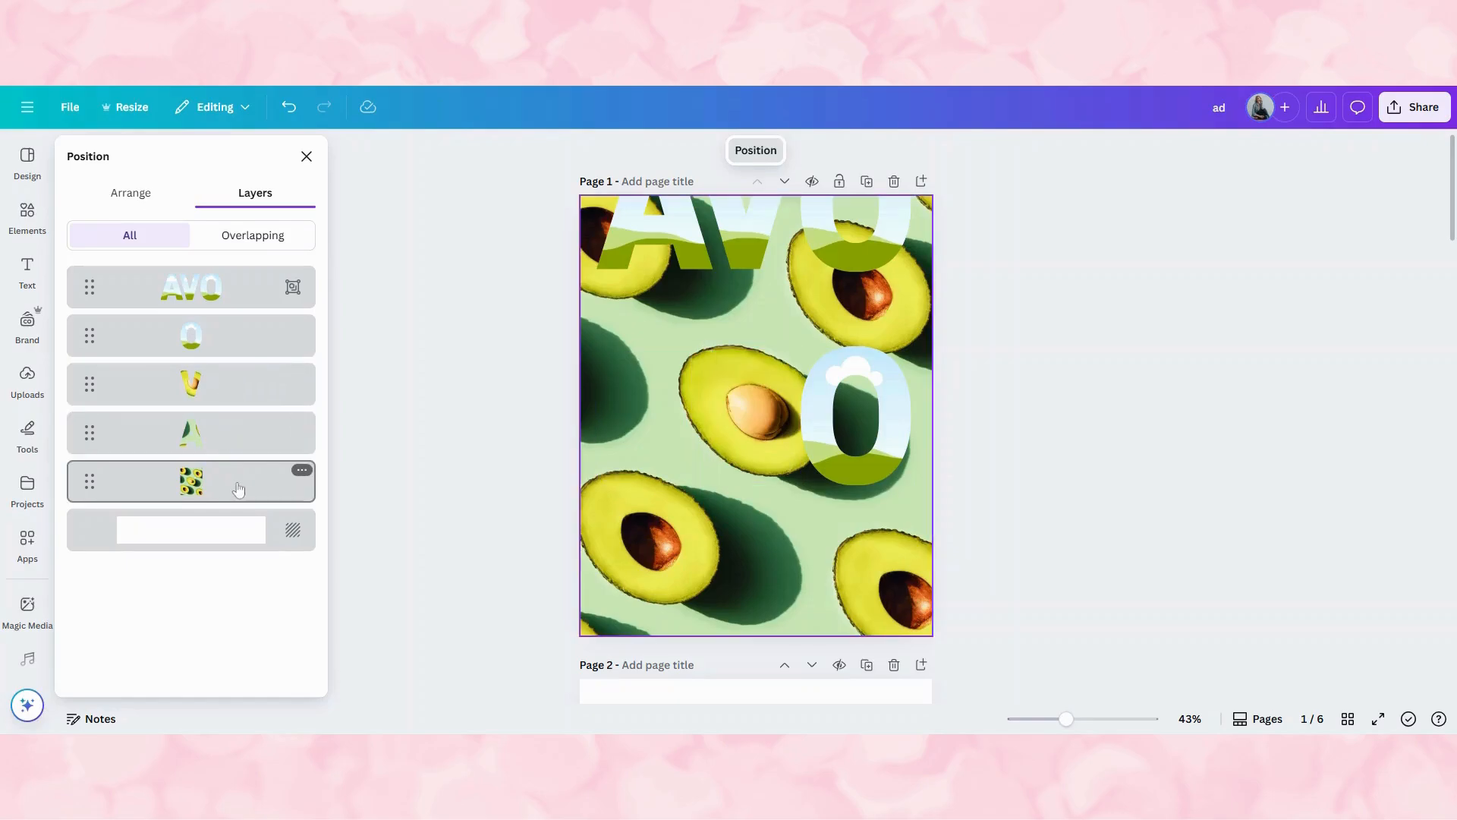
# Step: Duplicate the avocado background photo and drag the copy into the O frame
pyautogui.rightClick(191, 480)
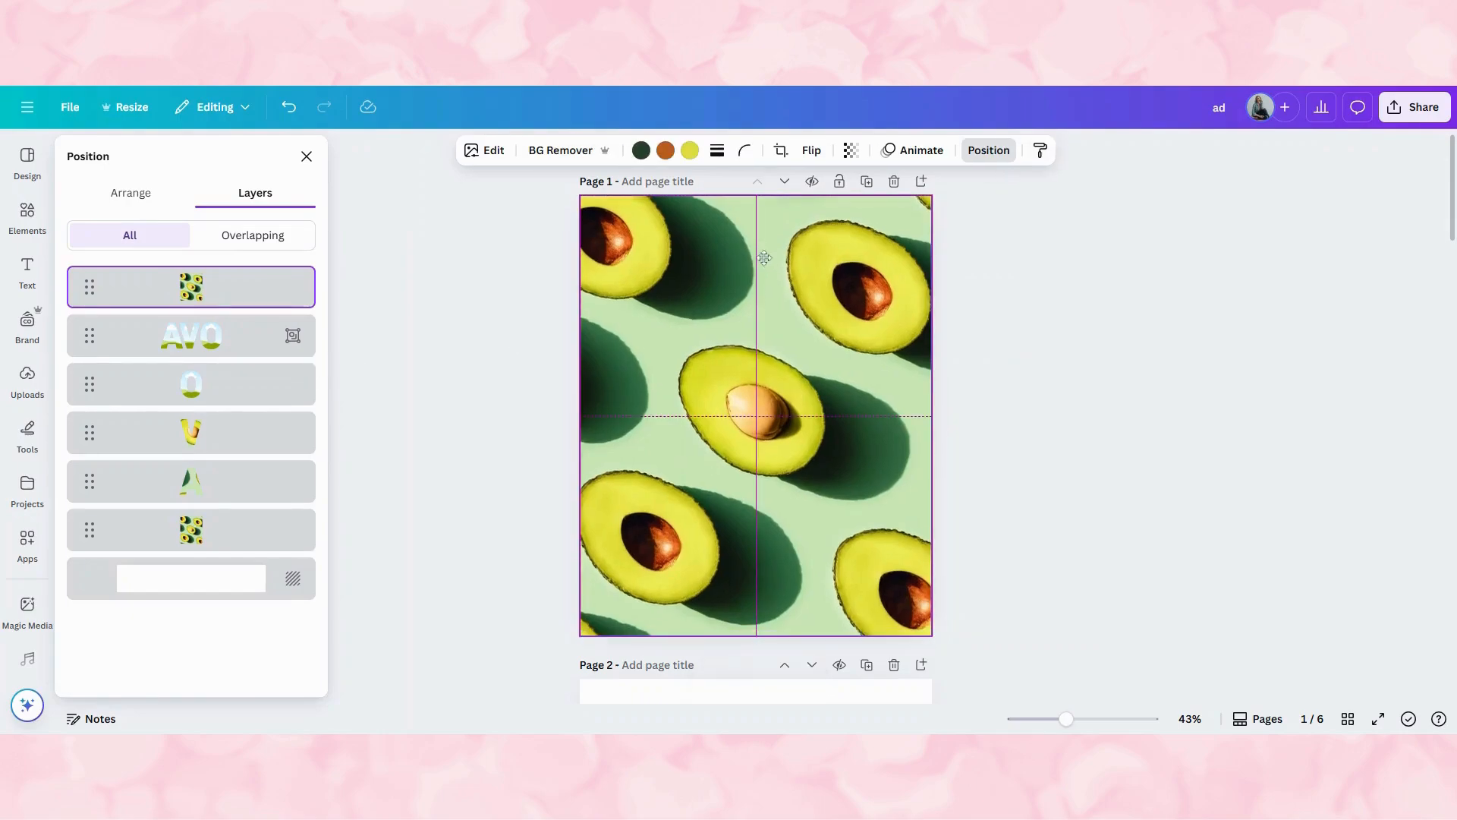
pyautogui.click(754, 414)
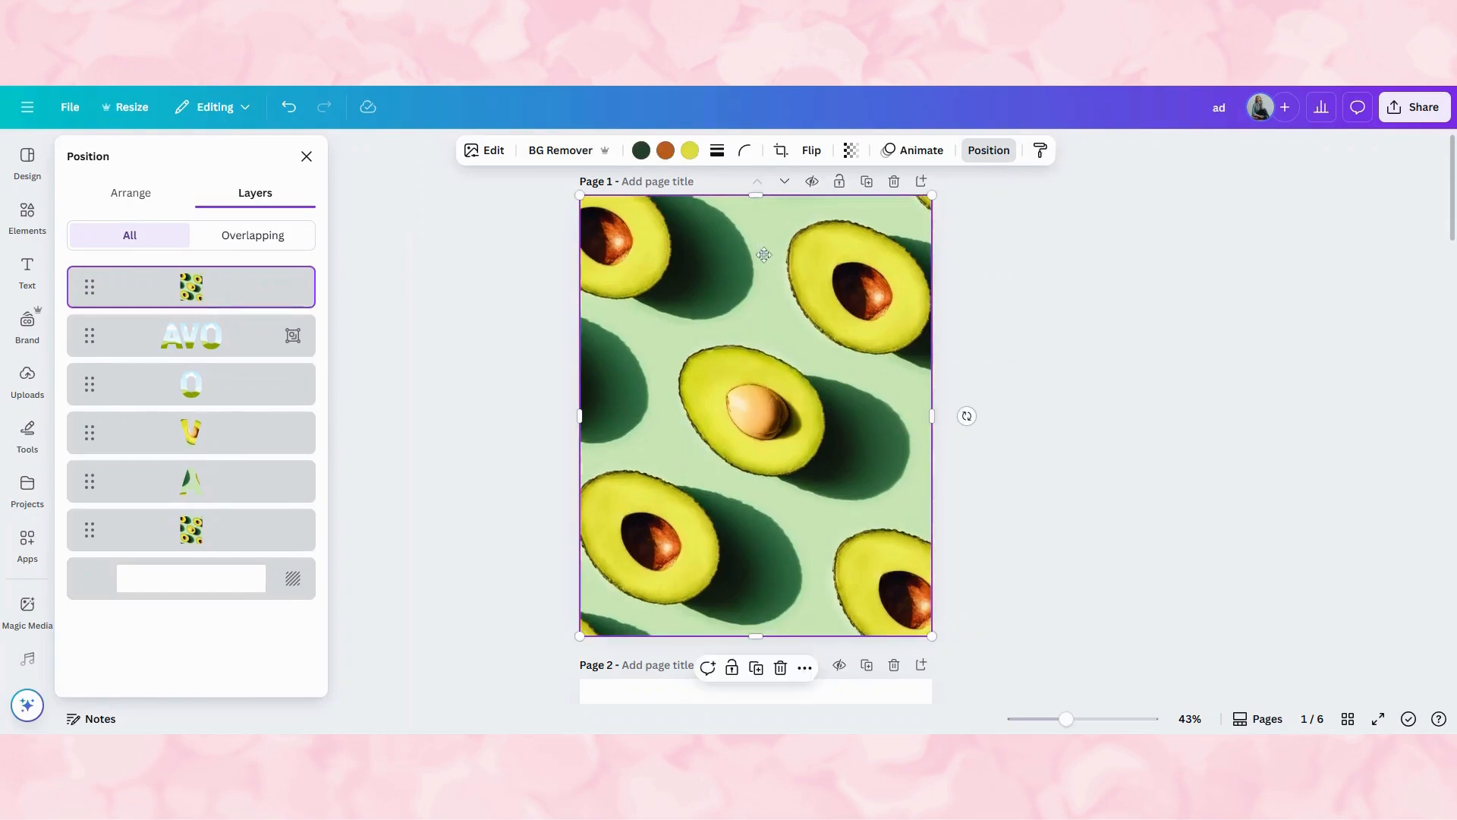
pyautogui.moveTo(190, 286); pyautogui.dragTo(190, 318)
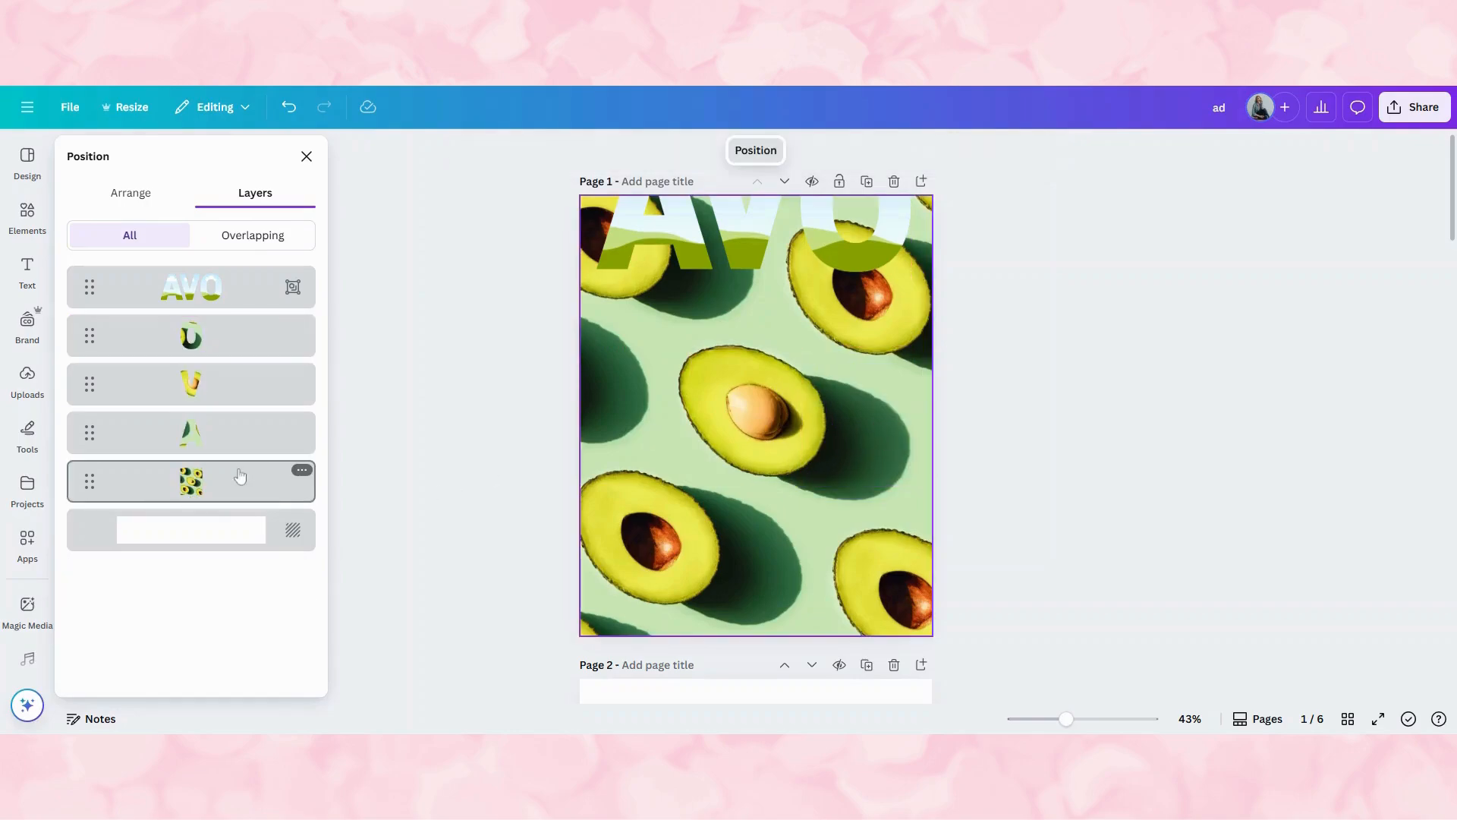
# Step: Set the avocado background photo's transparency to 50
pyautogui.click(190, 479)
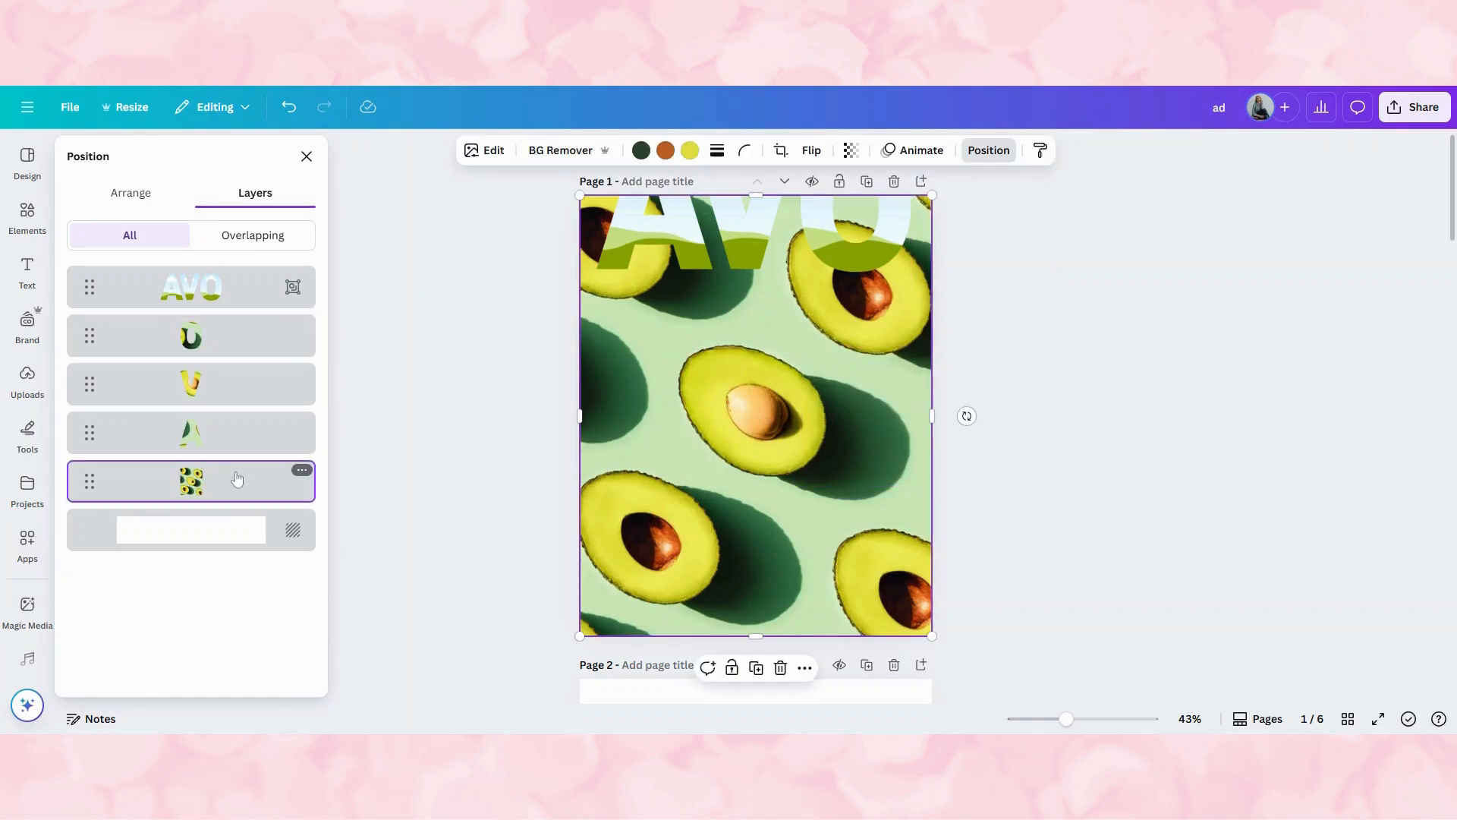
pyautogui.moveTo(847, 150)
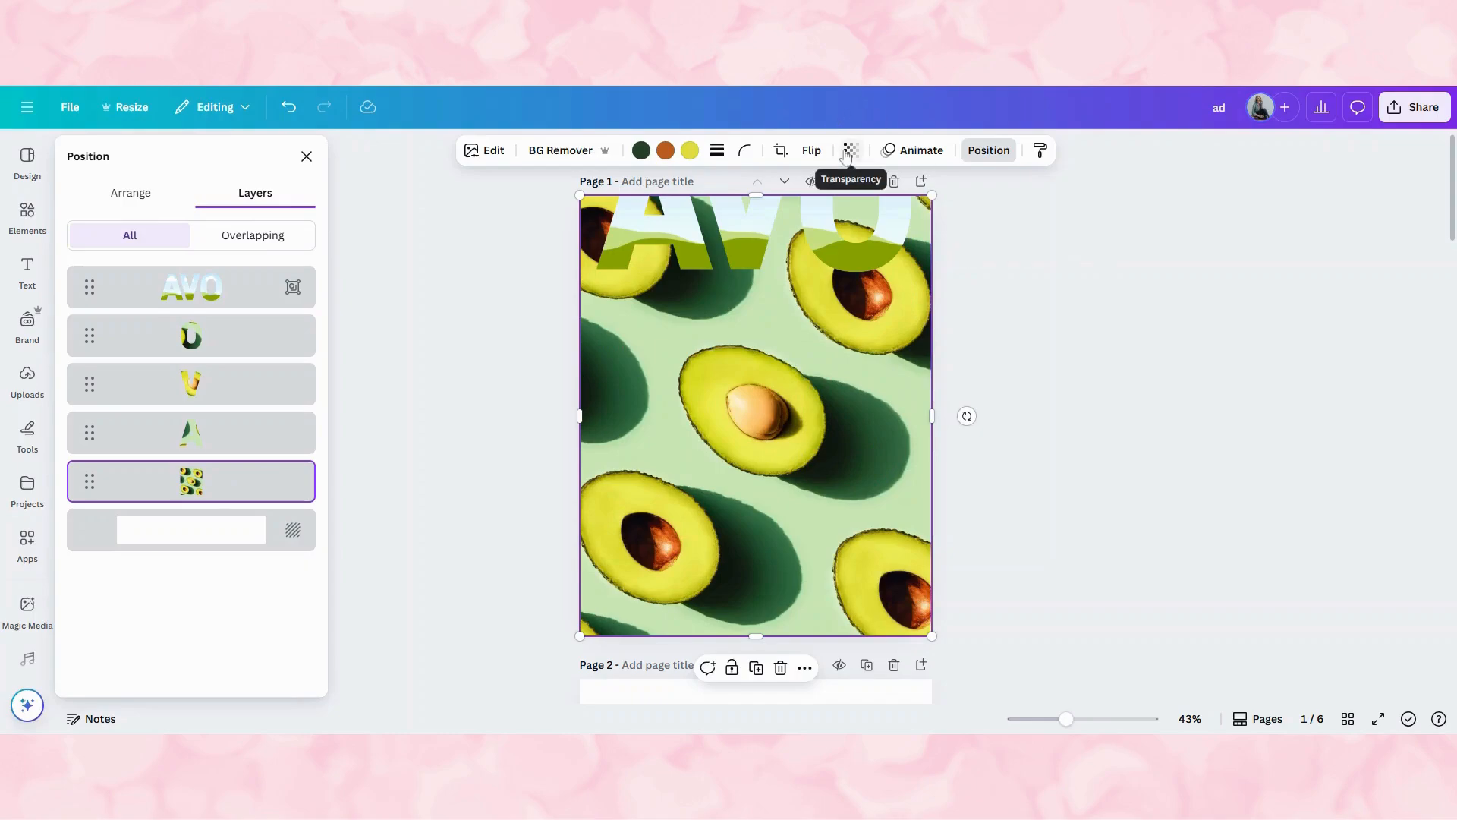
pyautogui.click(848, 149)
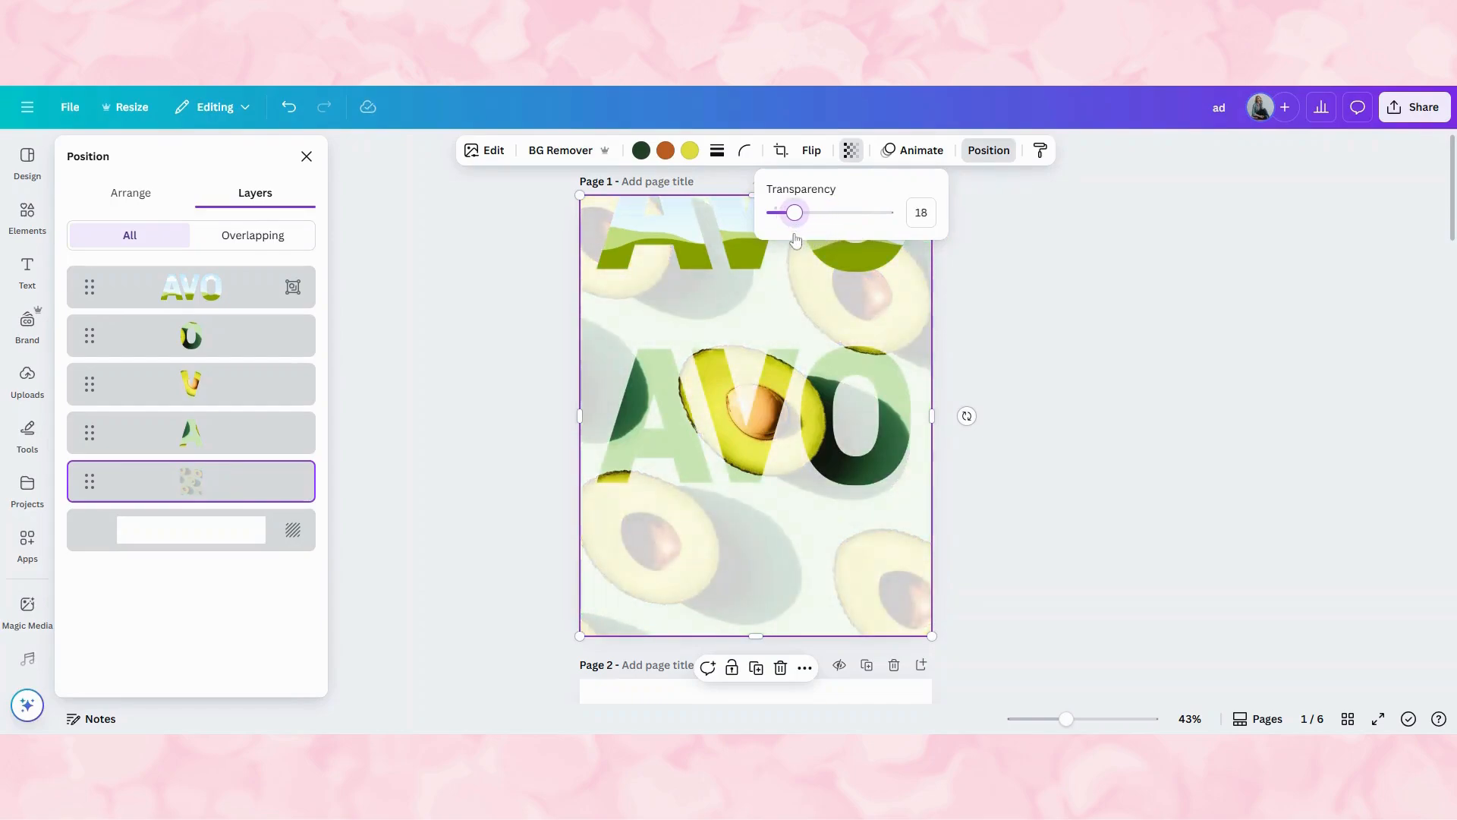
pyautogui.click(654, 415)
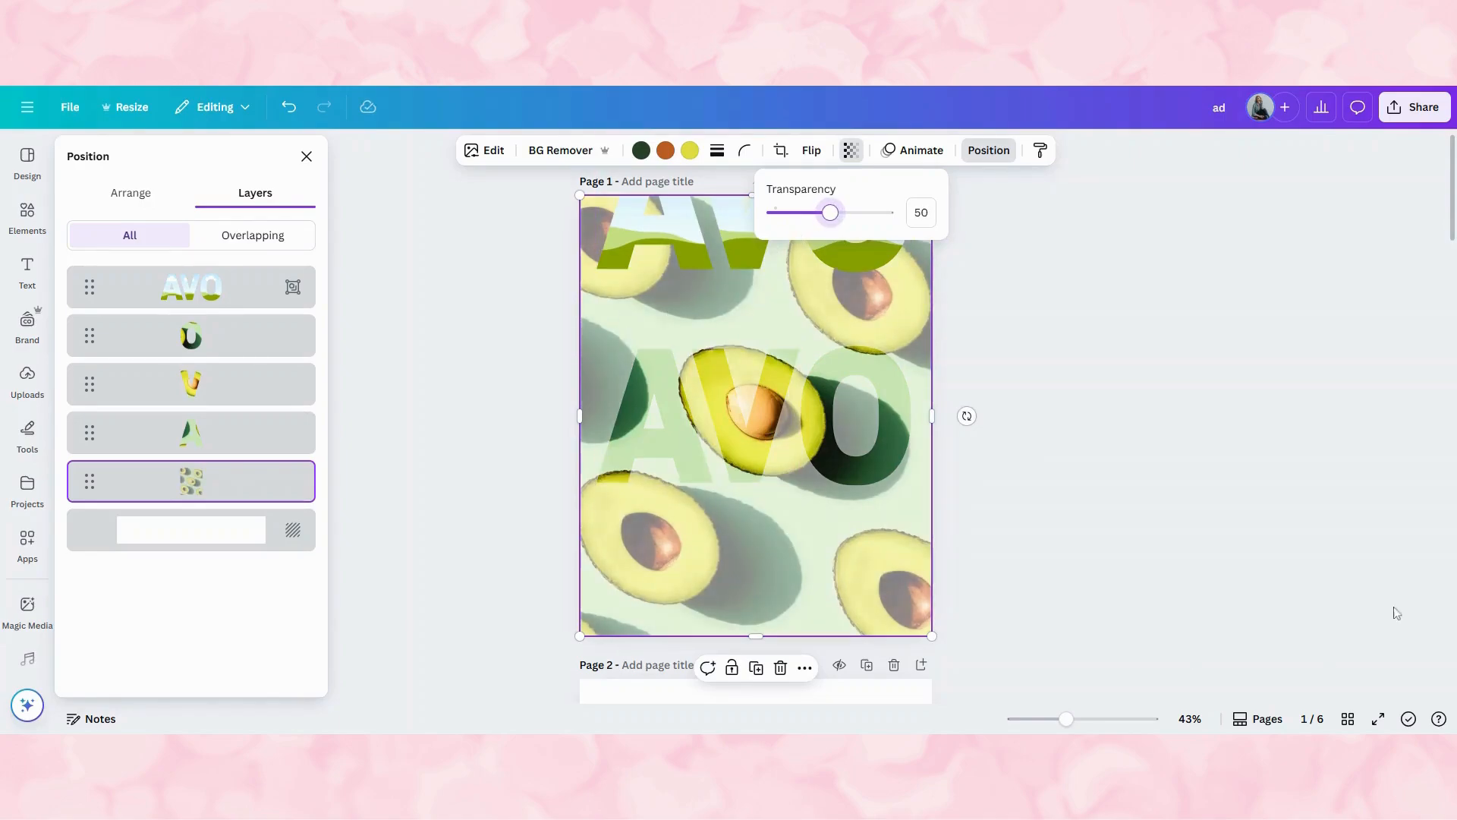
pyautogui.click(744, 415)
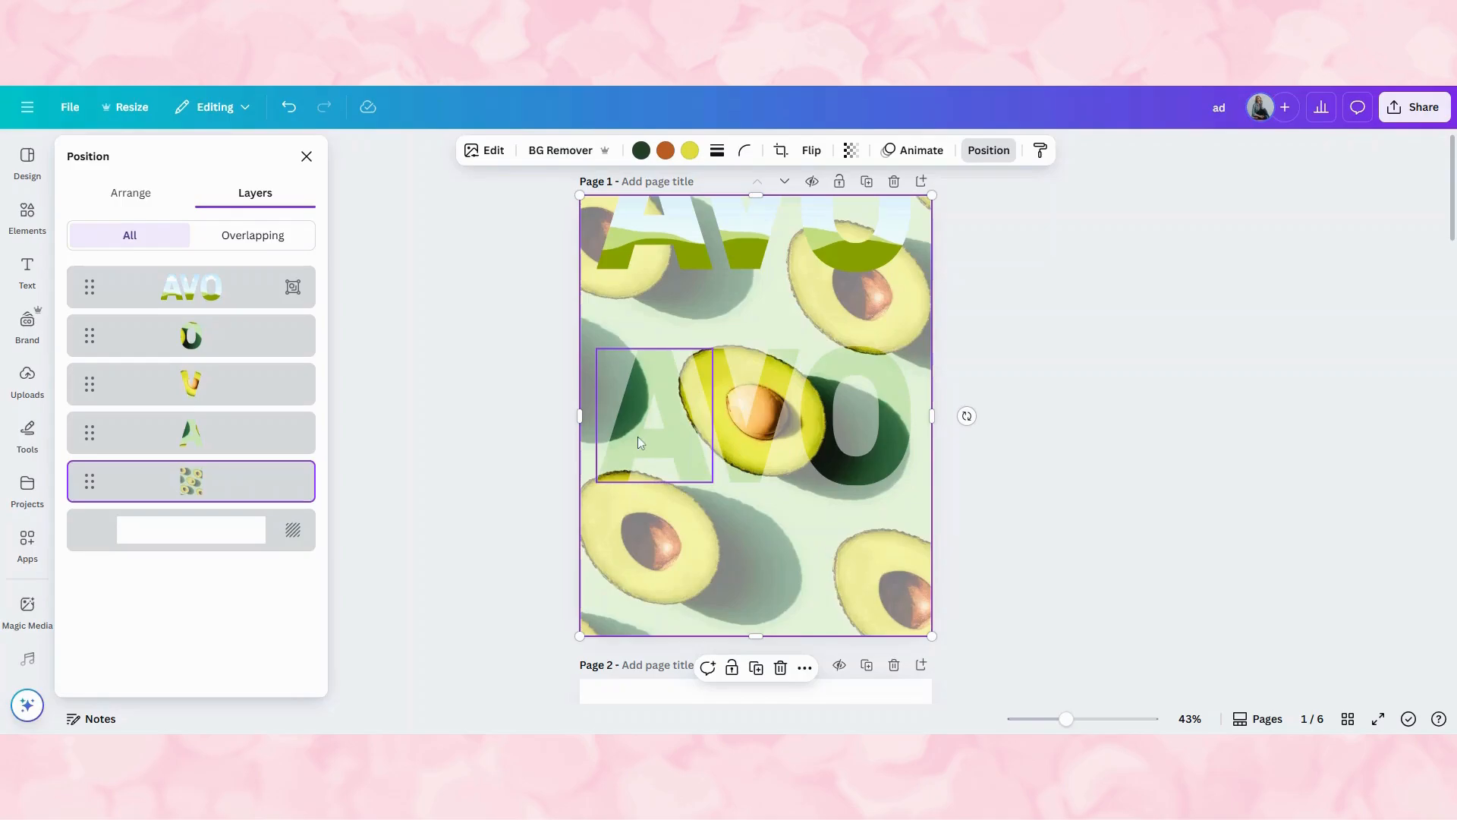
# Step: Apply a Drop shadow to the A letter frame, then undo it
pyautogui.click(190, 432)
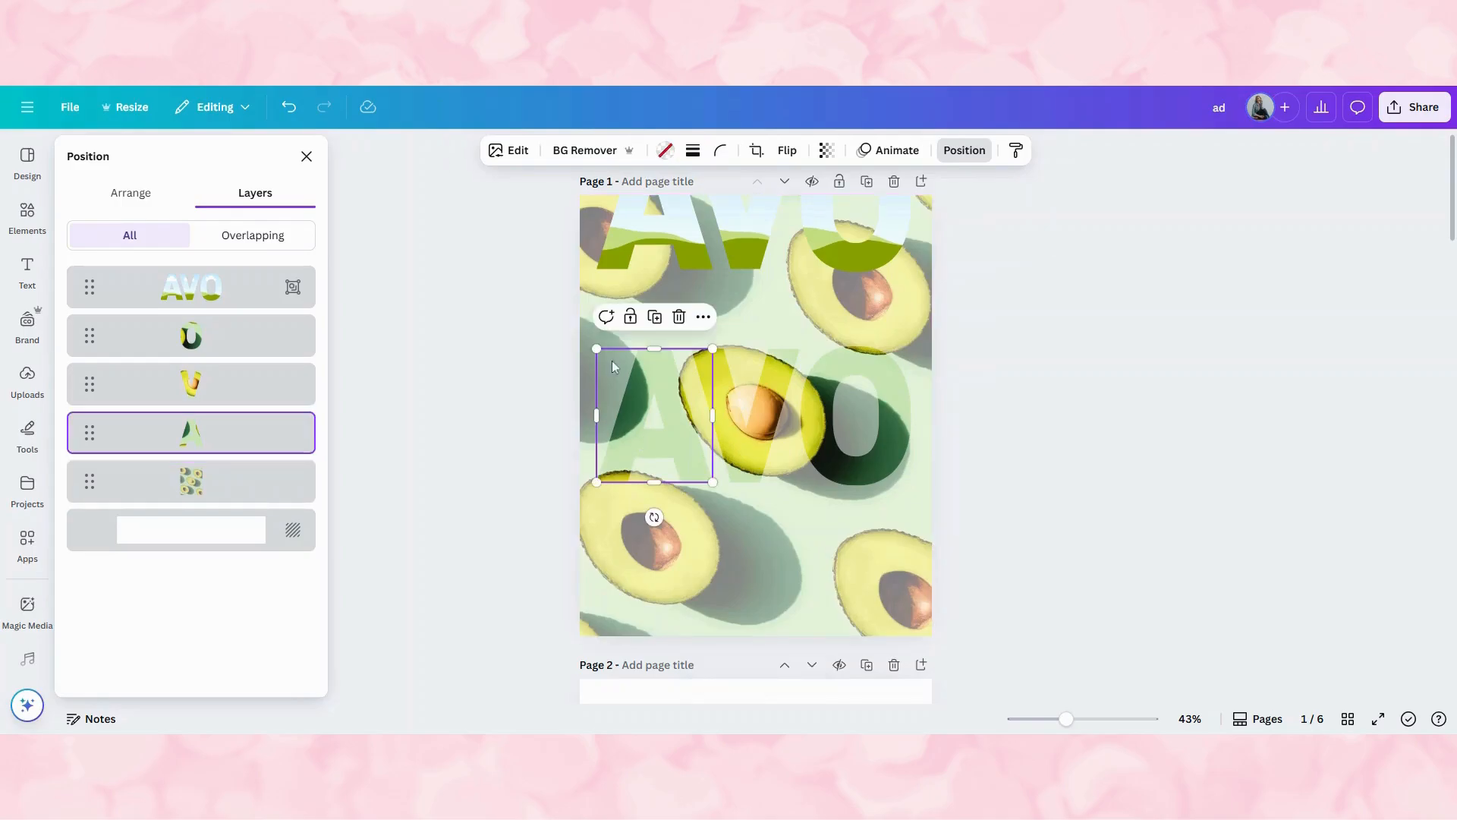
pyautogui.click(508, 150)
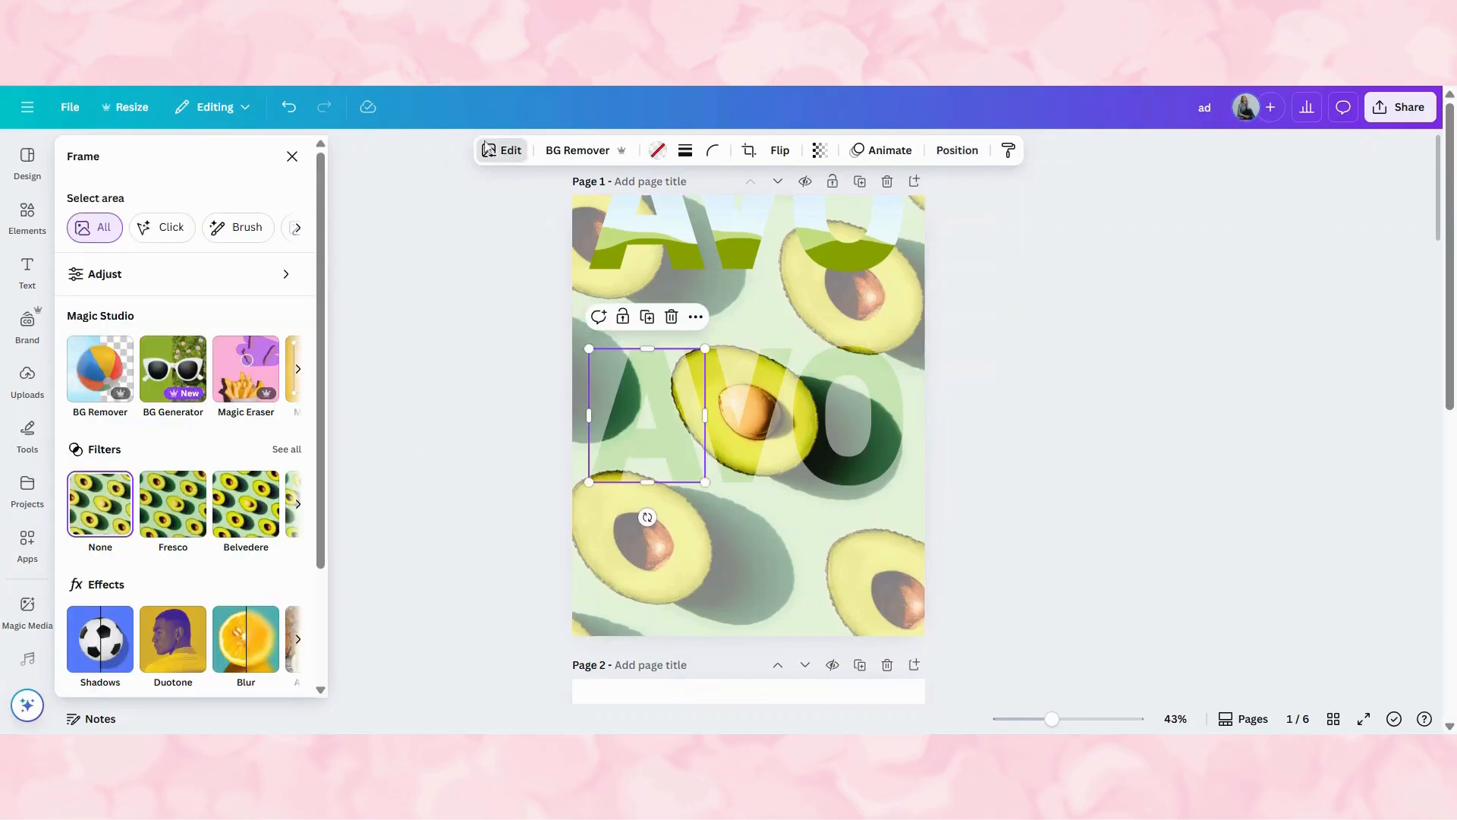
pyautogui.click(100, 639)
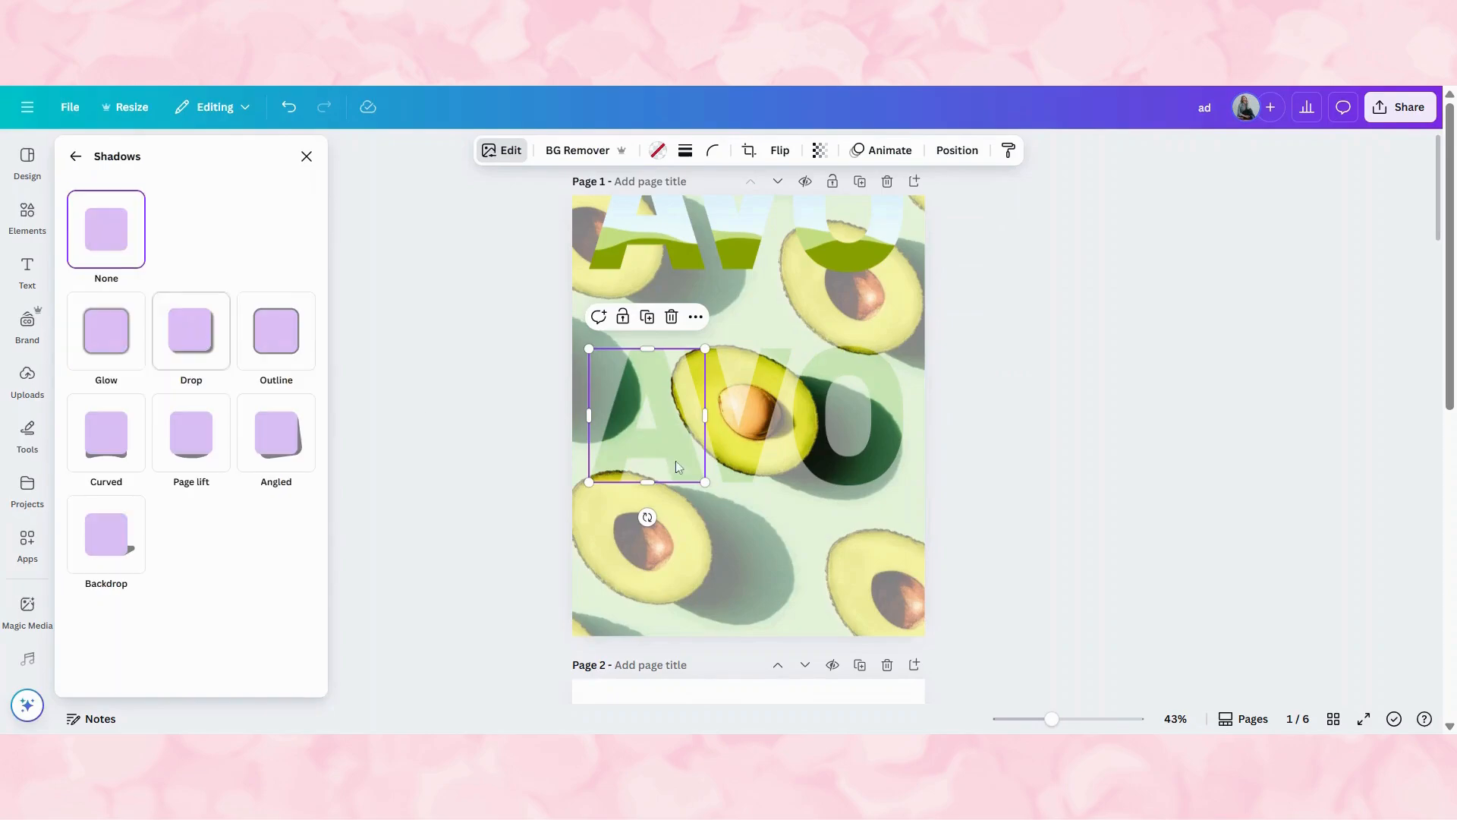
pyautogui.moveTo(665, 455)
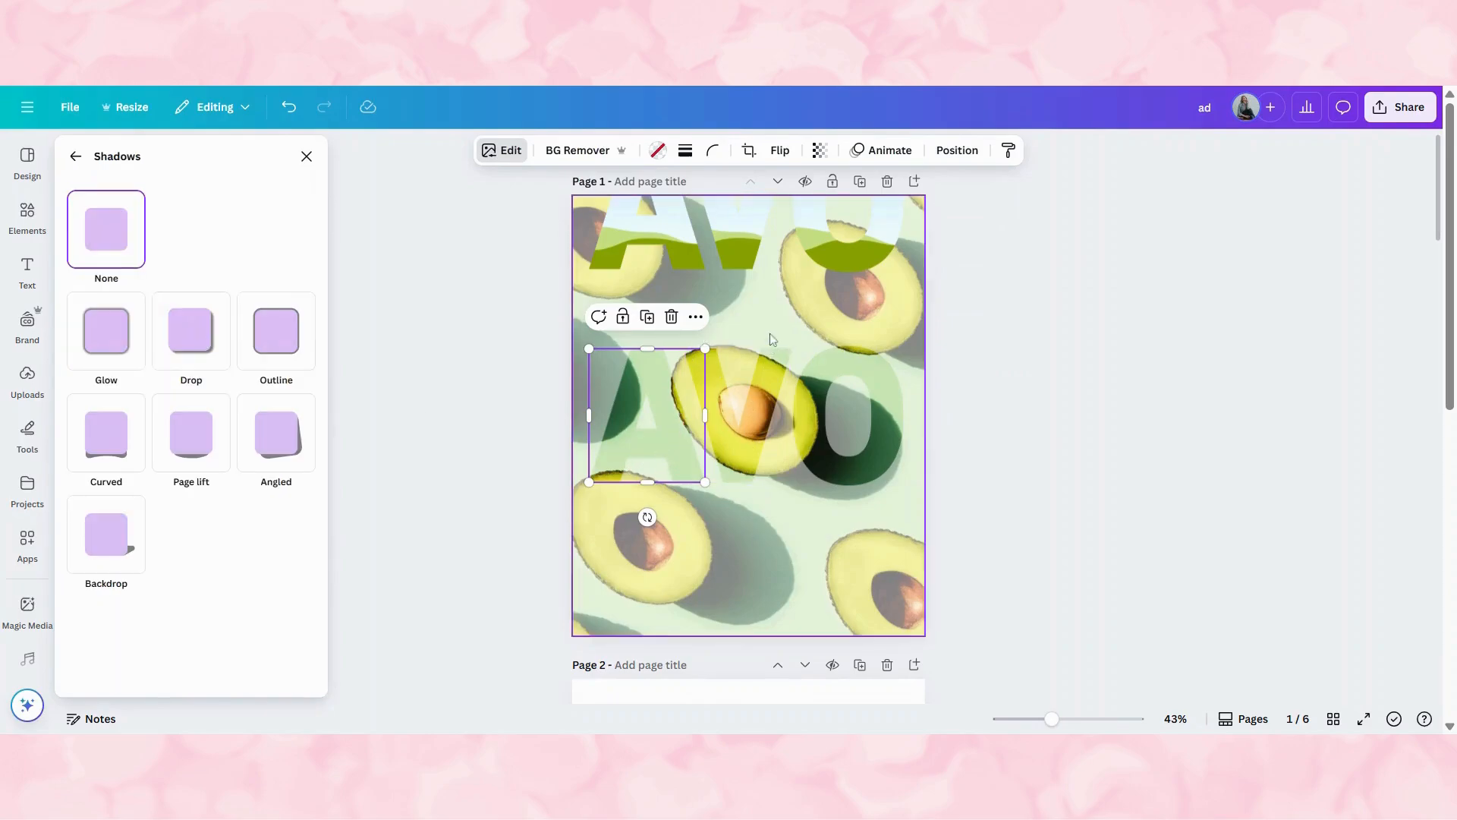
pyautogui.click(107, 330)
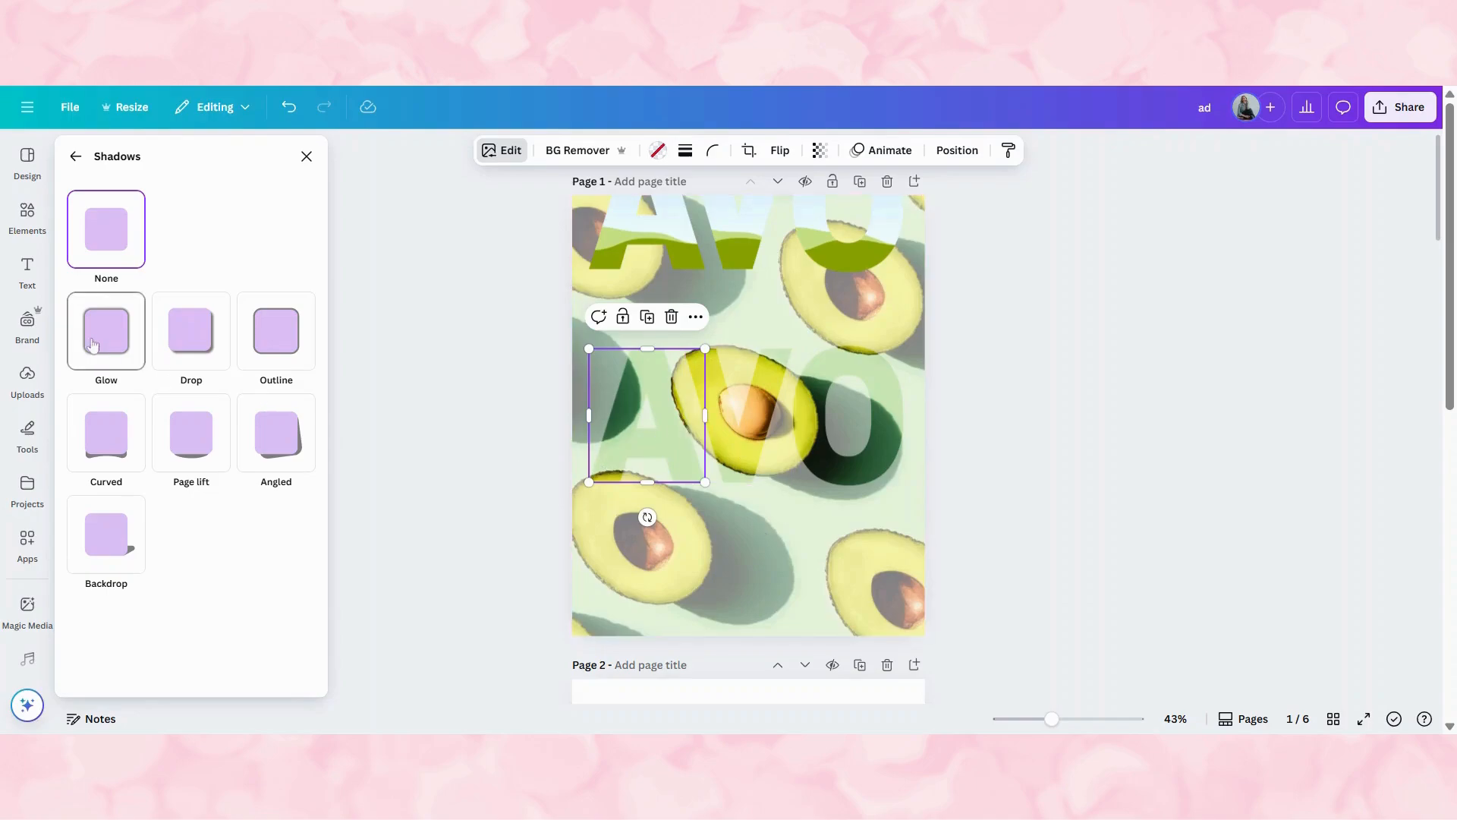
pyautogui.click(191, 330)
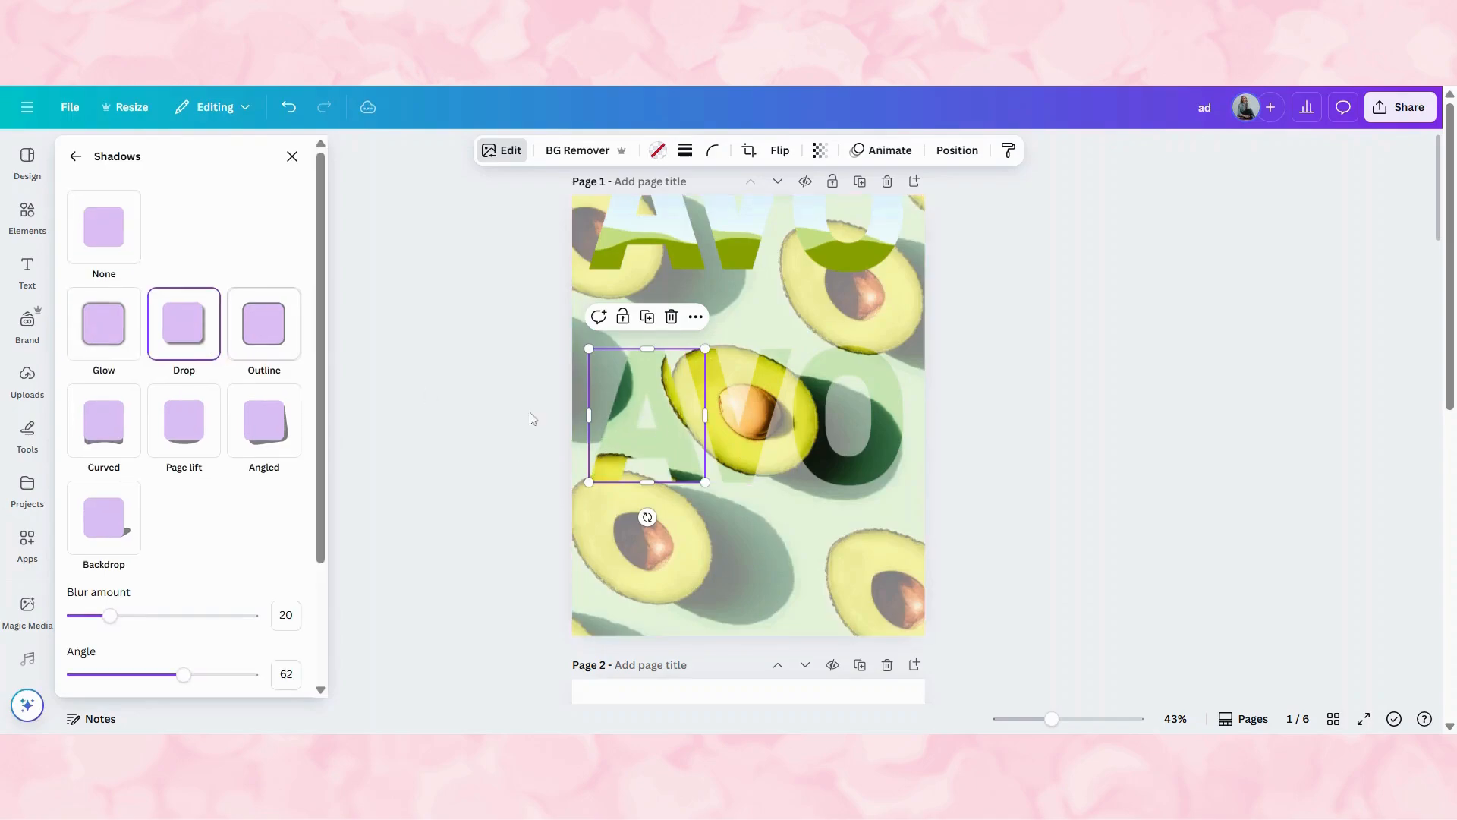
pyautogui.click(290, 107)
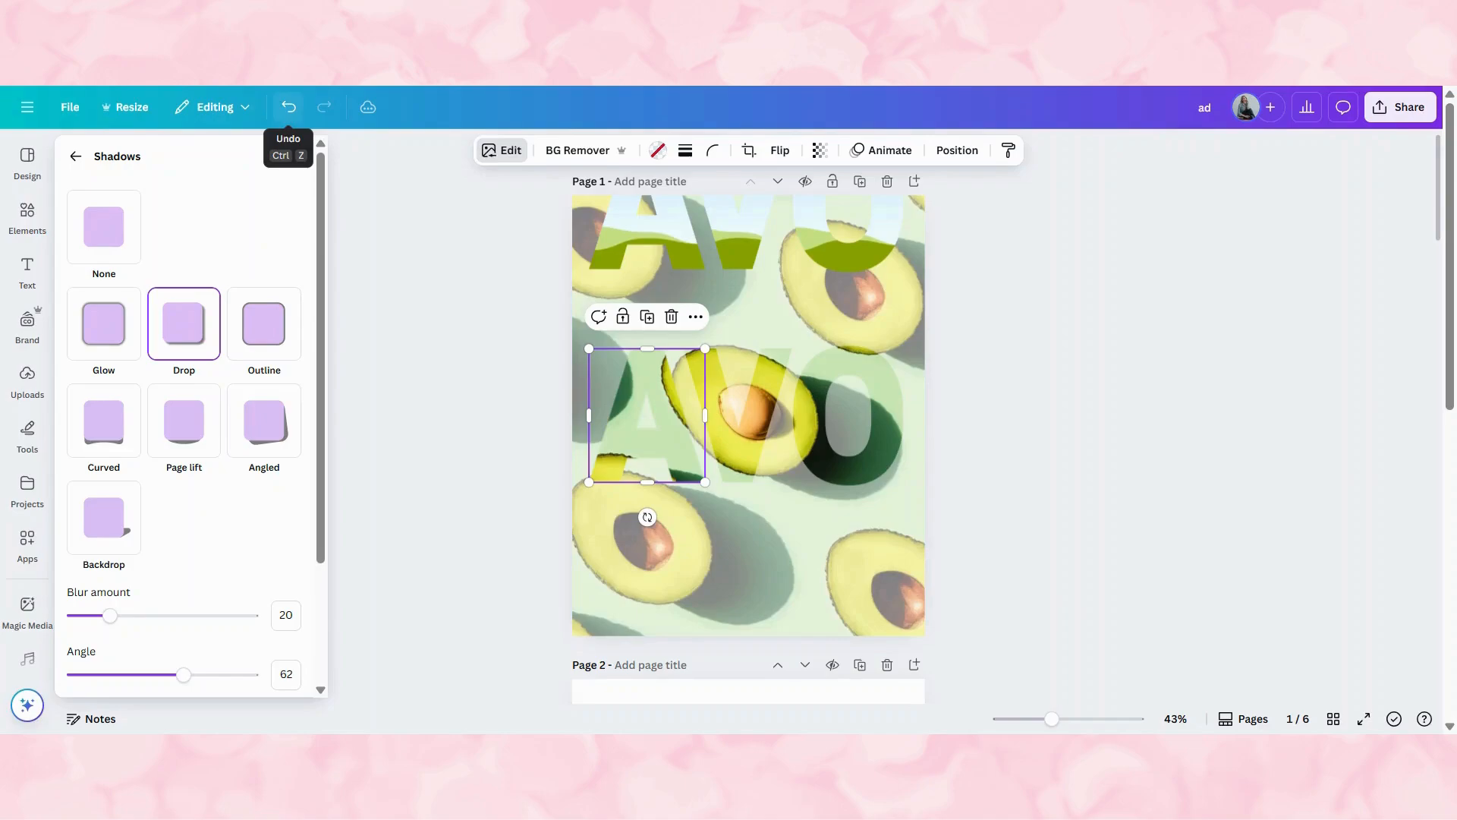
pyautogui.click(288, 107)
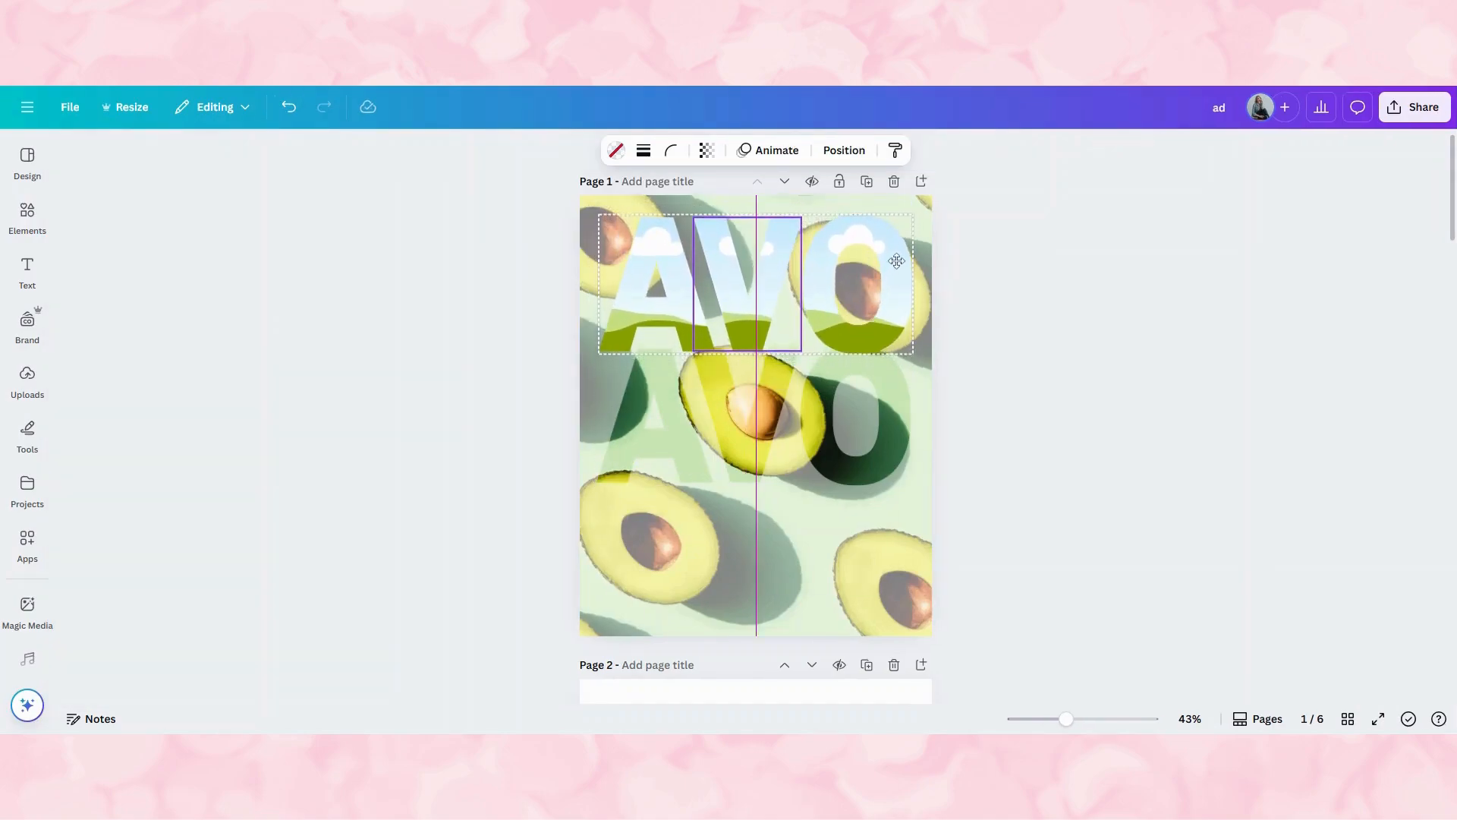
# Step: Fill the A, V and O letters with the yellow swatch from Photo colours
pyautogui.click(616, 149)
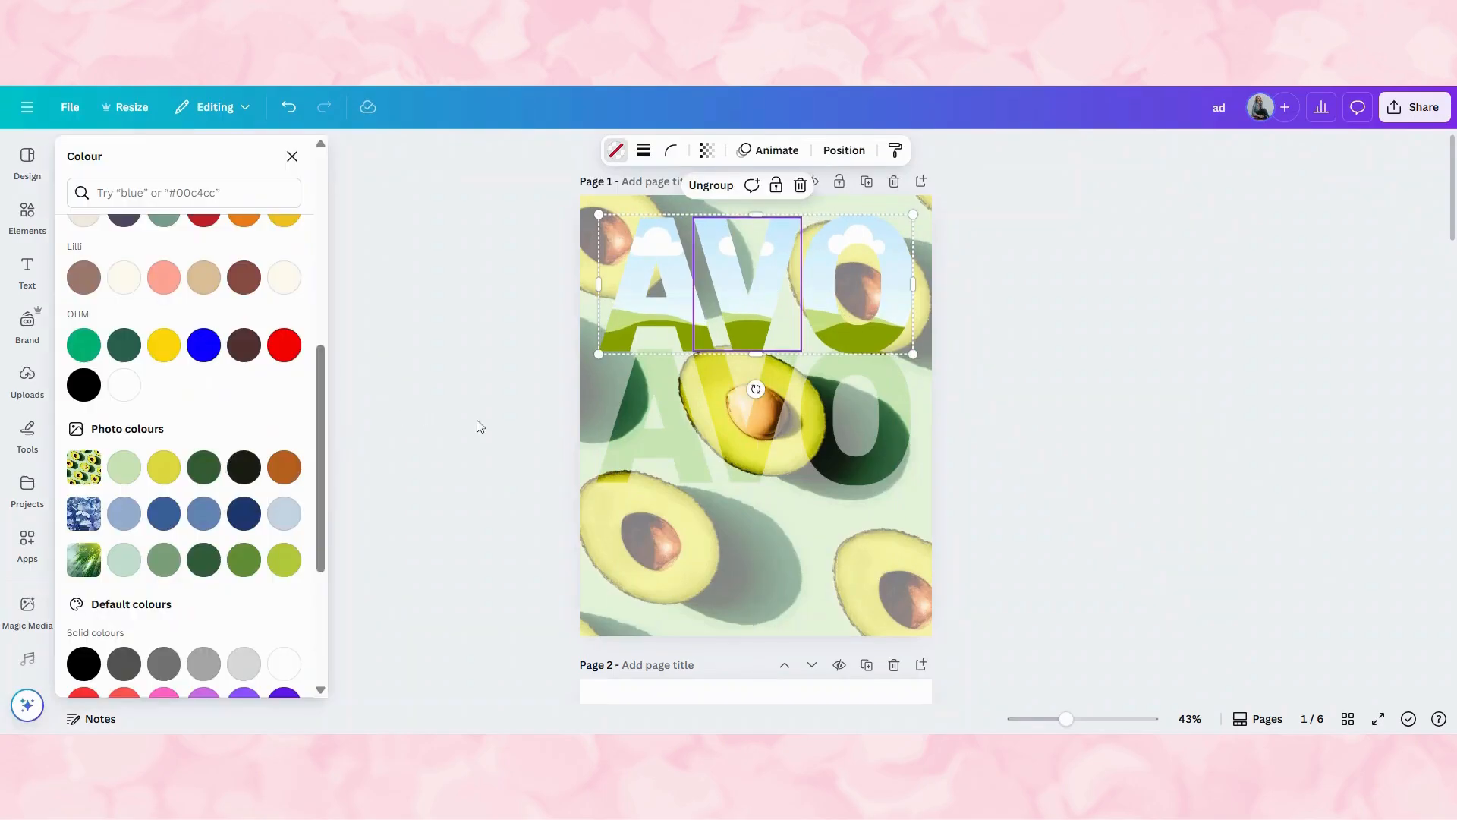
pyautogui.scroll(-3)
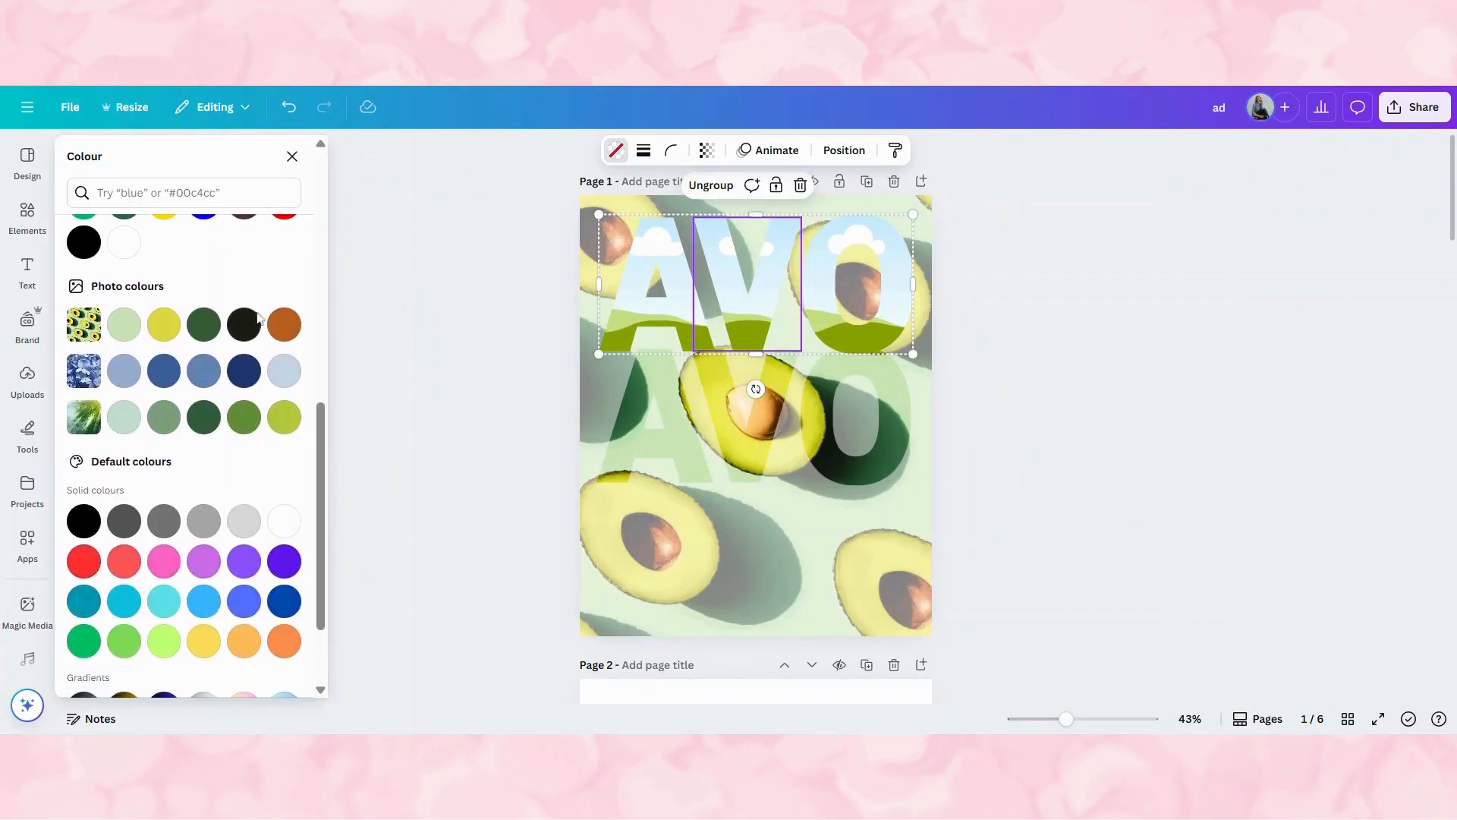
pyautogui.moveTo(163, 324)
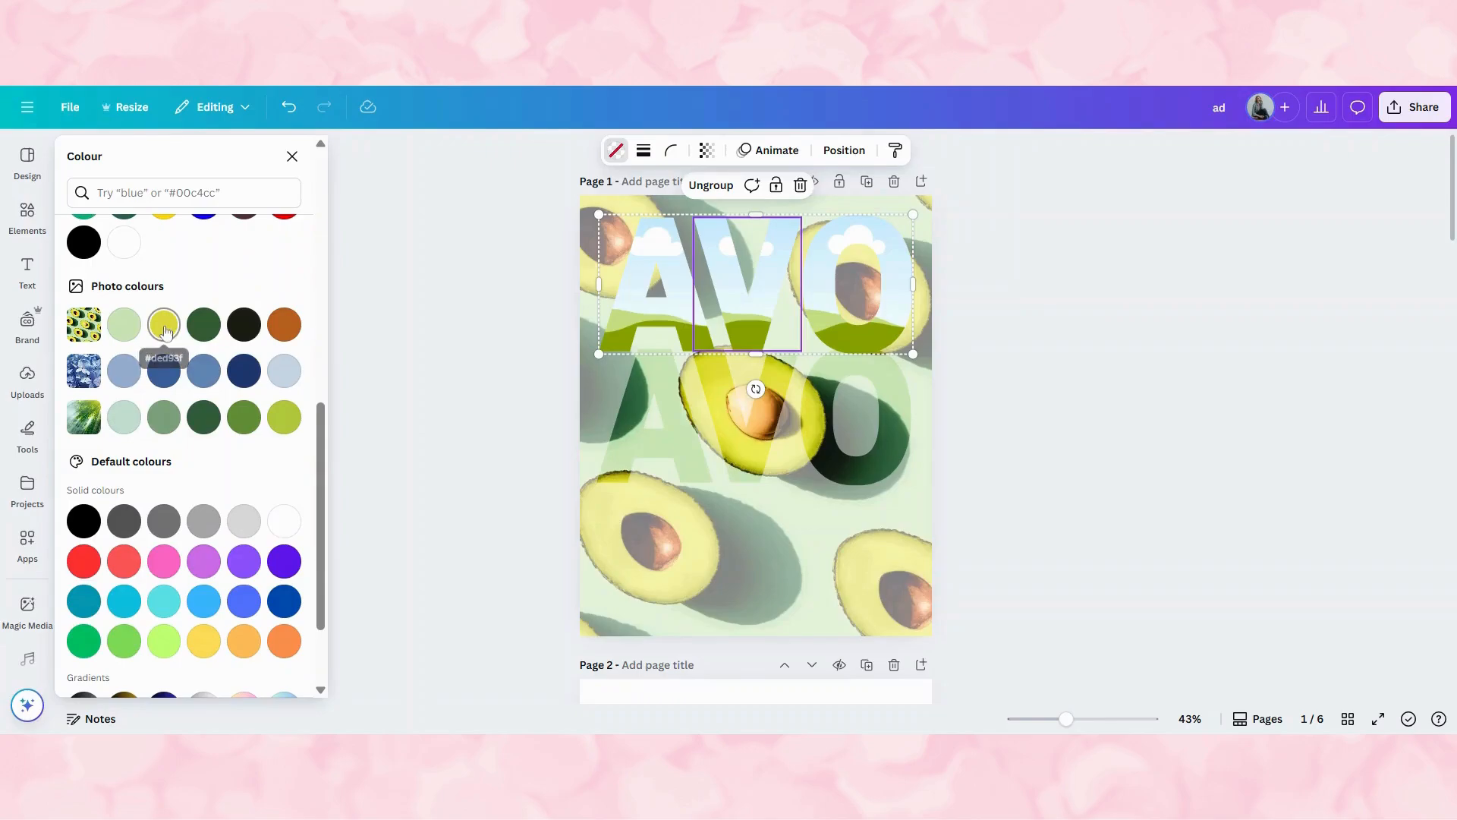
pyautogui.click(163, 323)
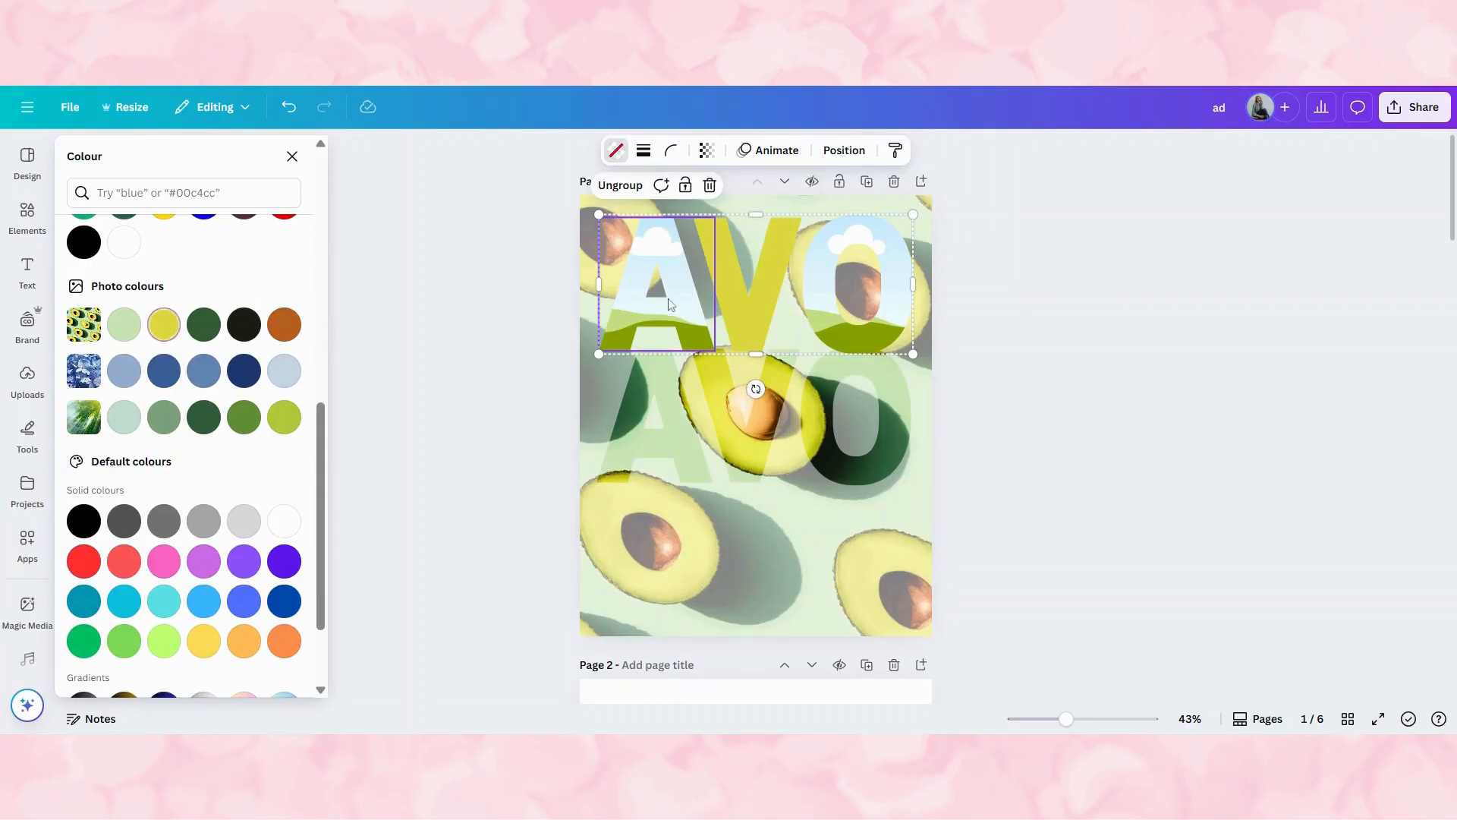
pyautogui.click(162, 324)
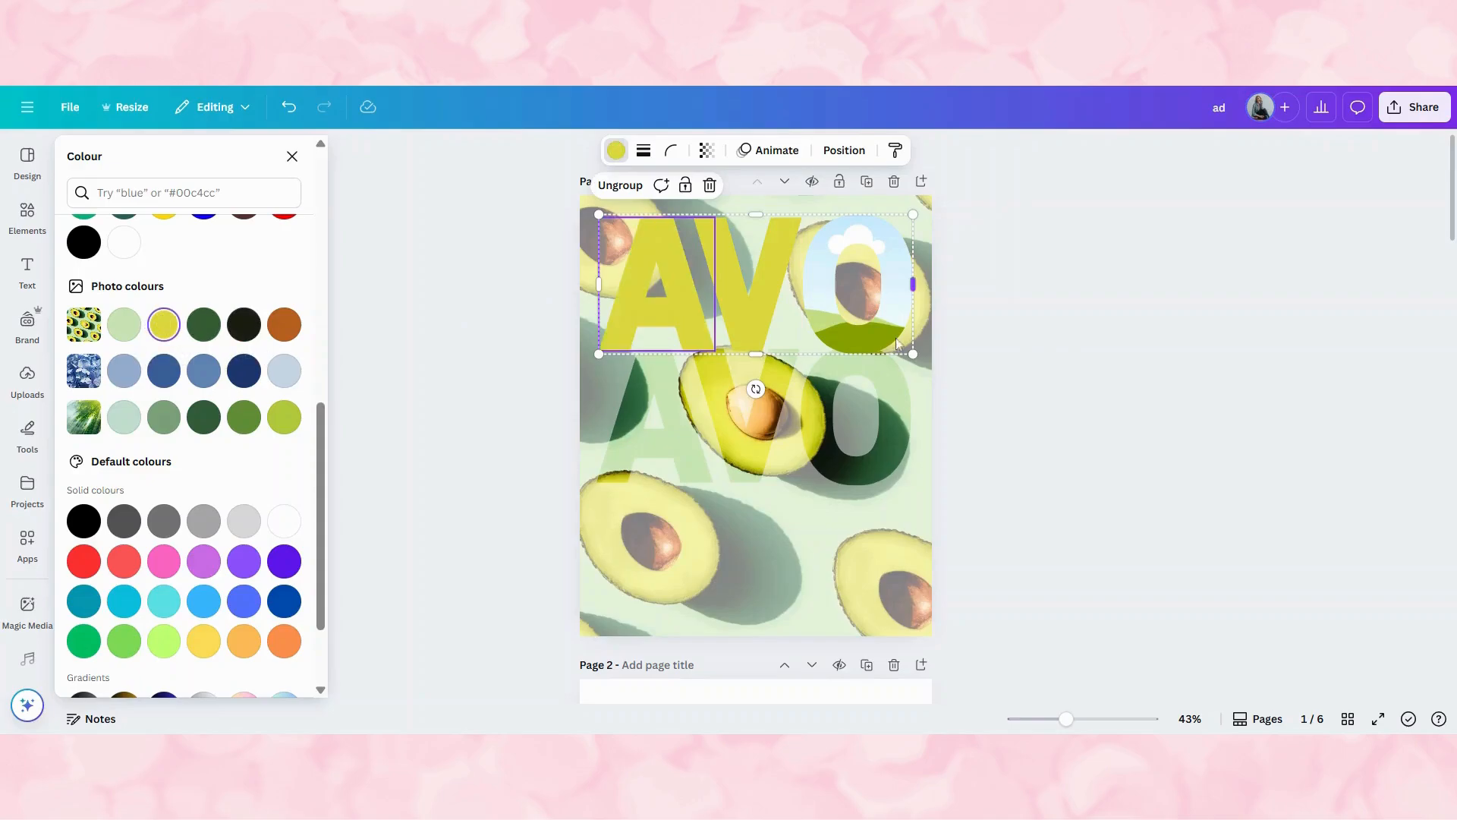
pyautogui.click(857, 278)
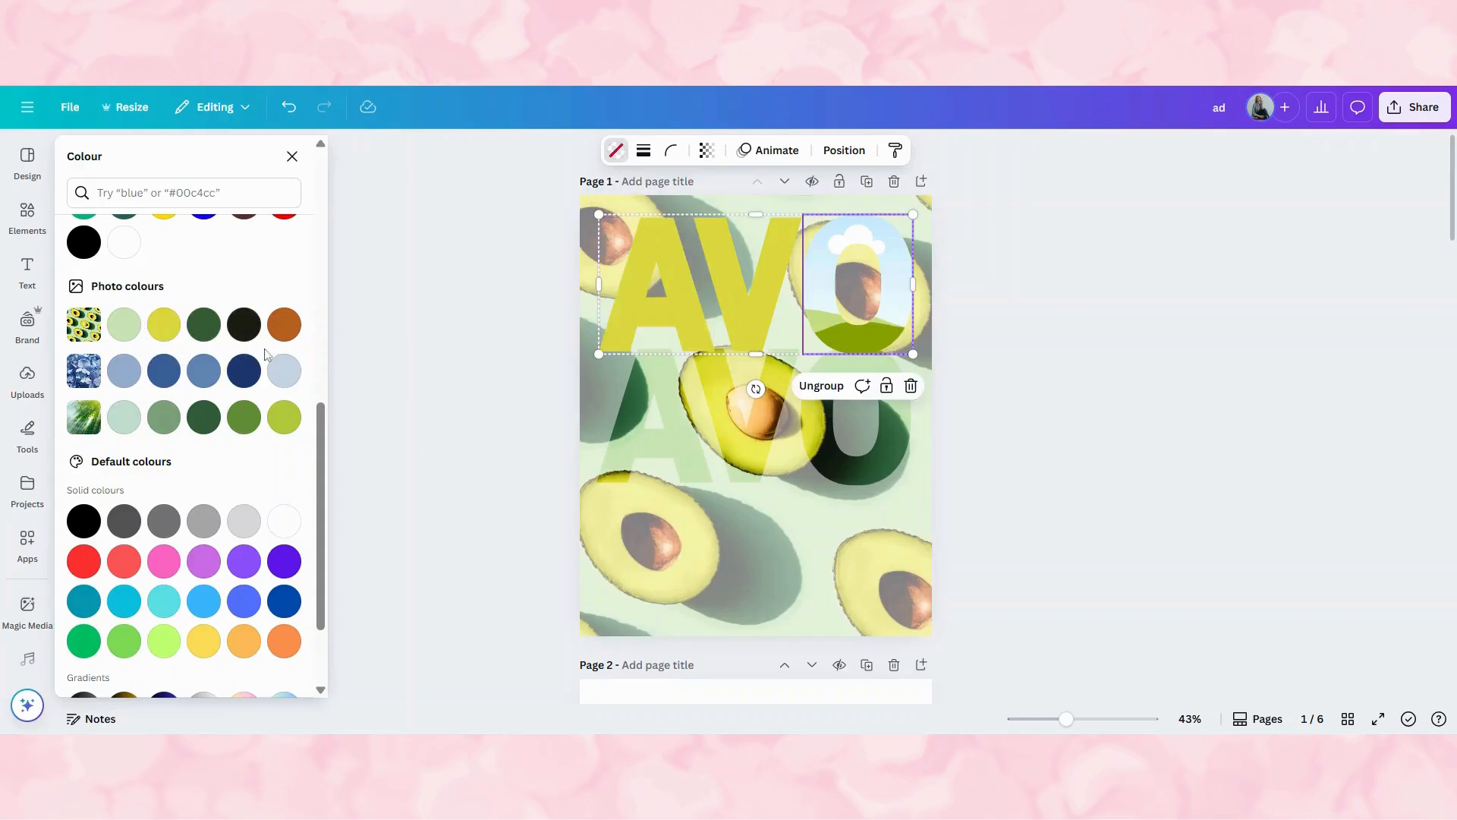
pyautogui.click(164, 323)
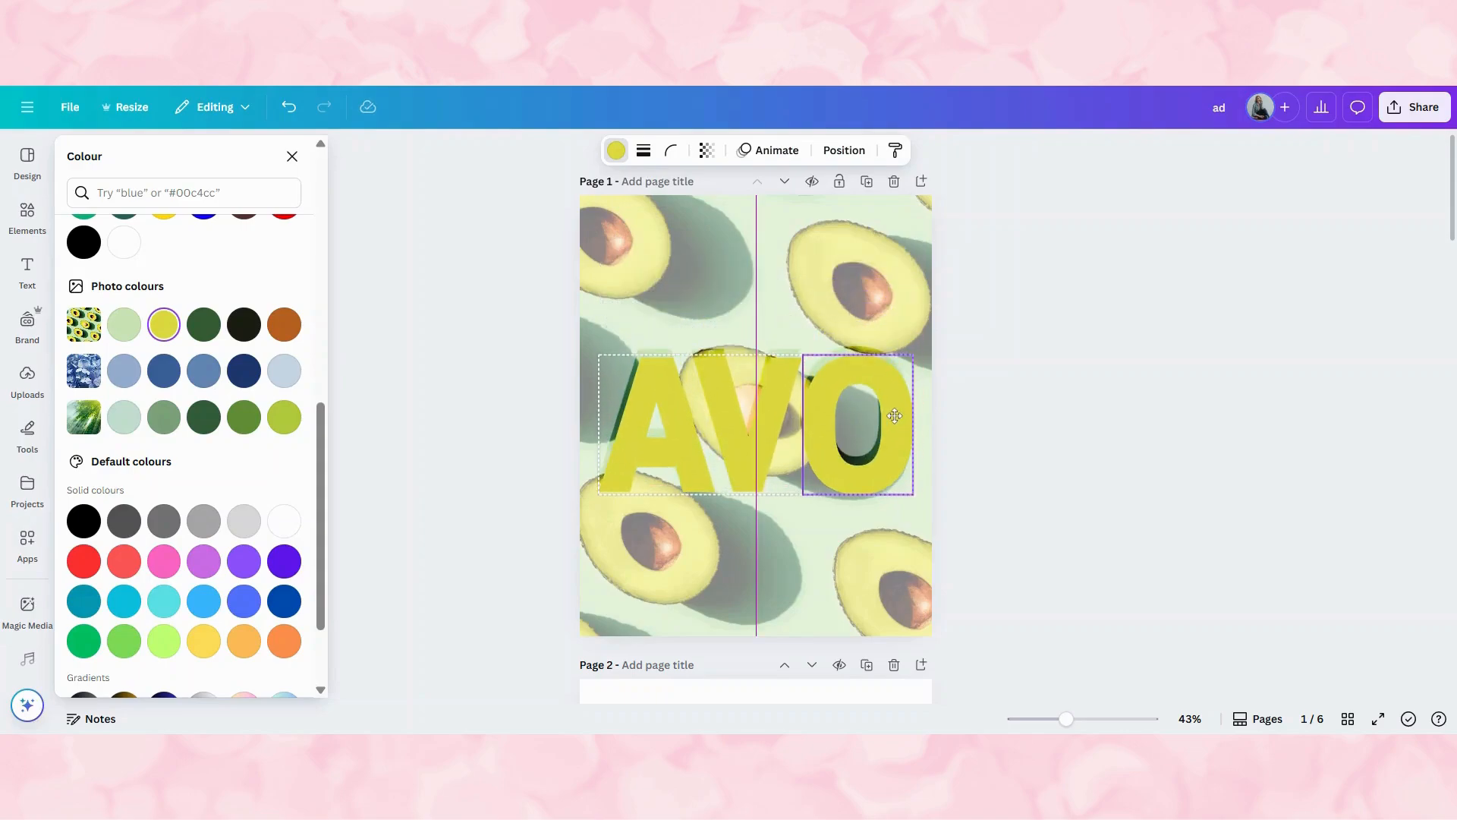
# Step: Move the yellow AVO group behind the image letters as an offset shadow
pyautogui.click(855, 423)
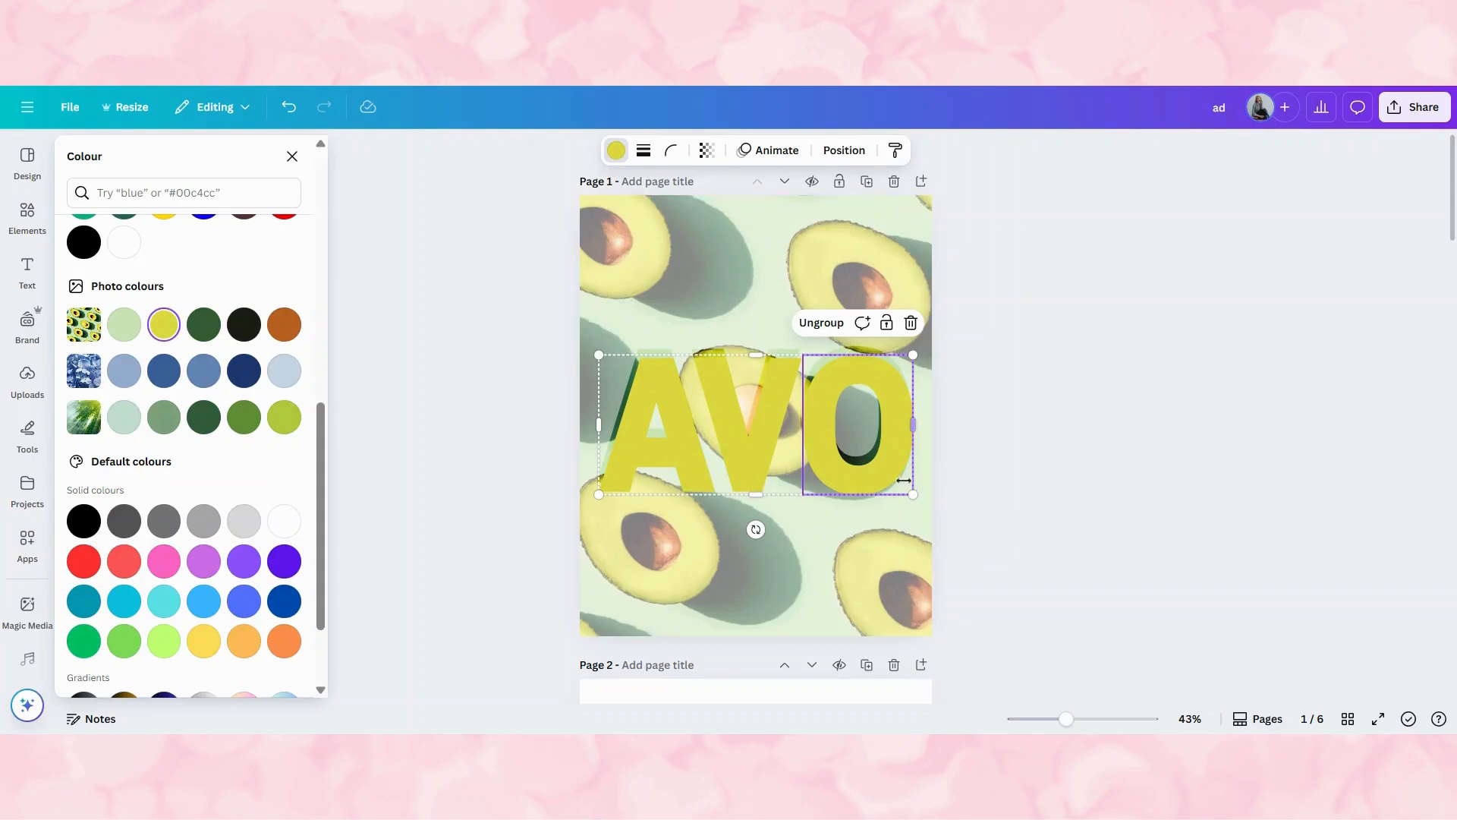
pyautogui.moveTo(897, 479)
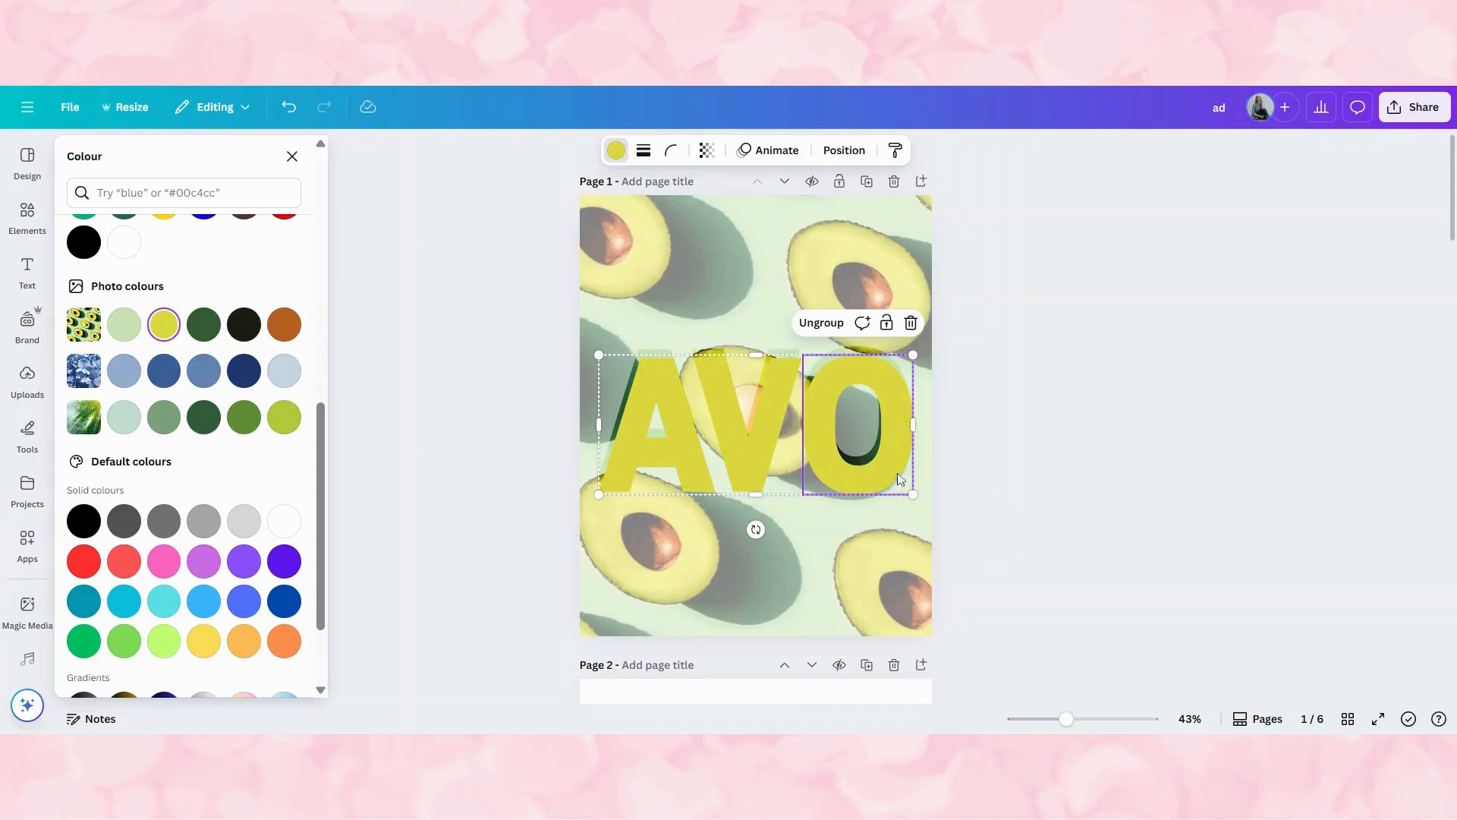
pyautogui.rightClick(837, 427)
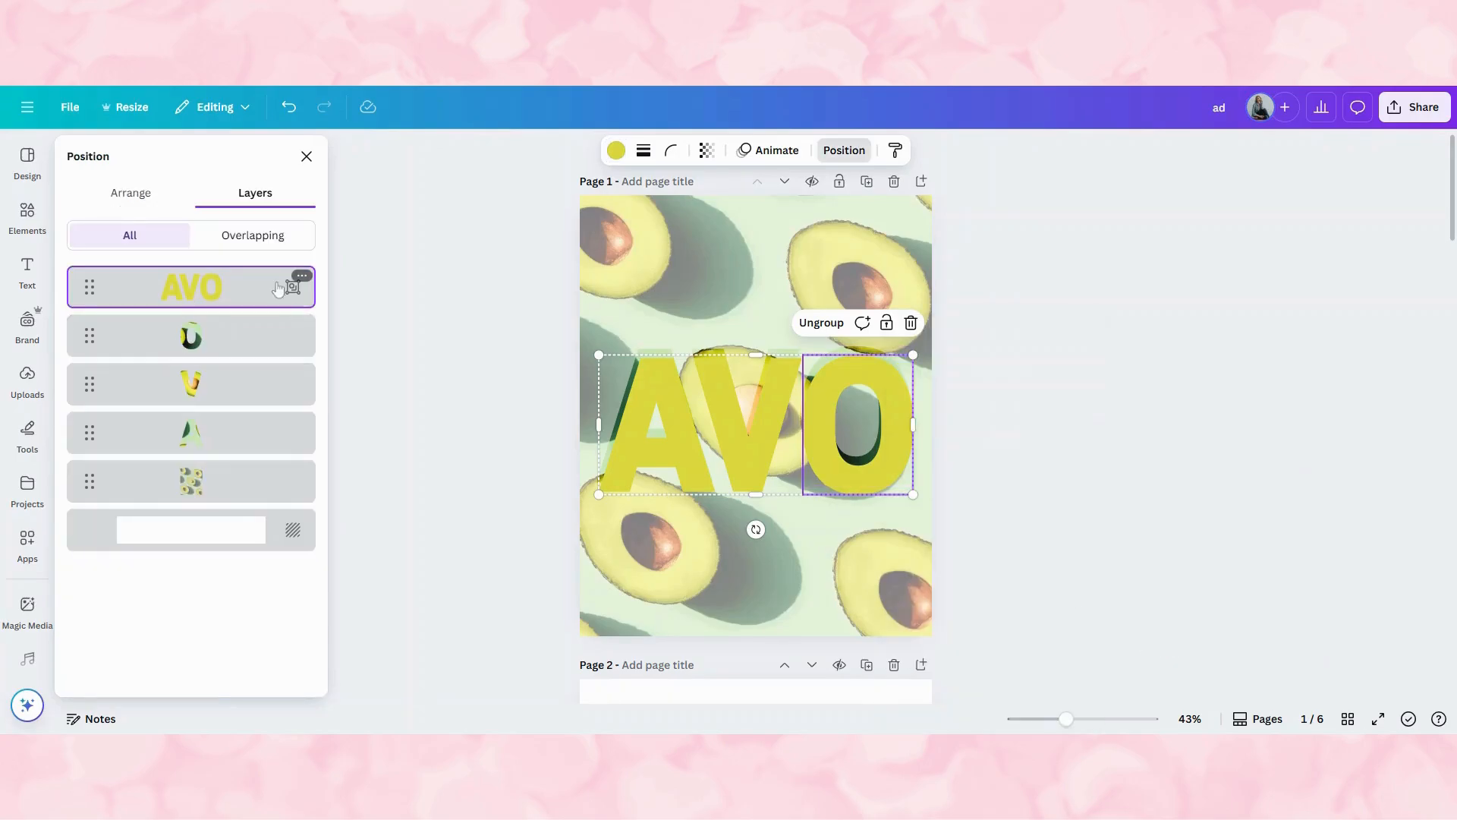
pyautogui.moveTo(293, 285)
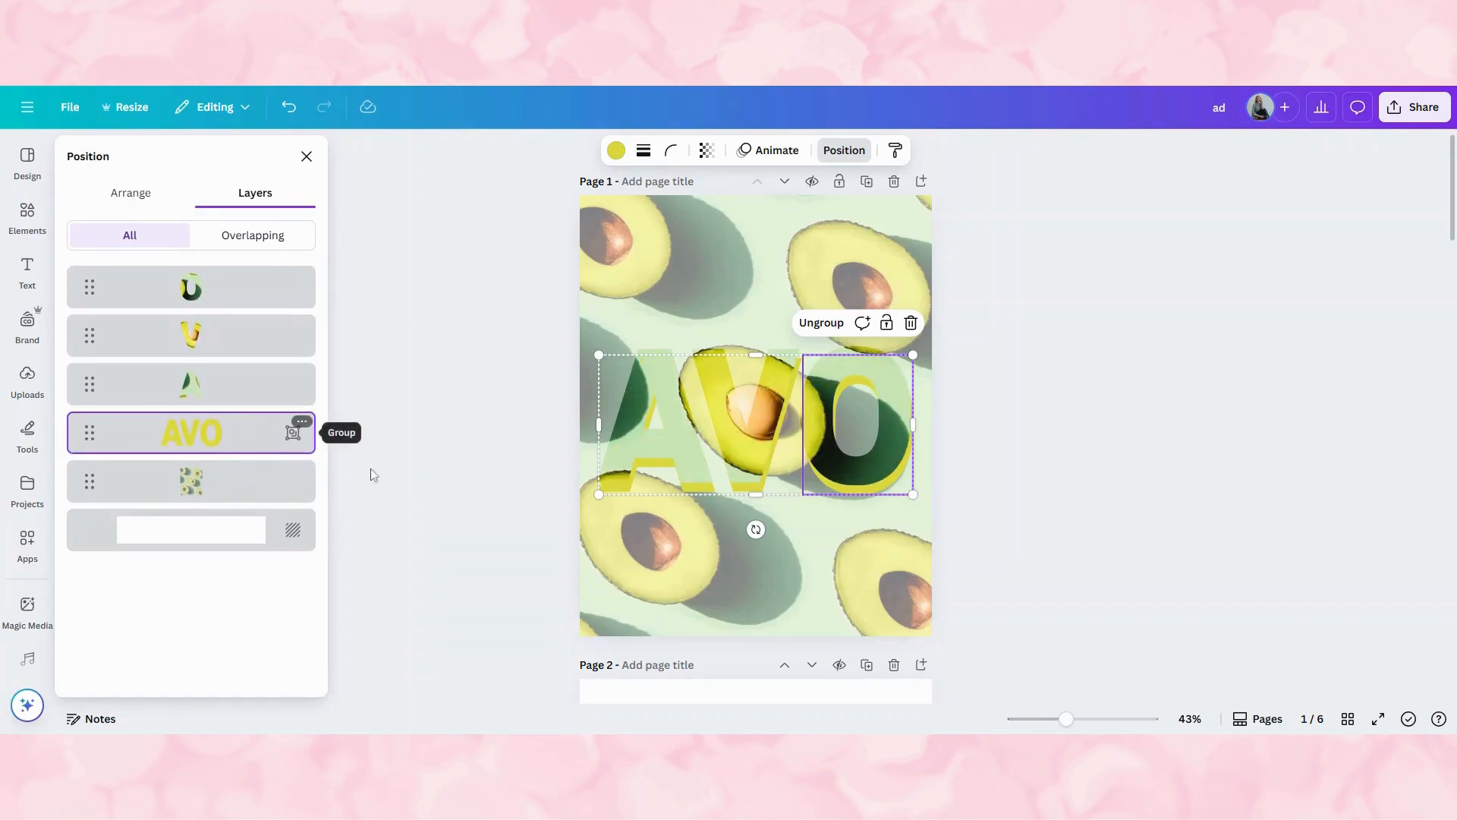
pyautogui.moveTo(152, 430)
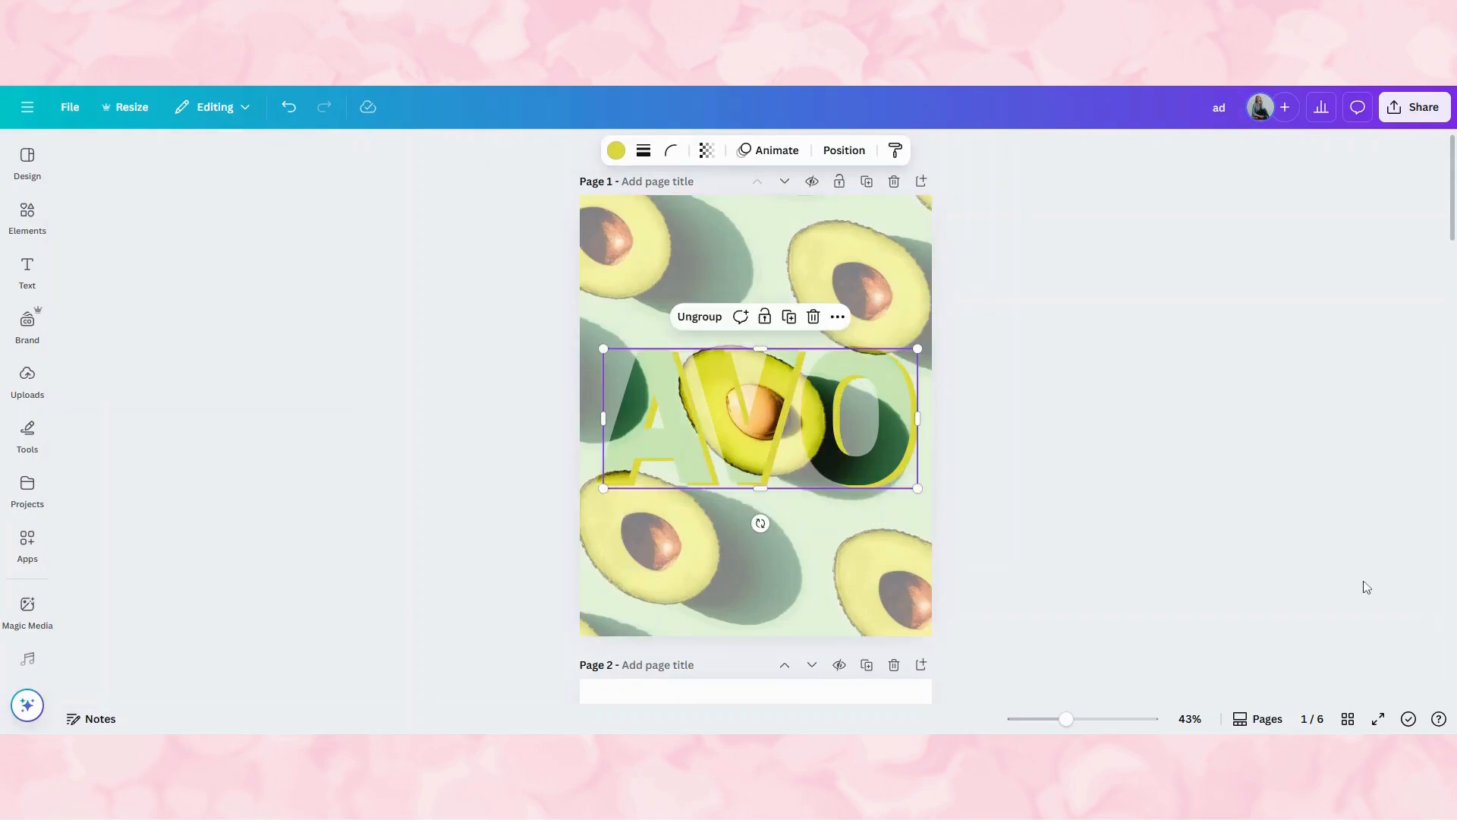
pyautogui.click(1376, 577)
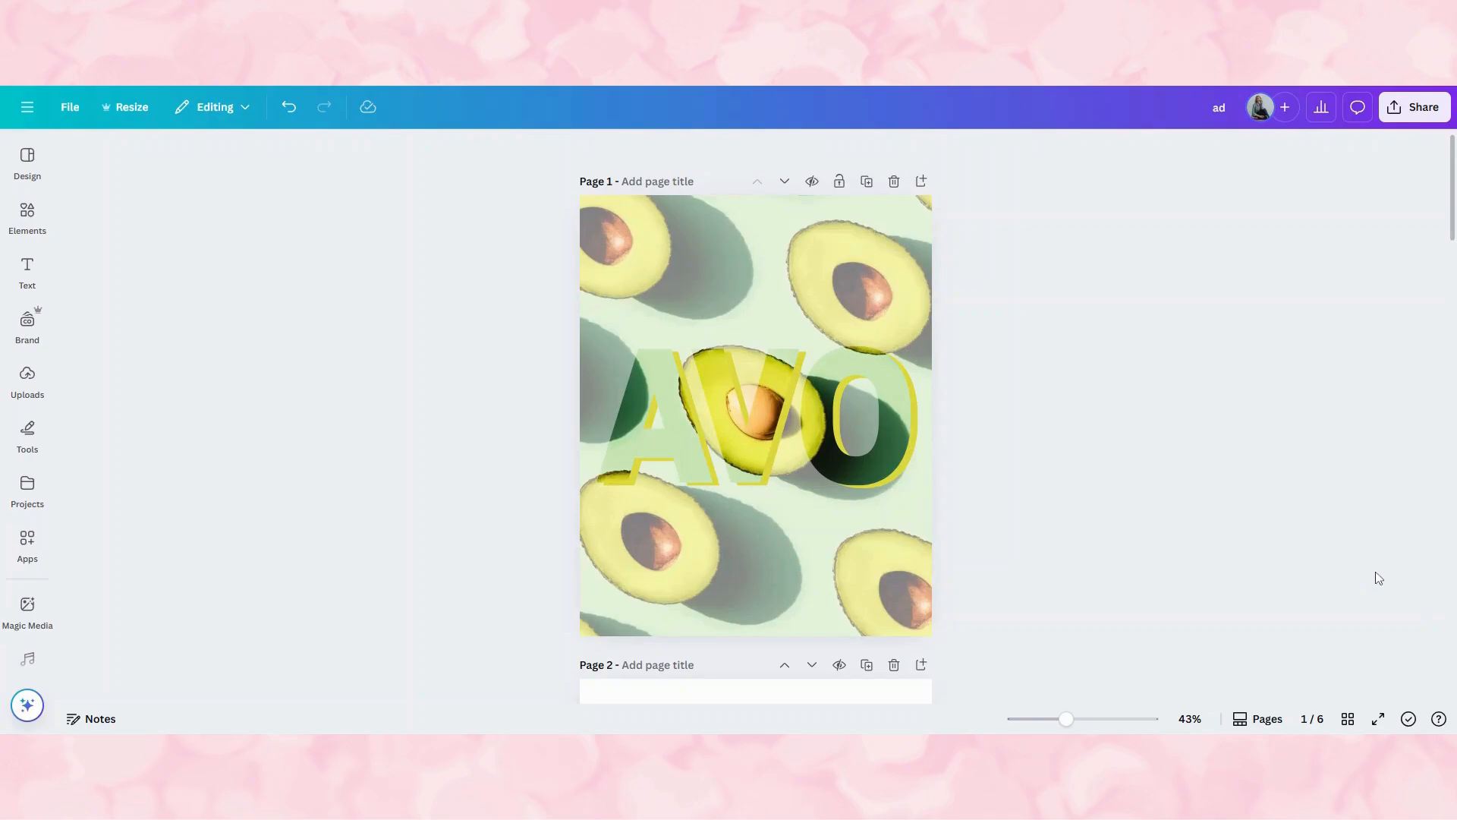
pyautogui.moveTo(1374, 529)
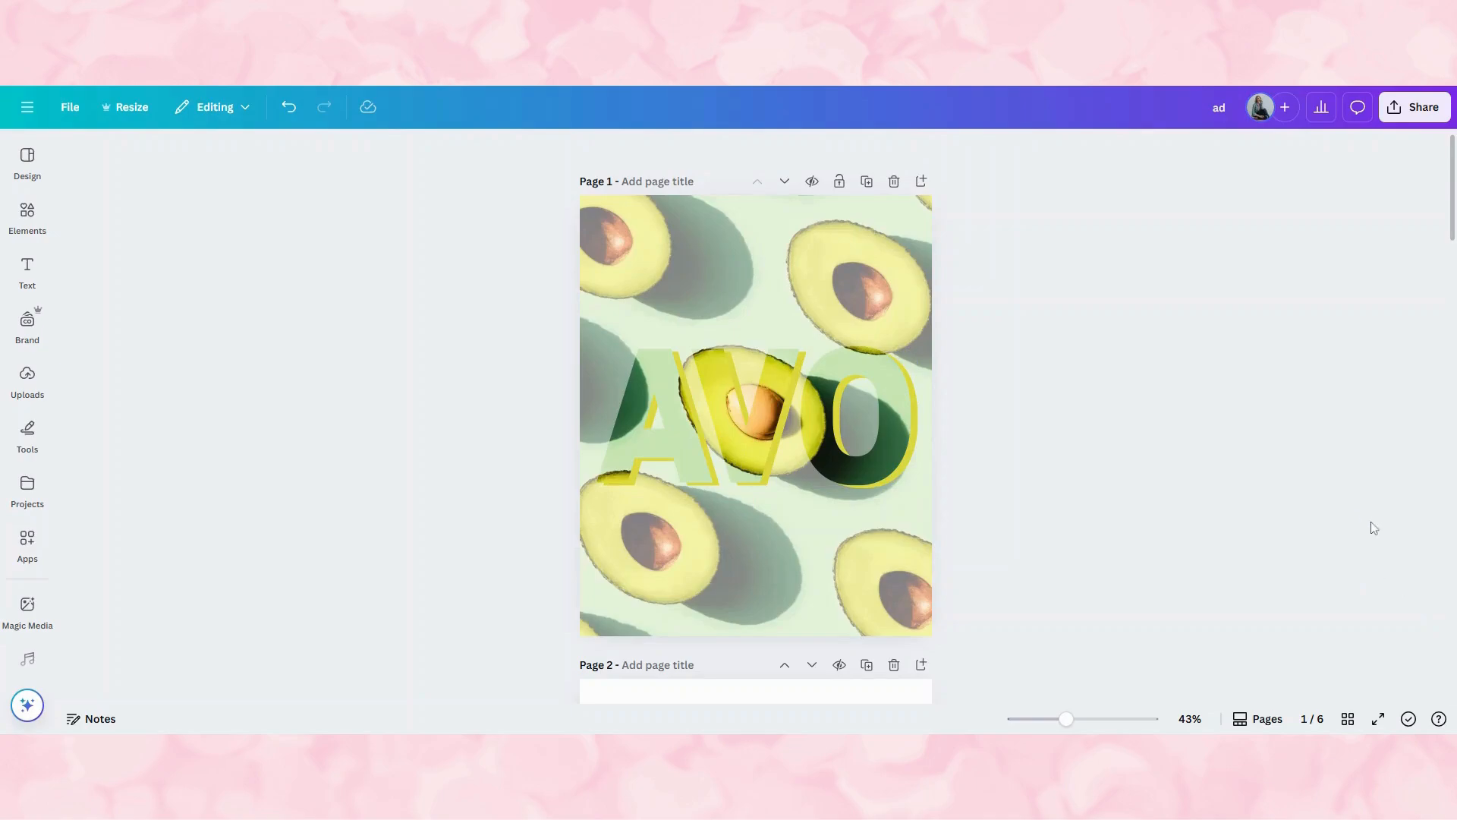
# Step: Give the faded A image frame a dashed border style
pyautogui.click(683, 439)
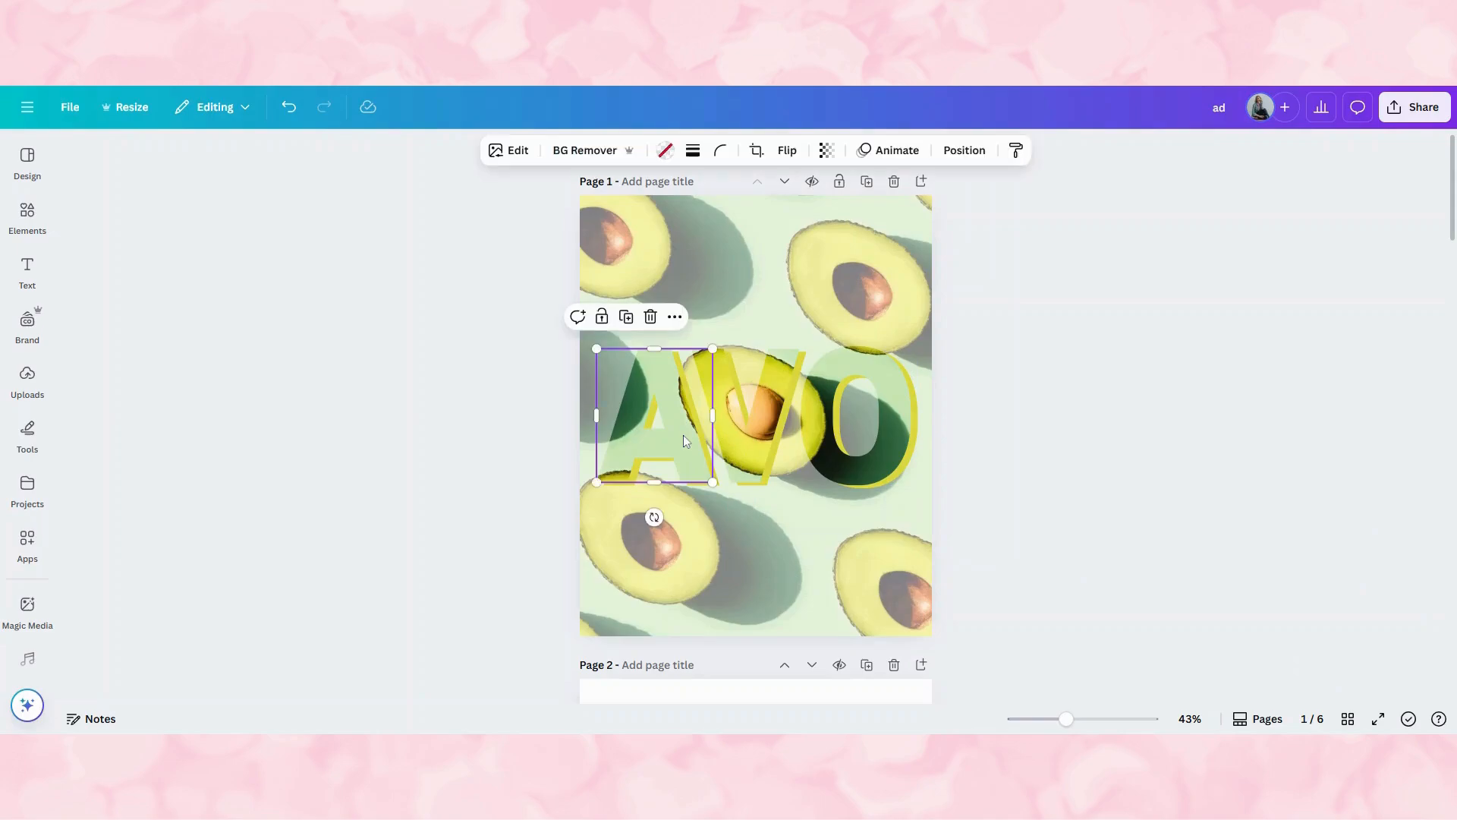
pyautogui.moveTo(692, 149)
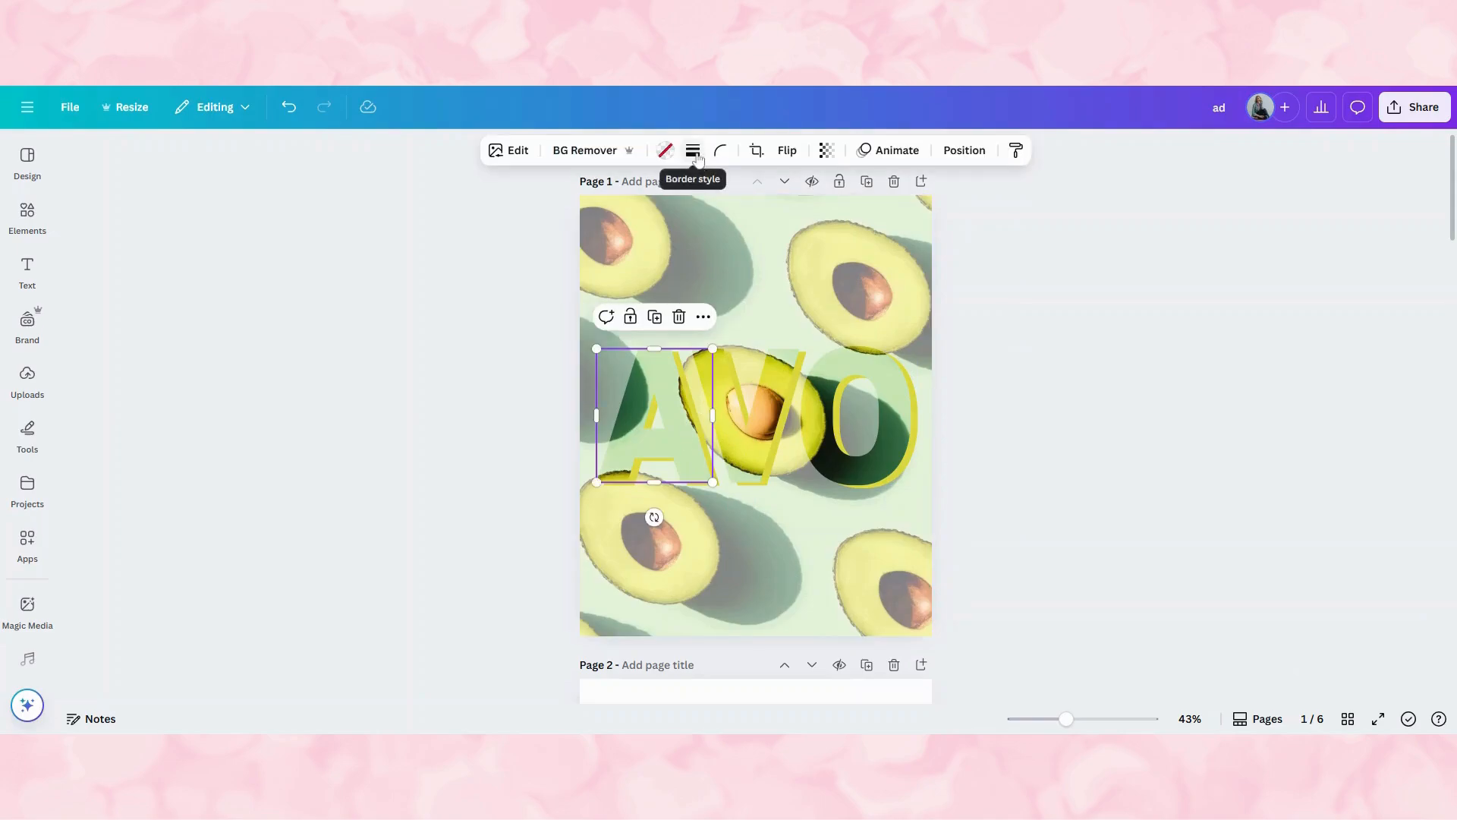
pyautogui.click(691, 149)
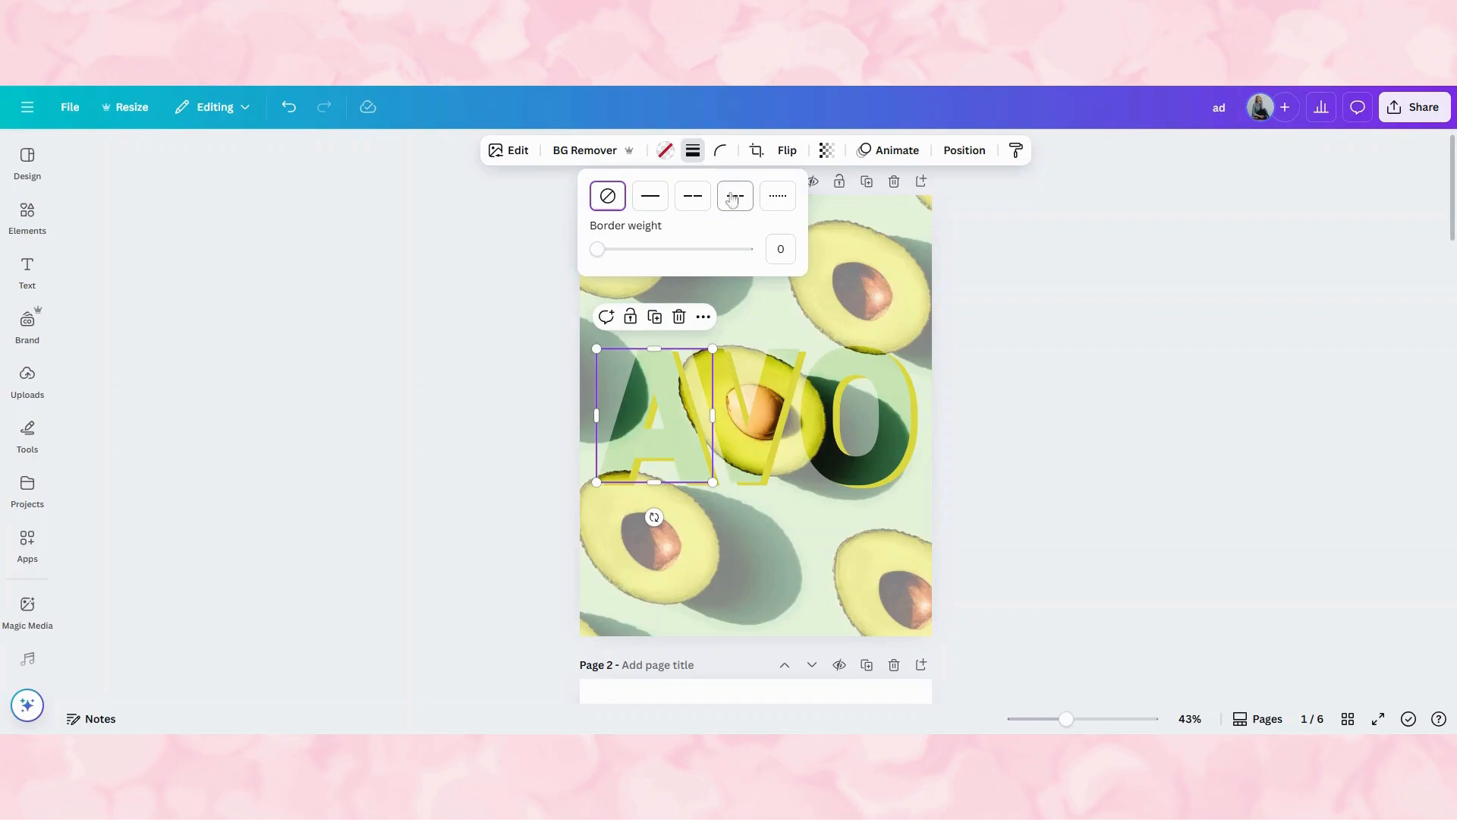
pyautogui.moveTo(737, 204)
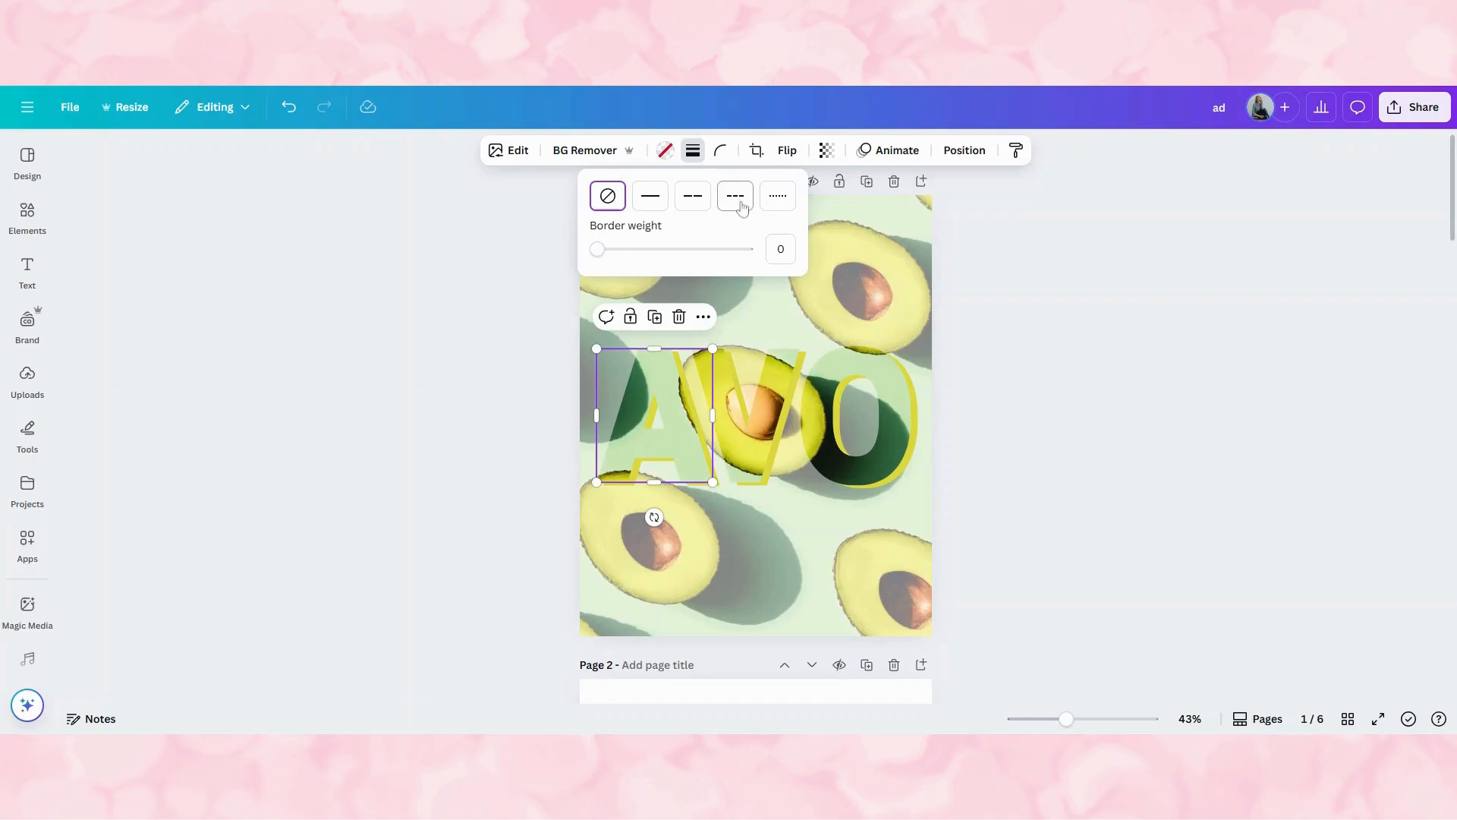
pyautogui.click(734, 195)
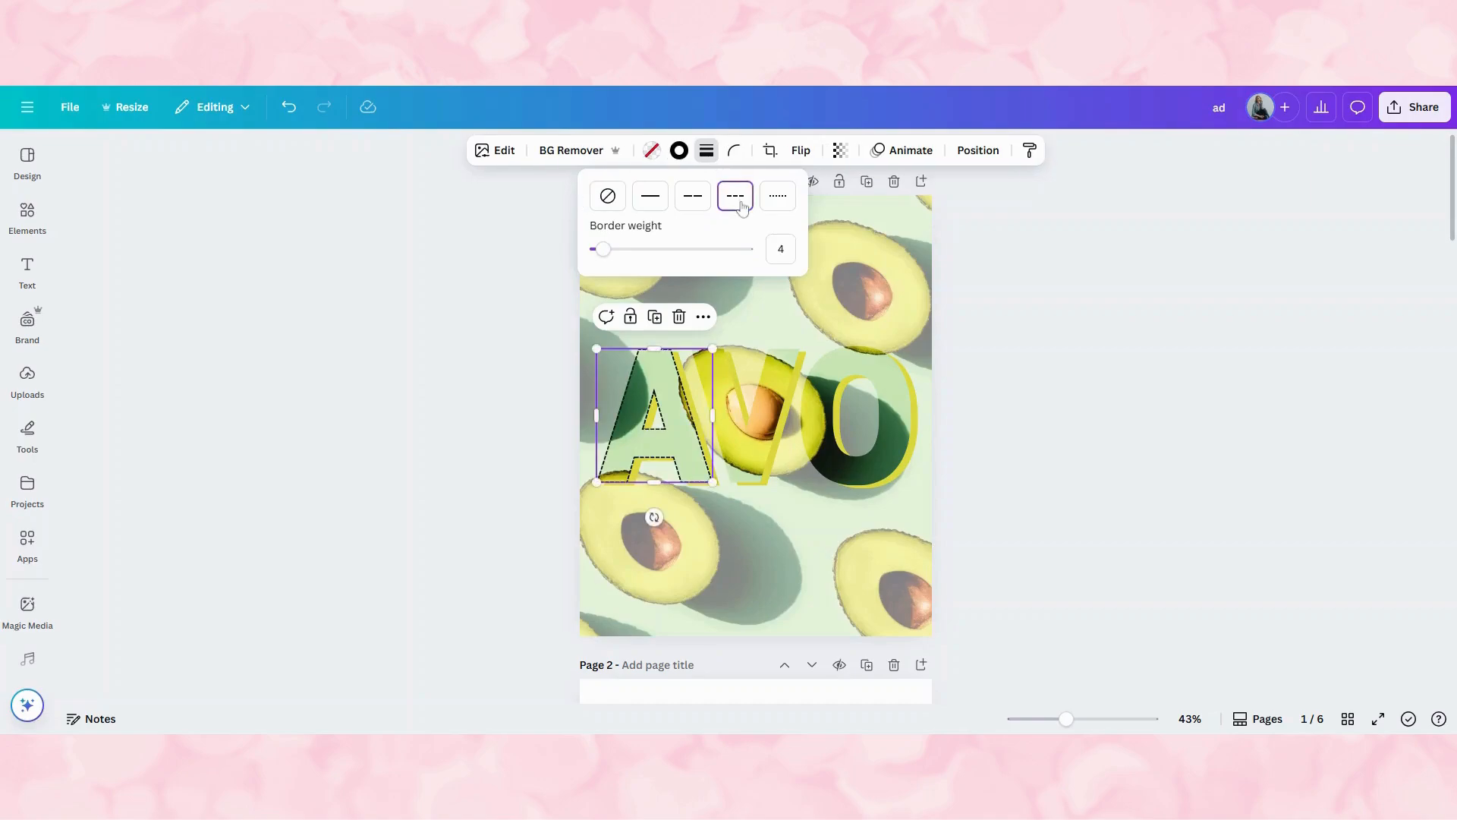
pyautogui.moveTo(678, 149)
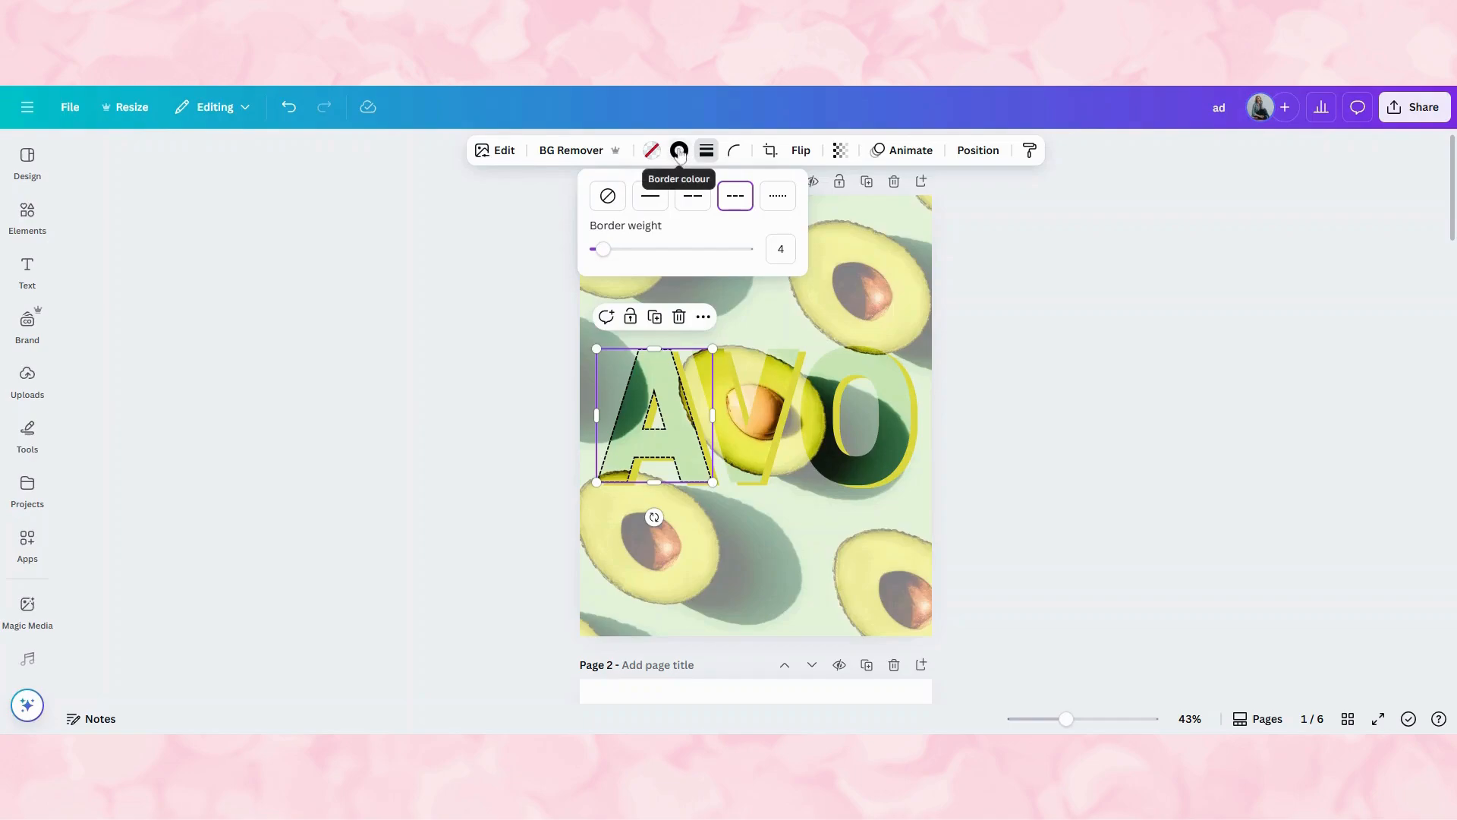
# Step: Set the A frame's border colour to dark green #335c33
pyautogui.click(679, 149)
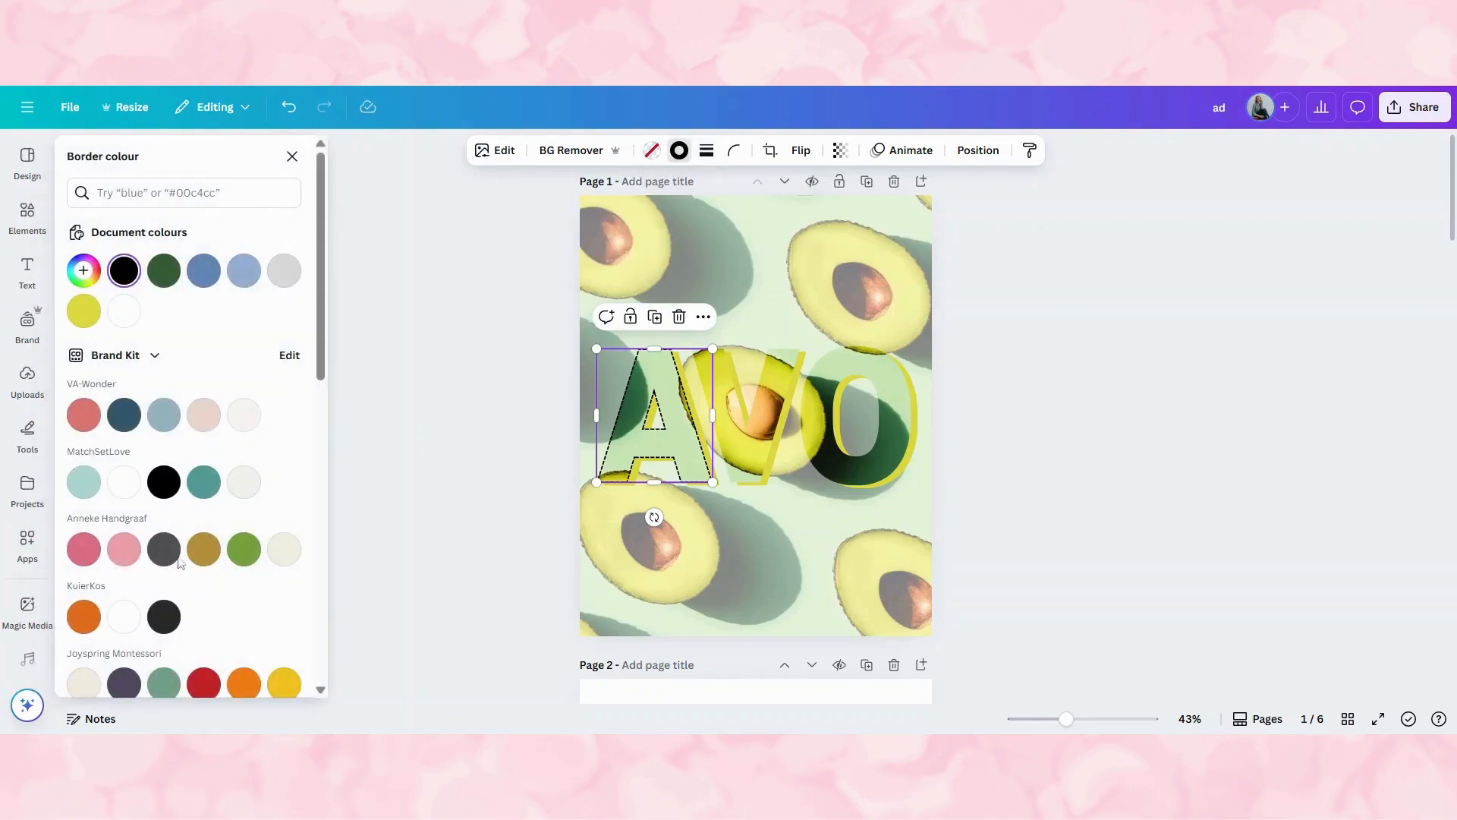
pyautogui.moveTo(164, 270)
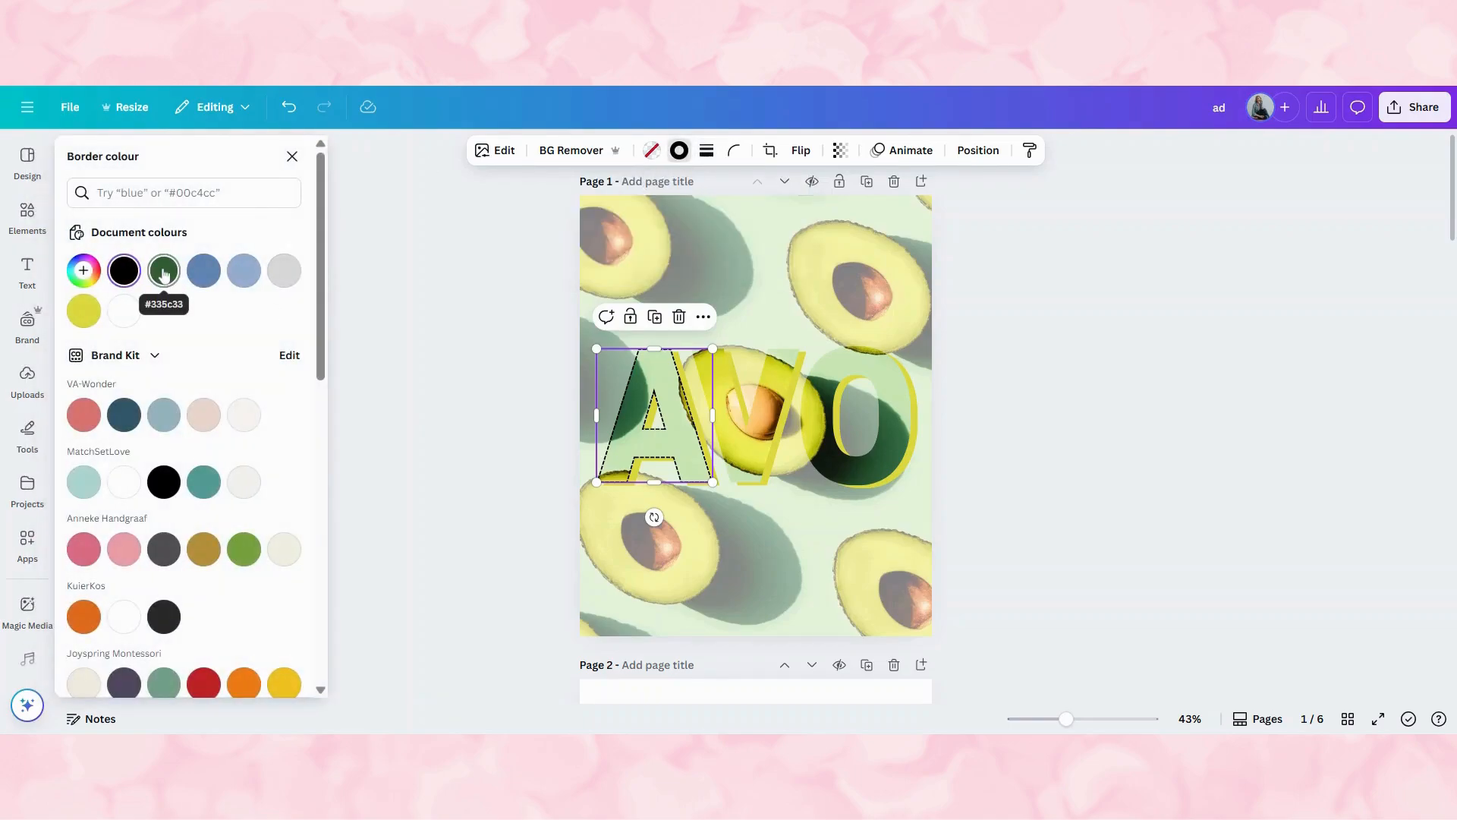
pyautogui.click(163, 270)
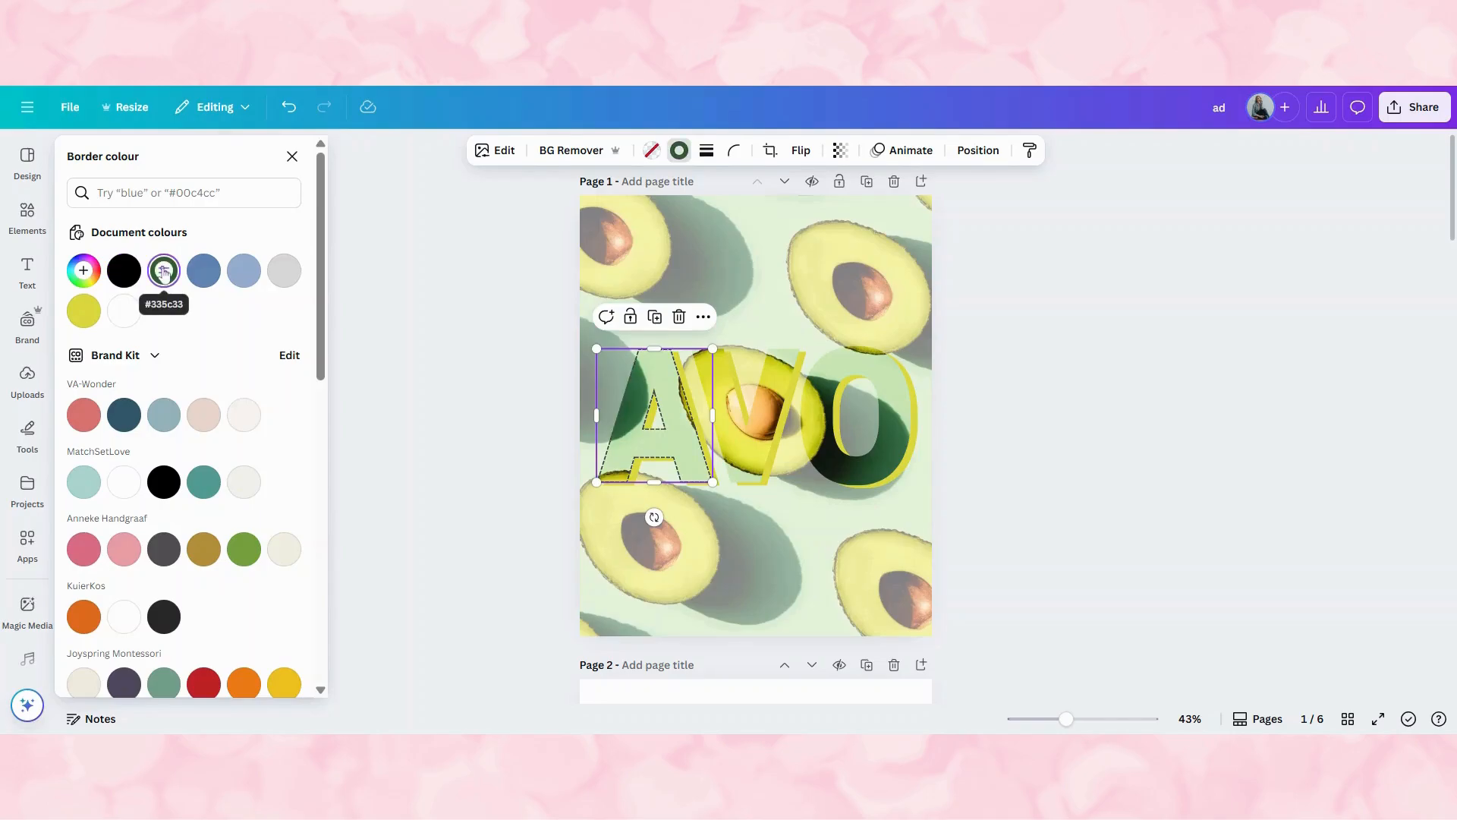
pyautogui.click(164, 269)
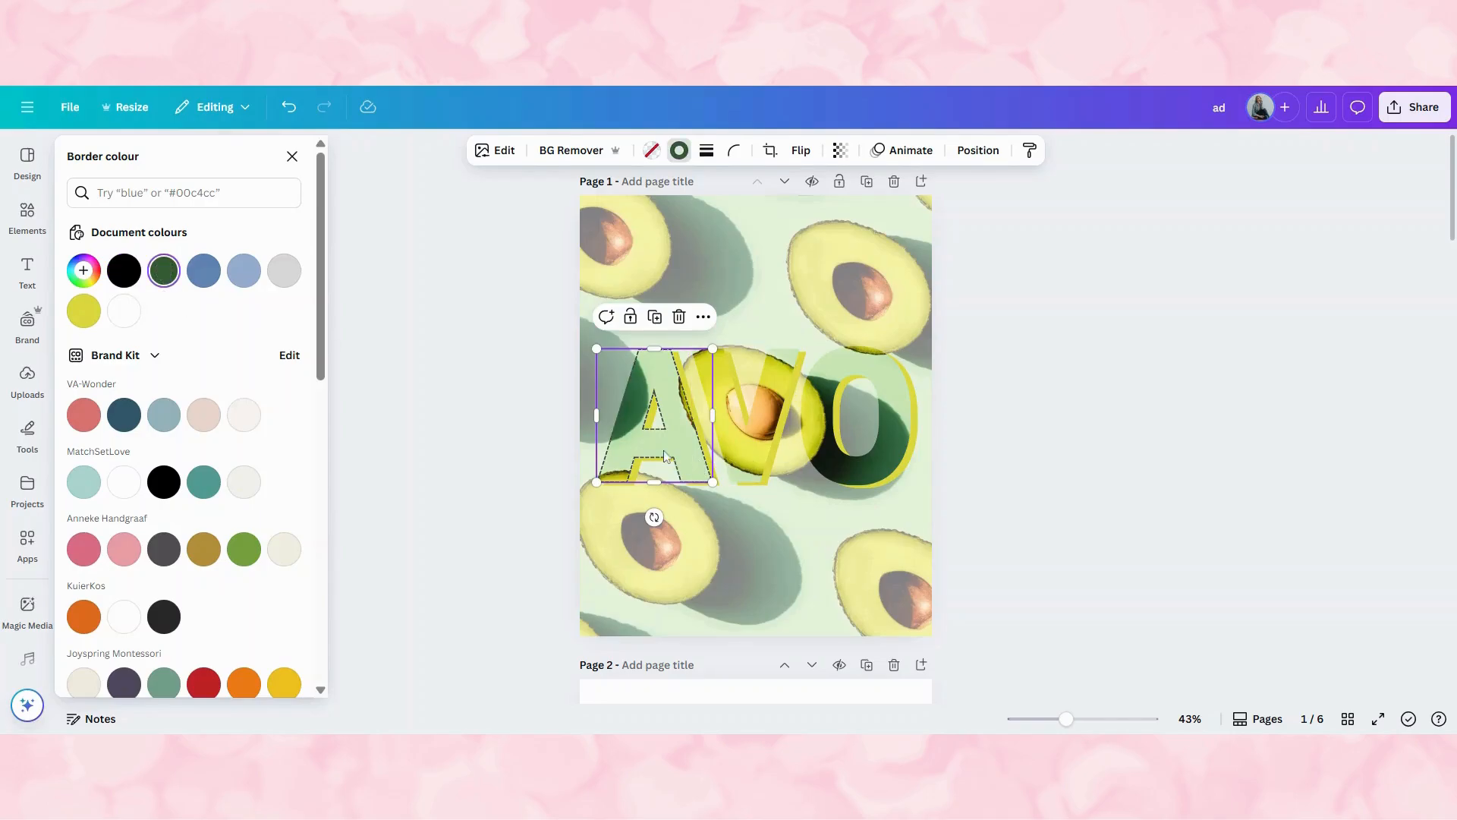
pyautogui.moveTo(668, 453)
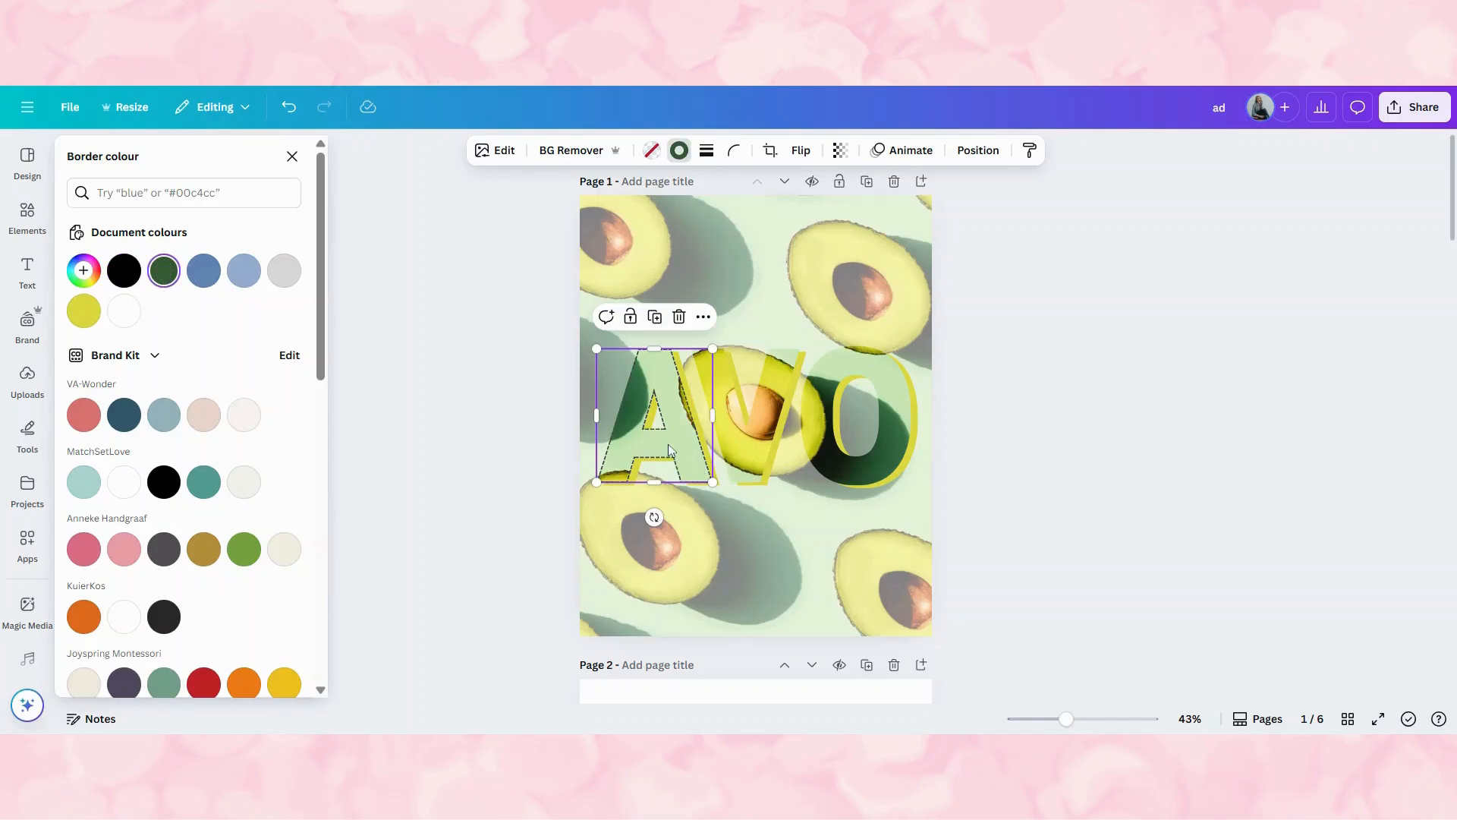
pyautogui.click(728, 277)
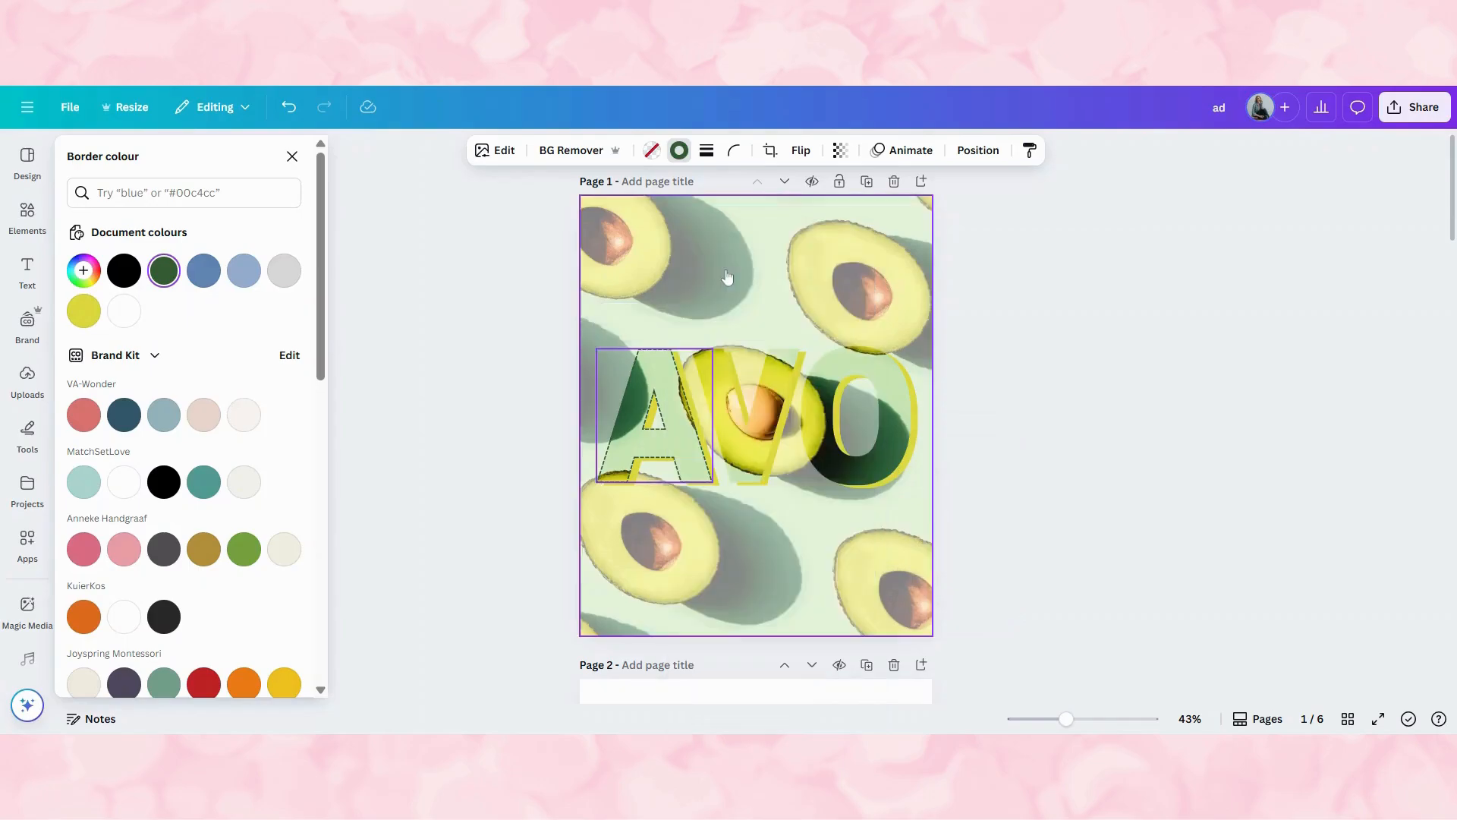
# Step: Copy the A's dashed dark-green border style onto the V and O frames
pyautogui.click(1029, 150)
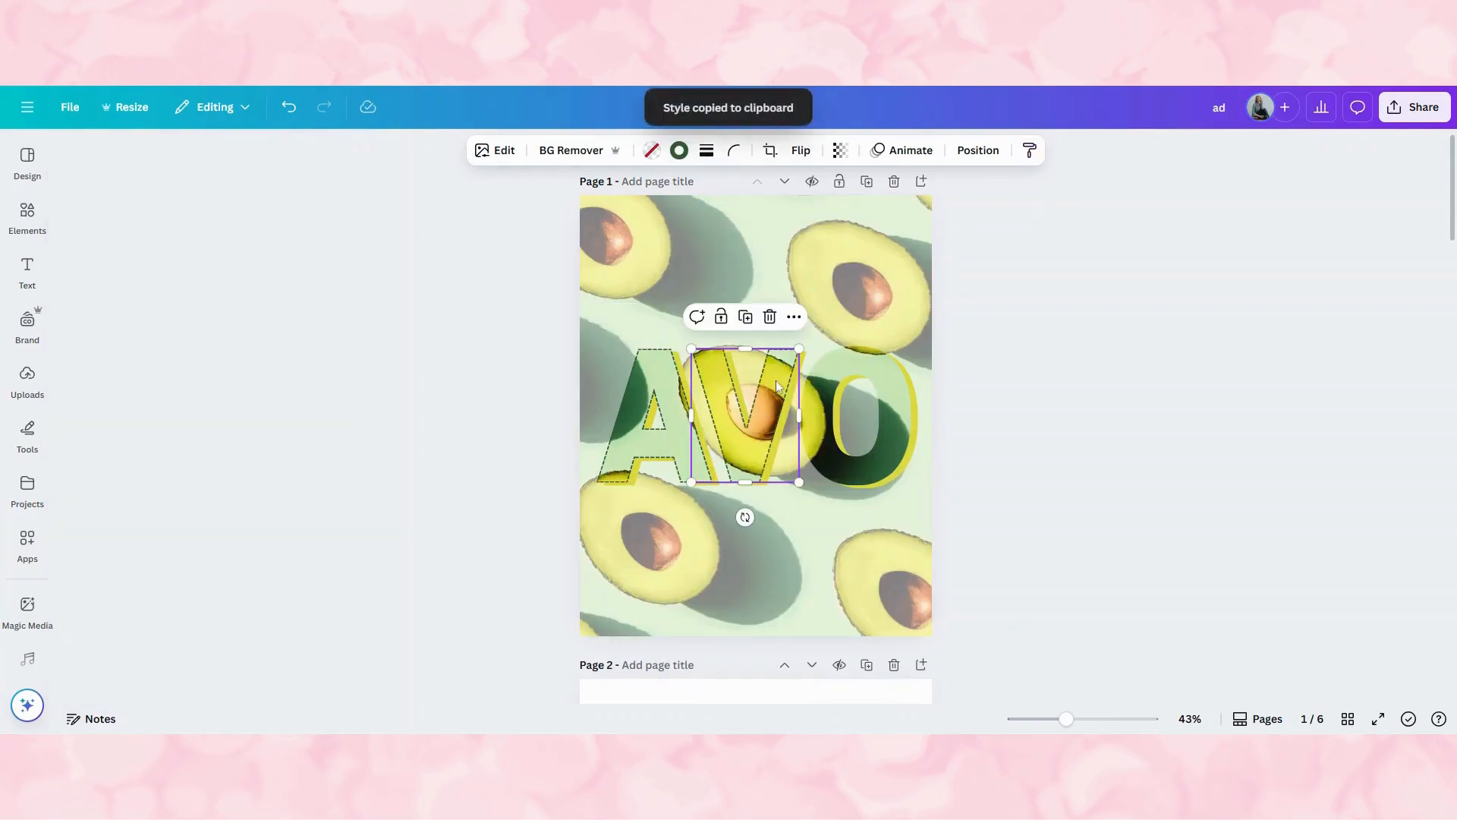
pyautogui.click(855, 414)
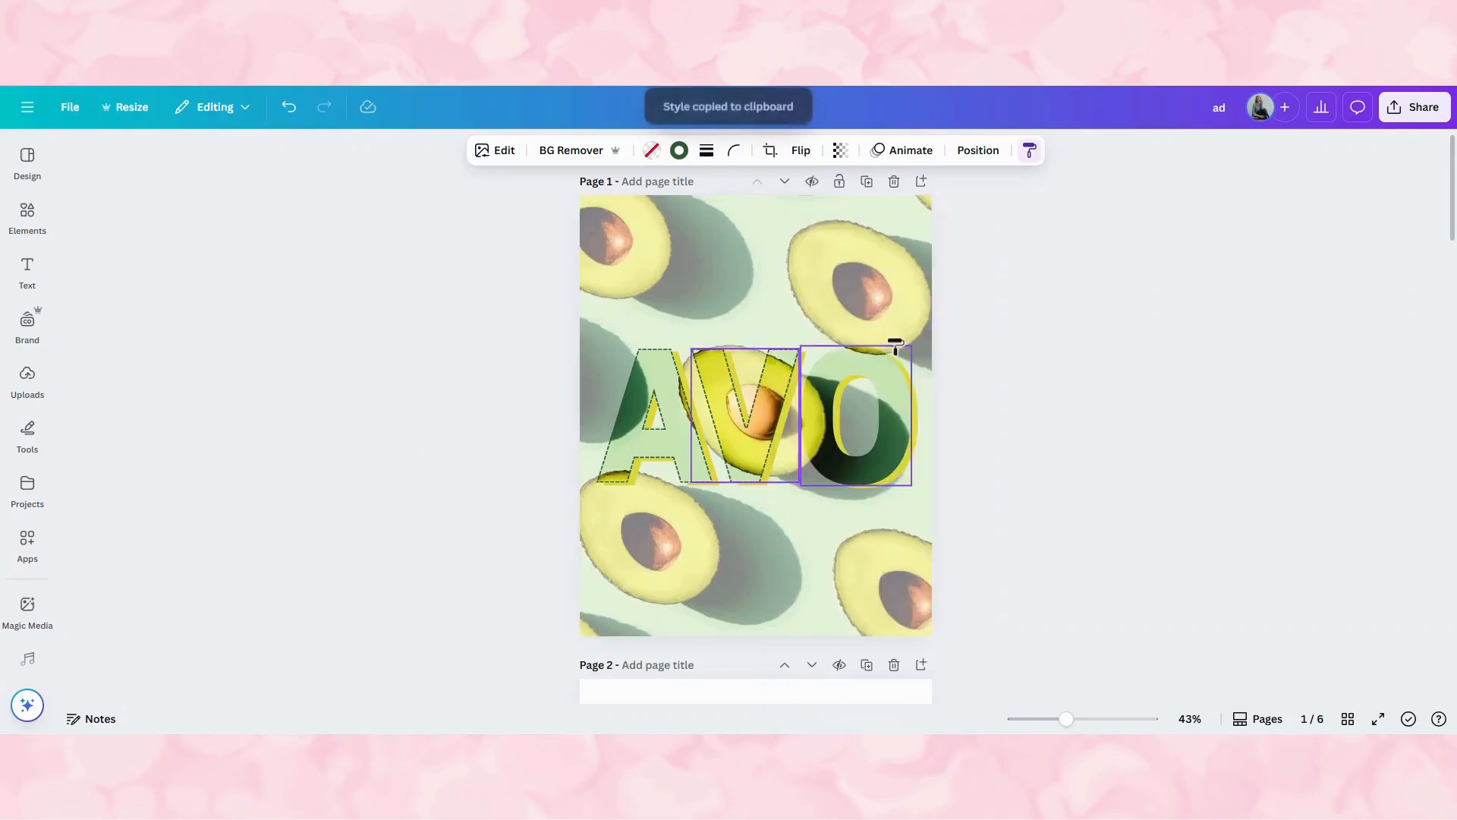
pyautogui.click(855, 414)
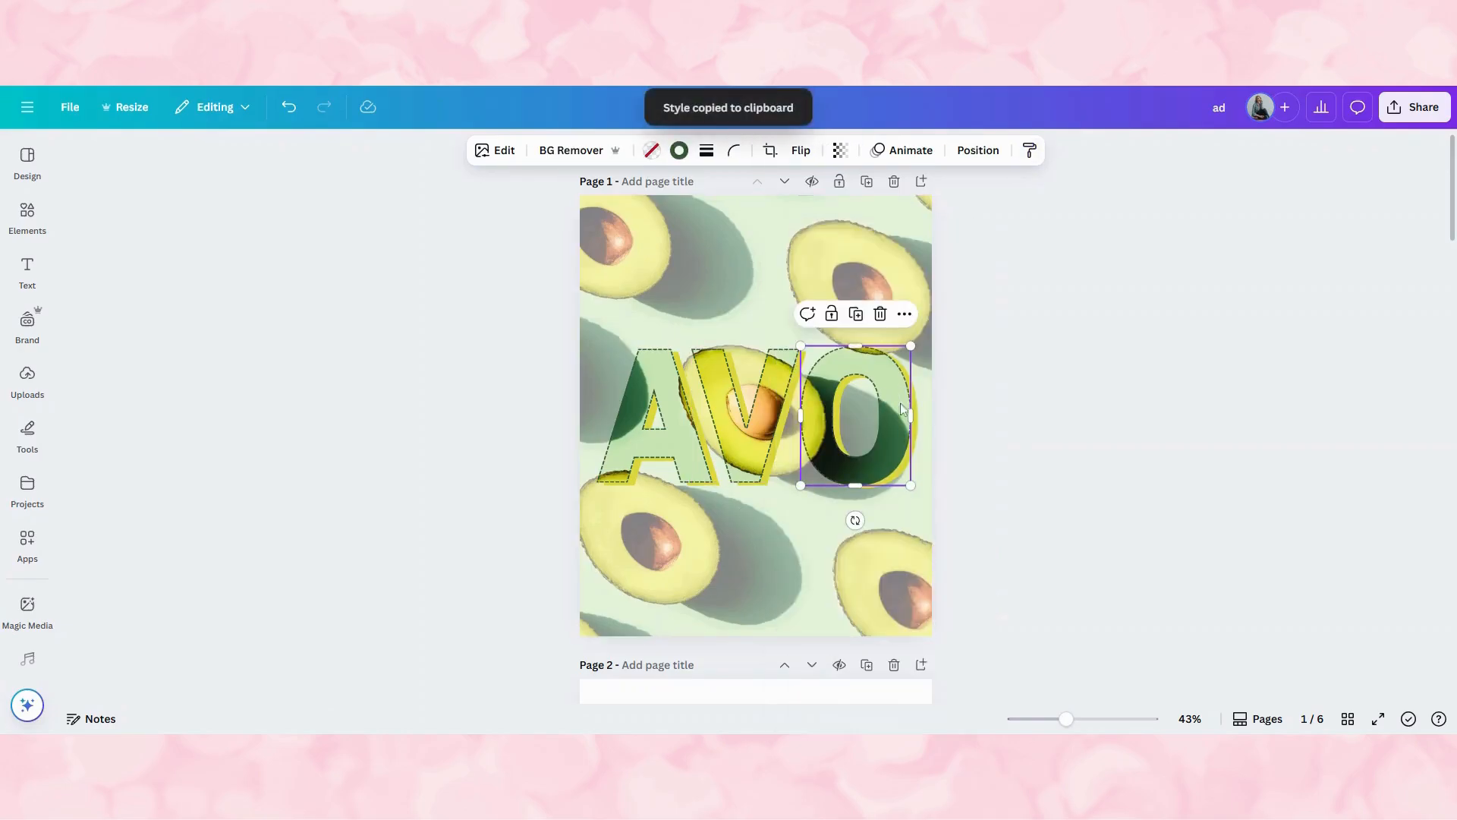